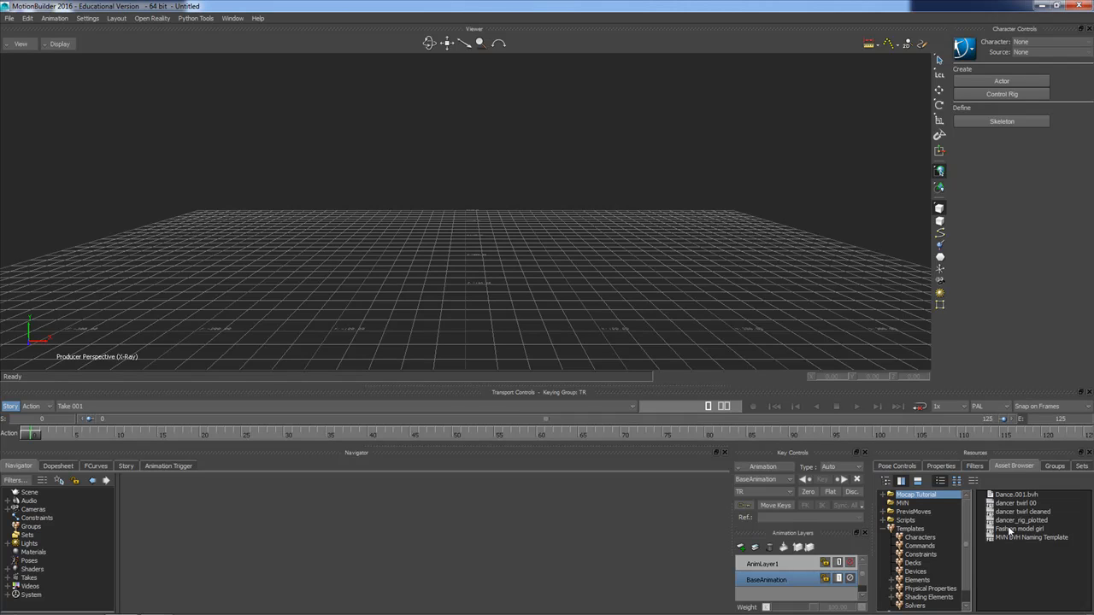
Load Fashion model girl into the scene and rename her Female mesh to 'dancer mesh'
click(1020, 528)
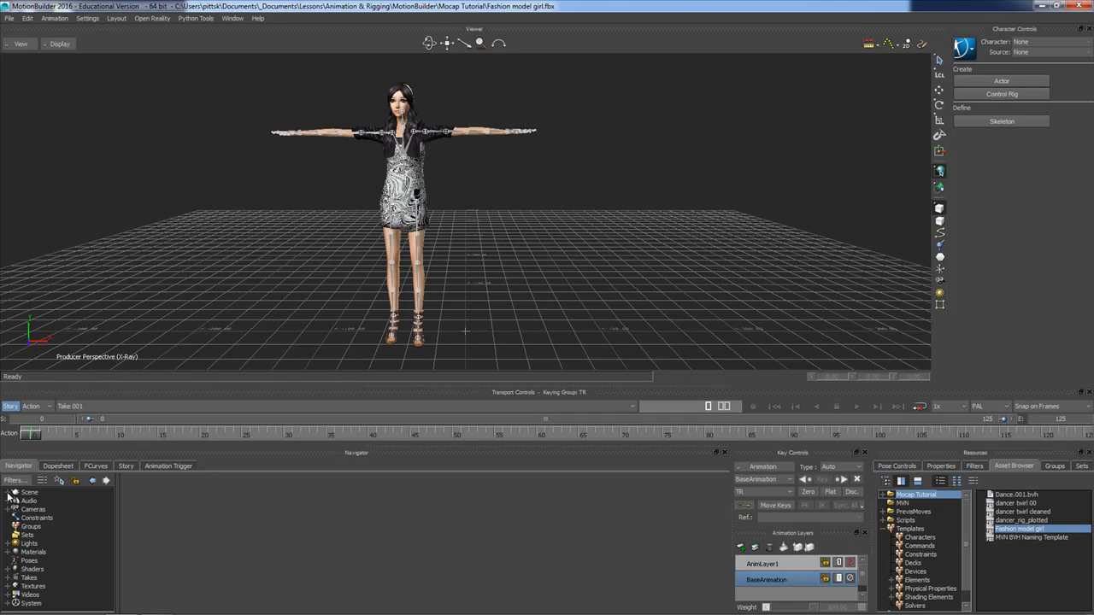
click(8, 492)
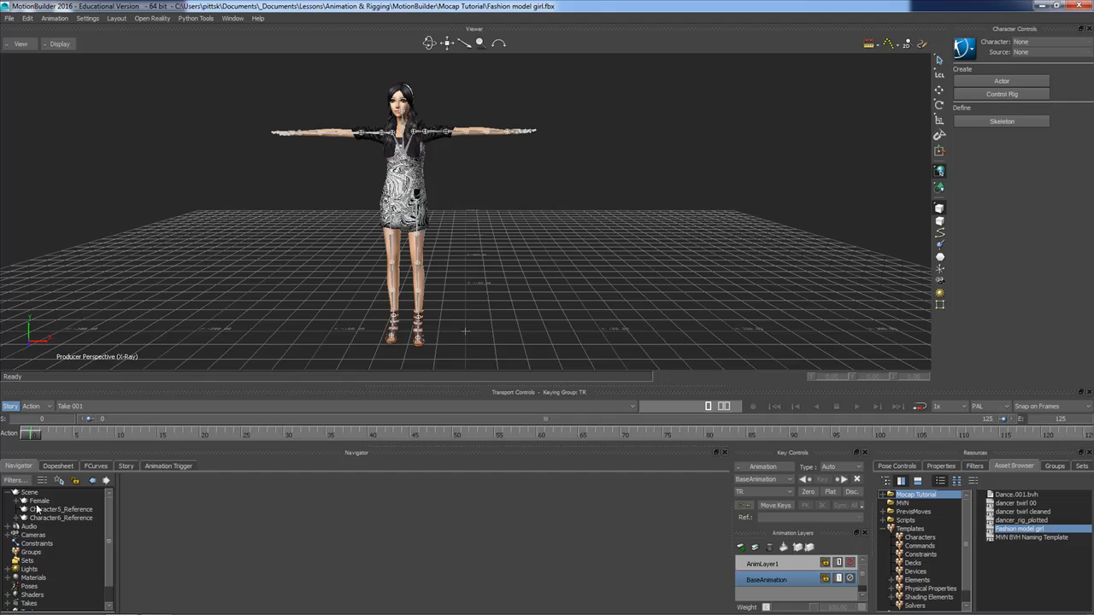
right_click(38, 501)
text(dancer mesh)
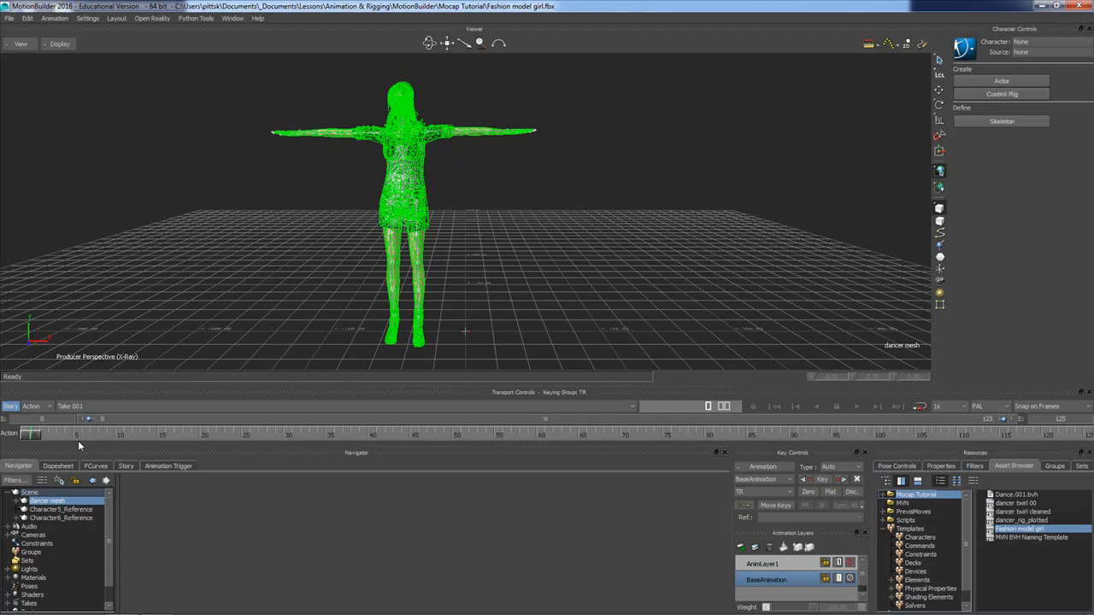
right_click(60, 509)
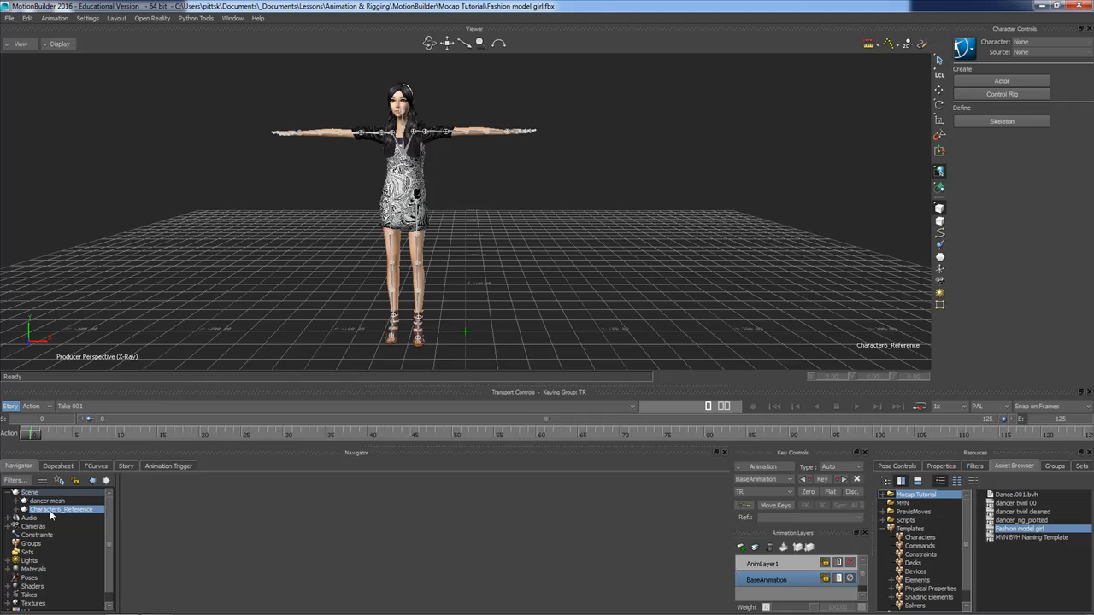
Add the 'dancer' namespace to Character6_Reference and expand it to reveal the hips
right_click(60, 510)
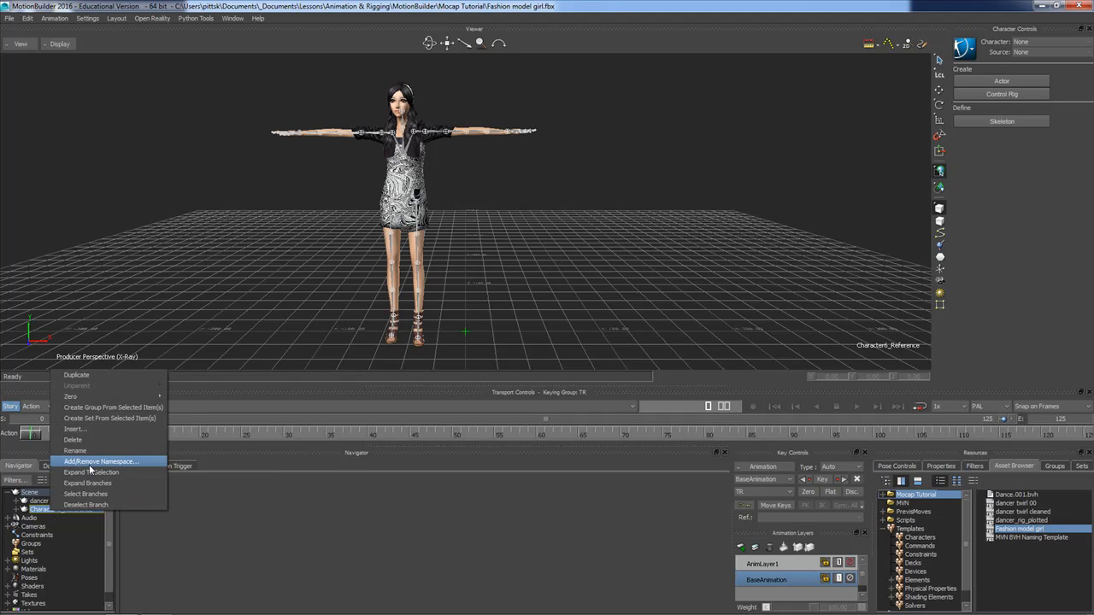
click(100, 461)
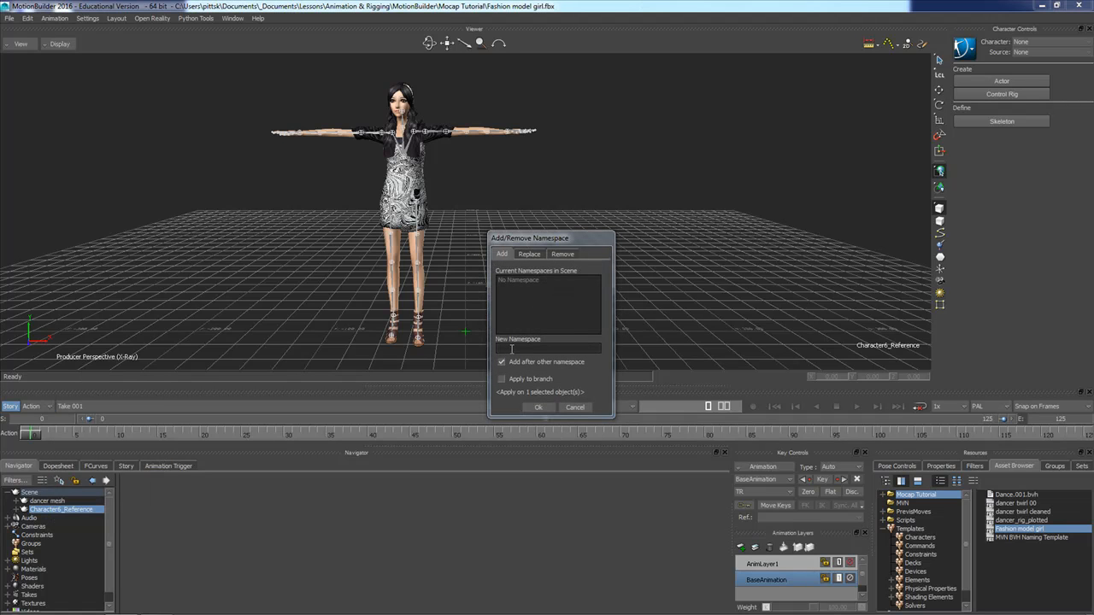
text(dancer)
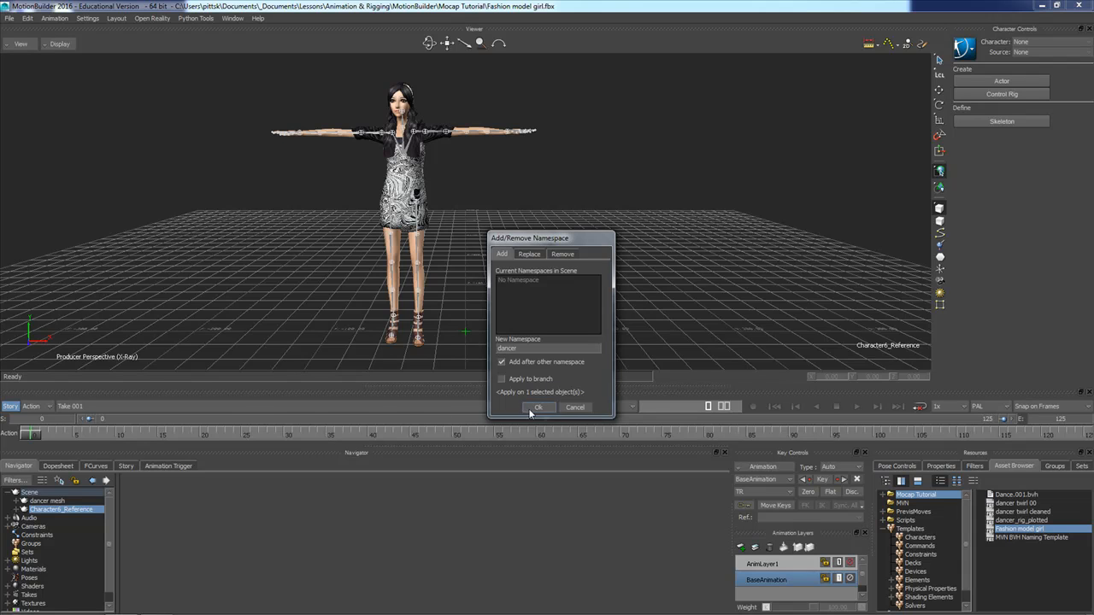
click(538, 407)
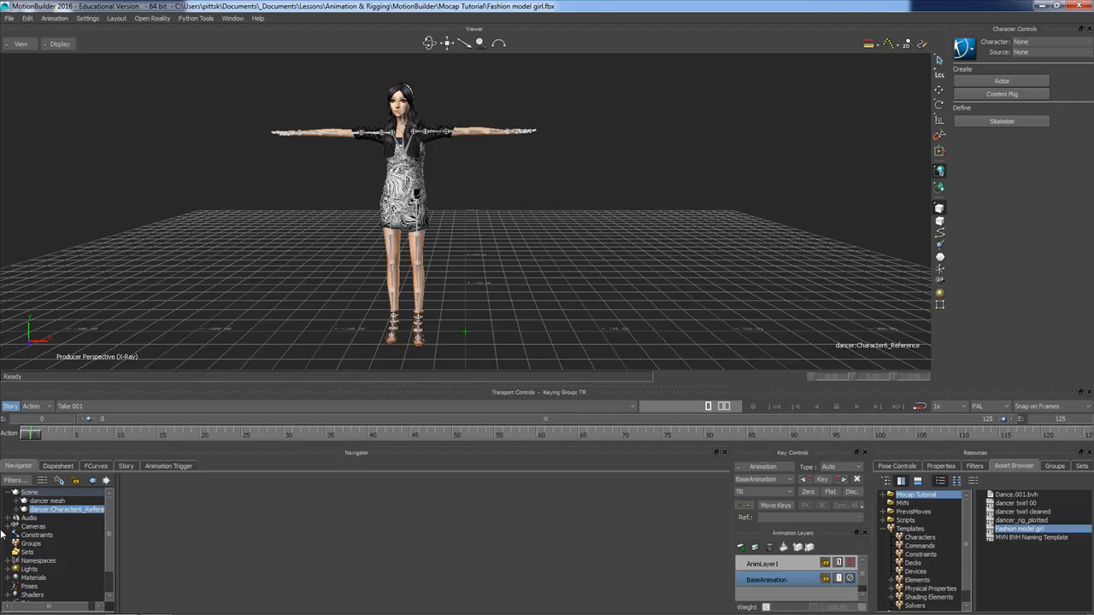
mouse_move(17, 505)
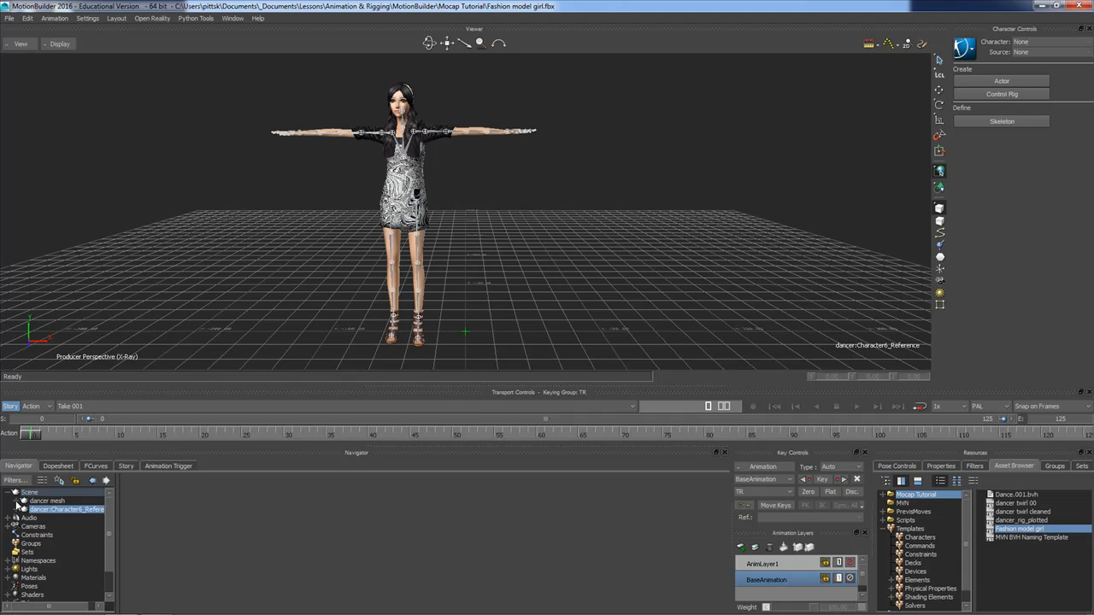
click(15, 510)
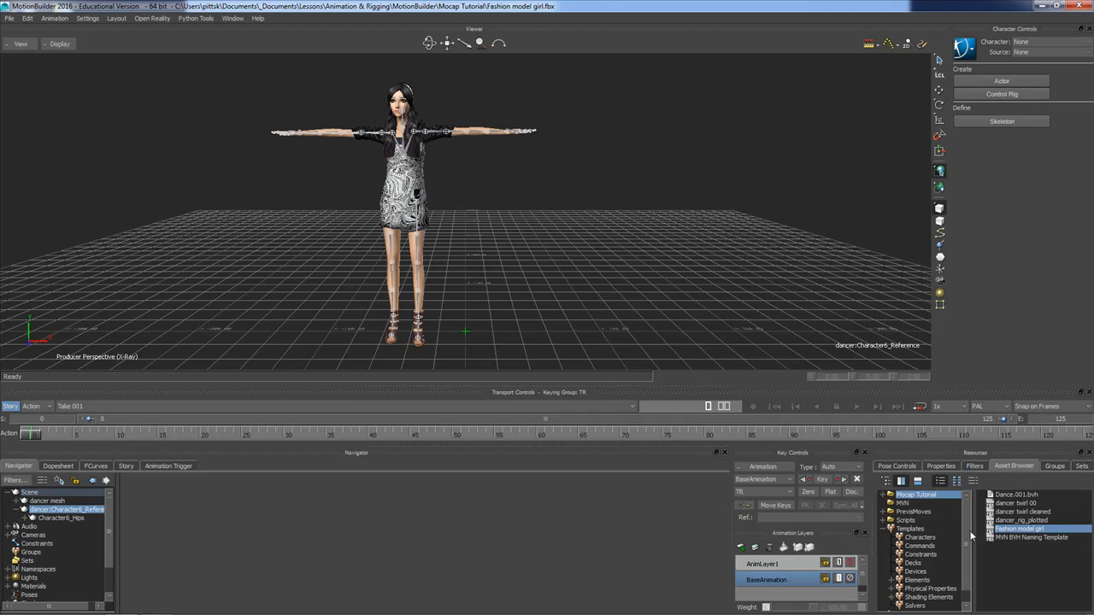
Characterize the skeleton with the Biped Character template and select the dancer character
click(921, 537)
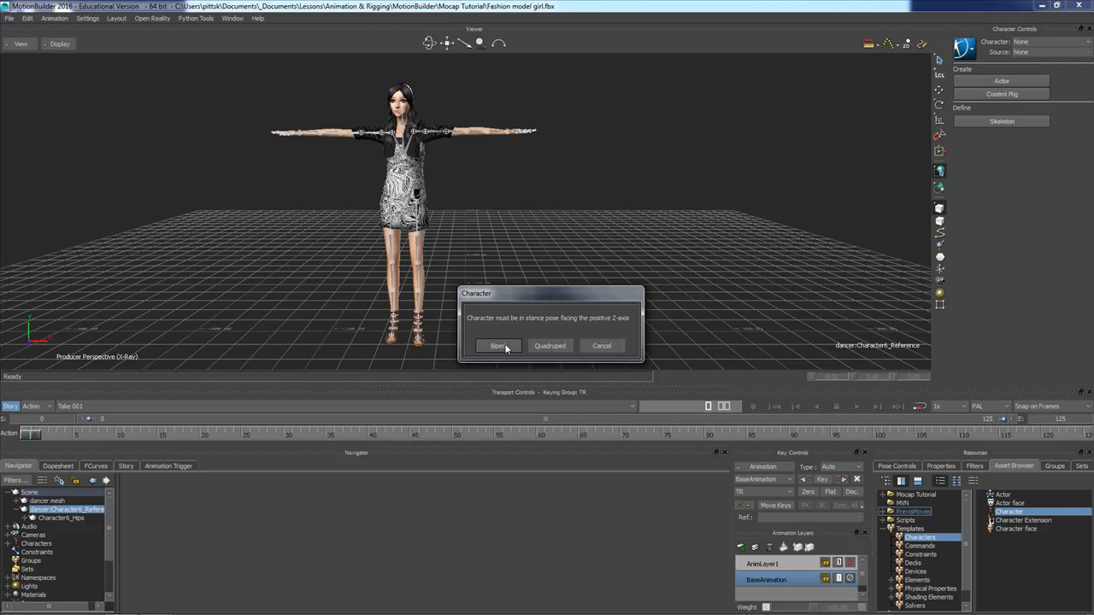
click(498, 345)
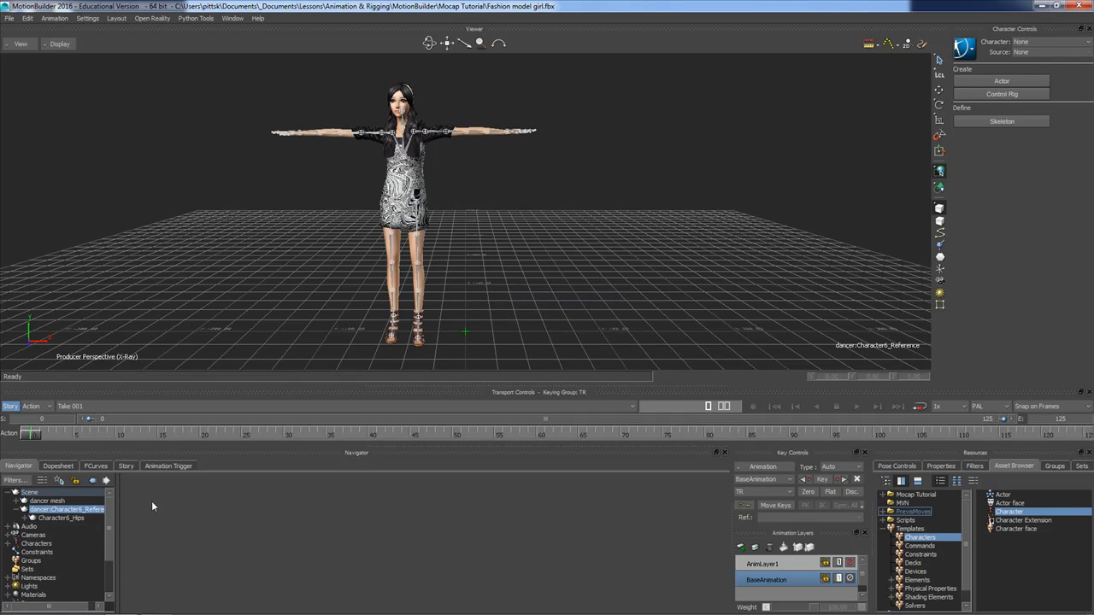
mouse_move(58, 521)
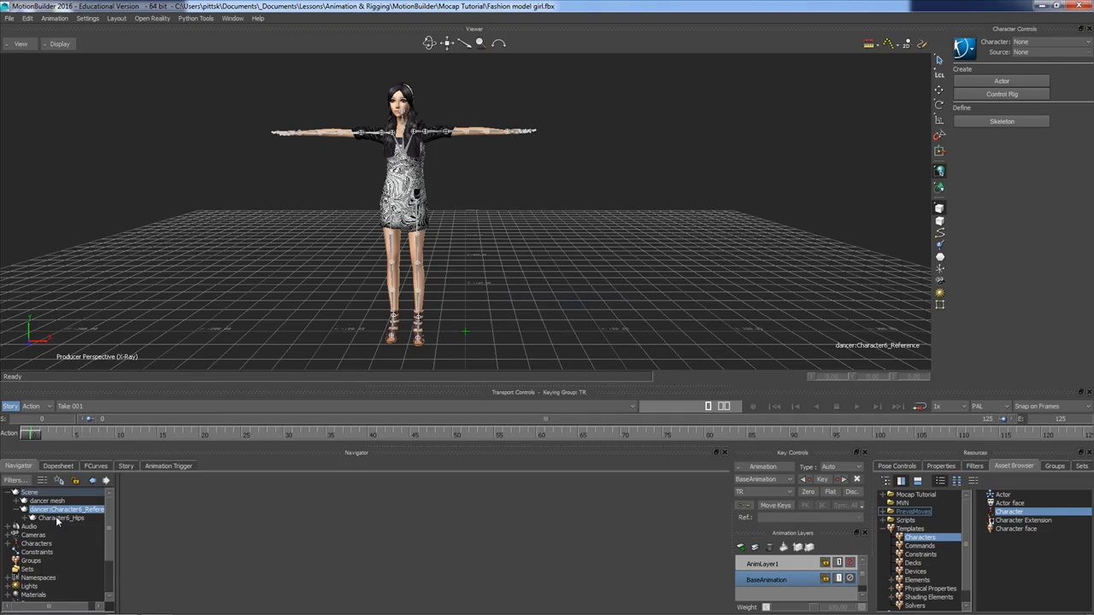
click(14, 543)
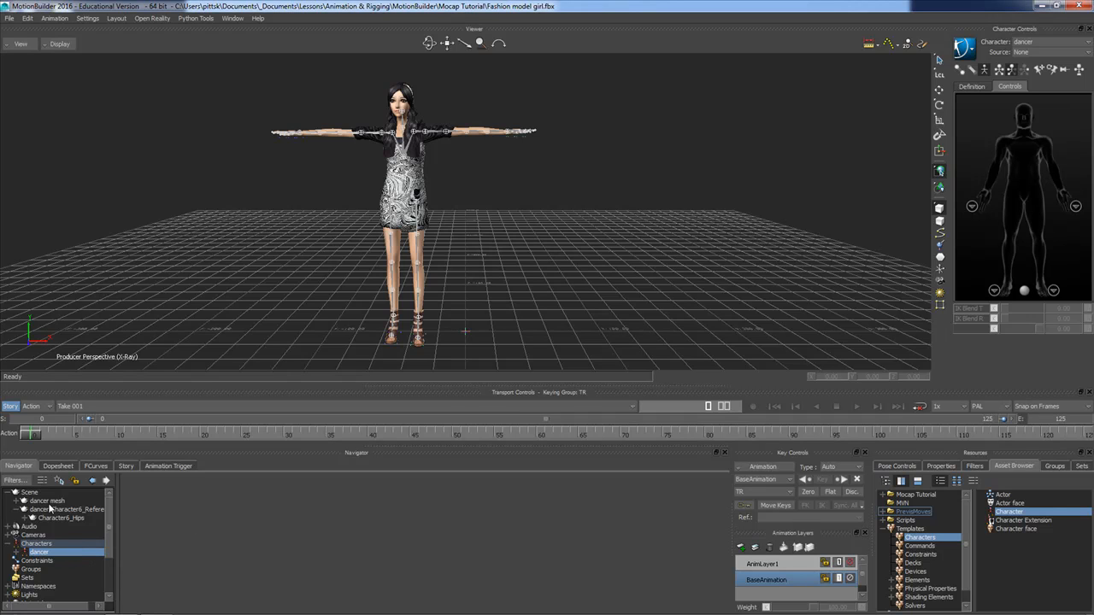
click(14, 492)
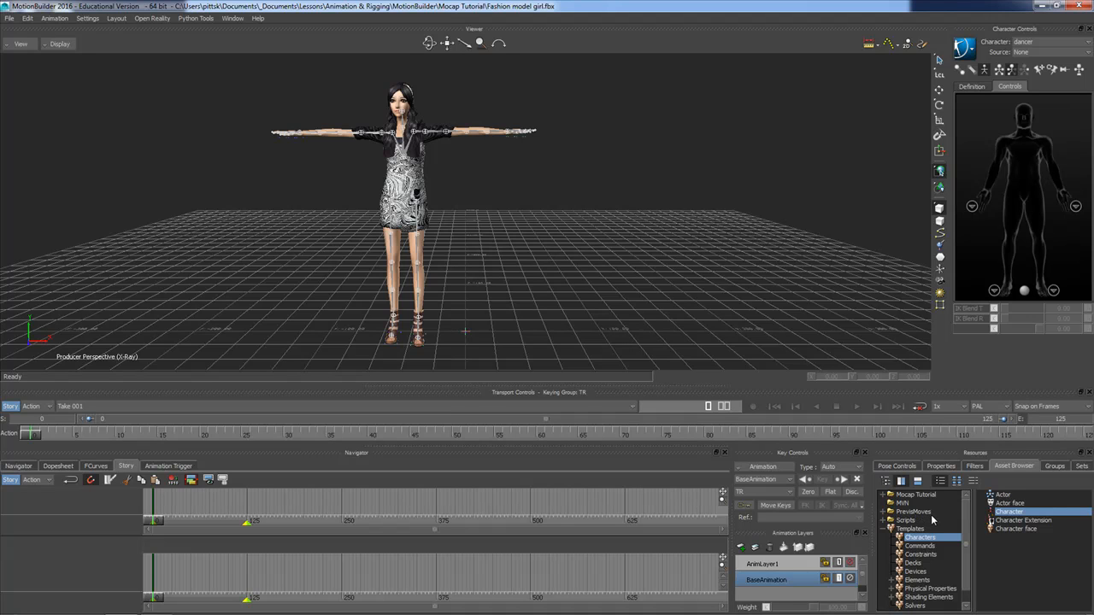
Browse PreviMoves and place Run_Straight on the dancer track after the turn clip
click(913, 512)
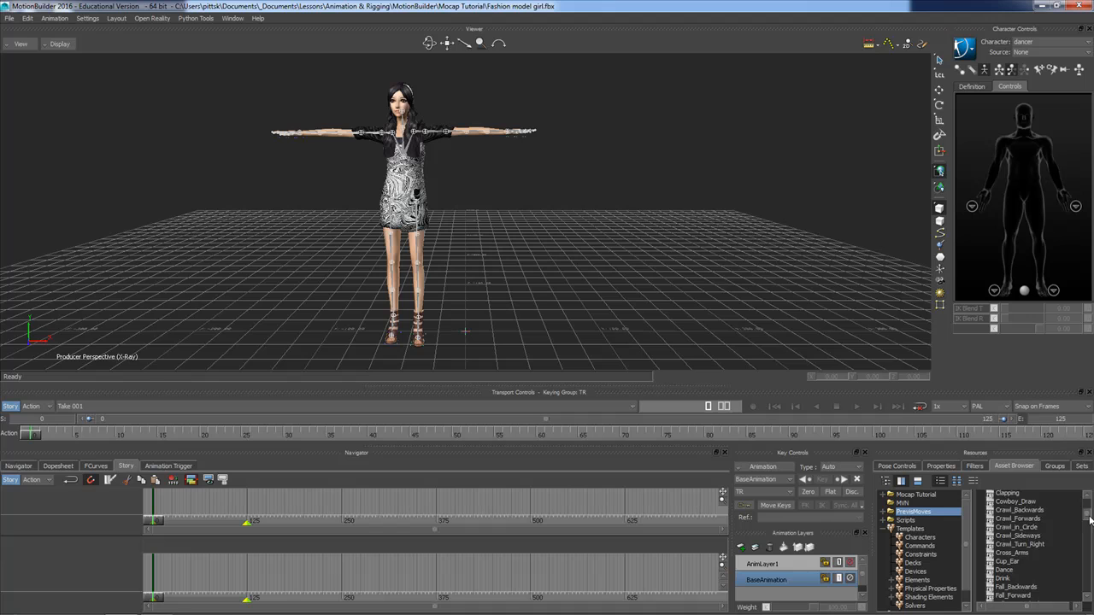
scroll(down, 3)
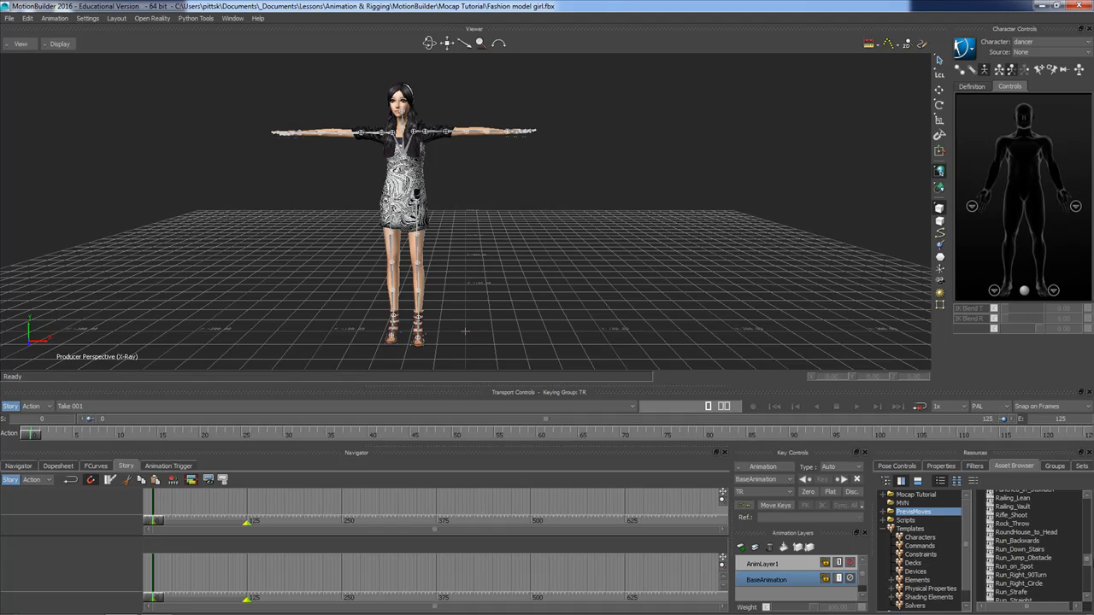
scroll(down, 3)
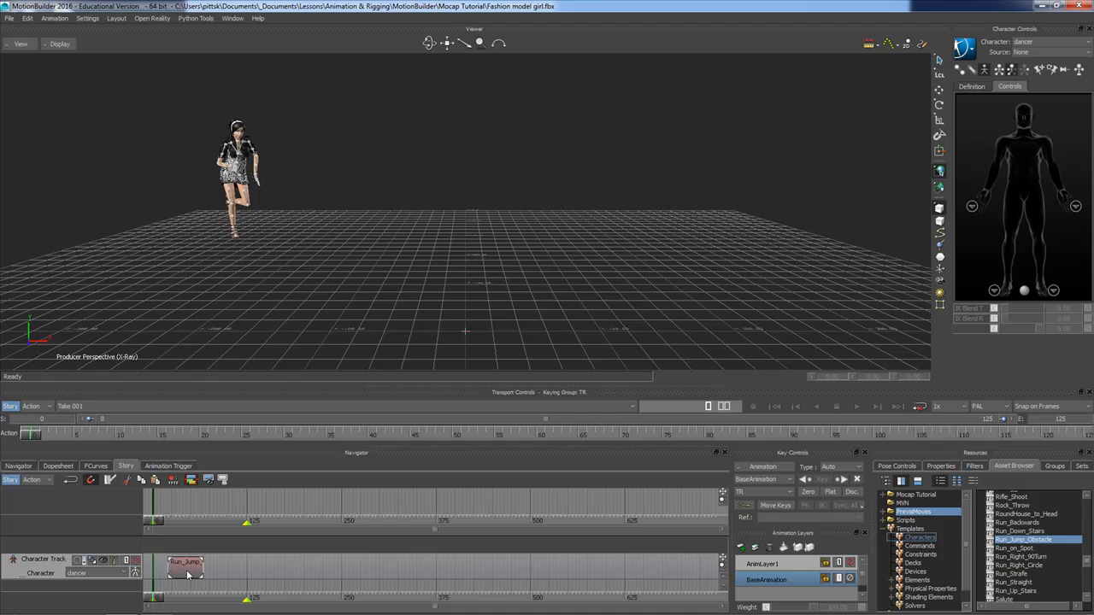
mouse_move(217, 562)
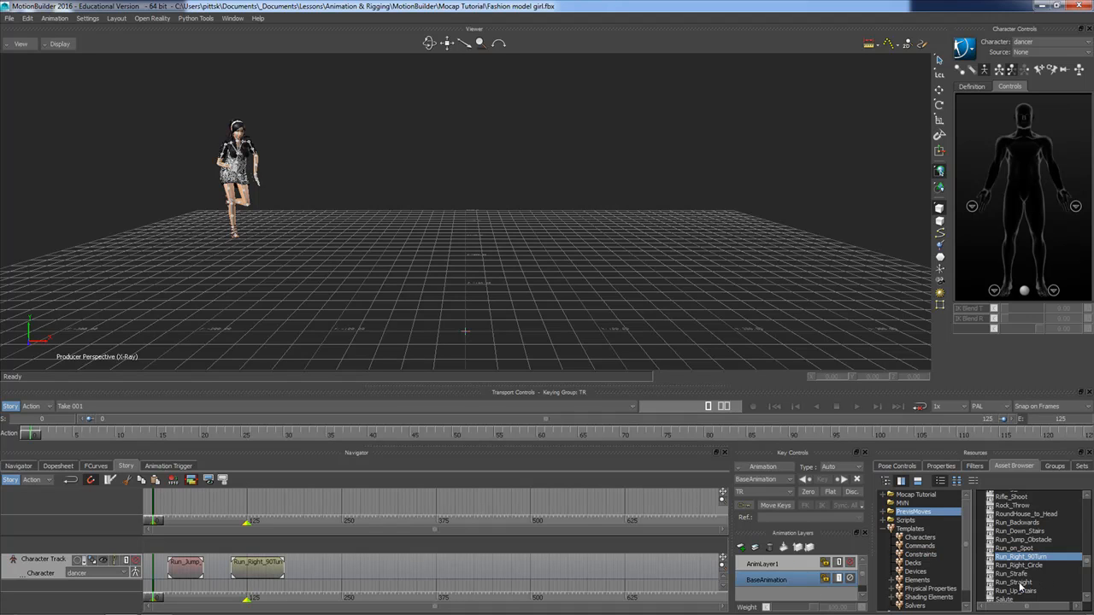
click(1017, 582)
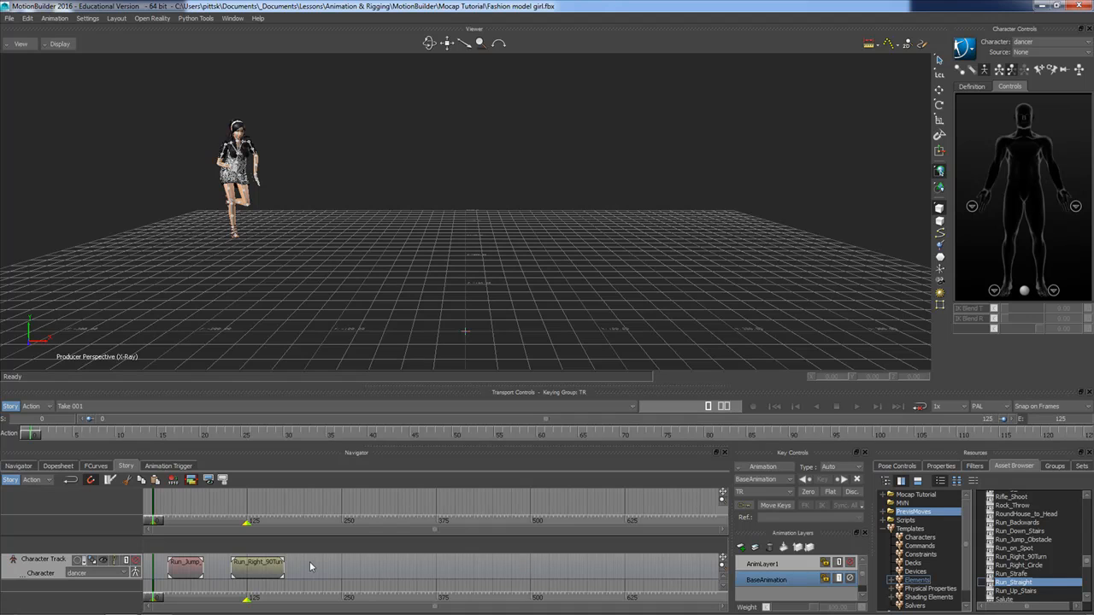
drag(1013, 582, 330, 569)
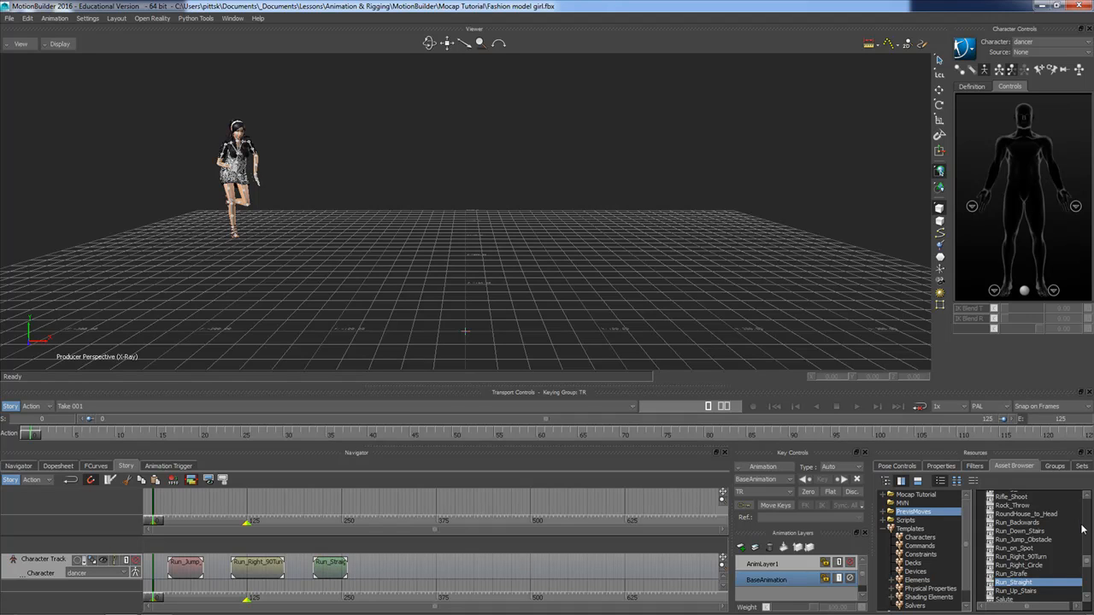
click(1021, 531)
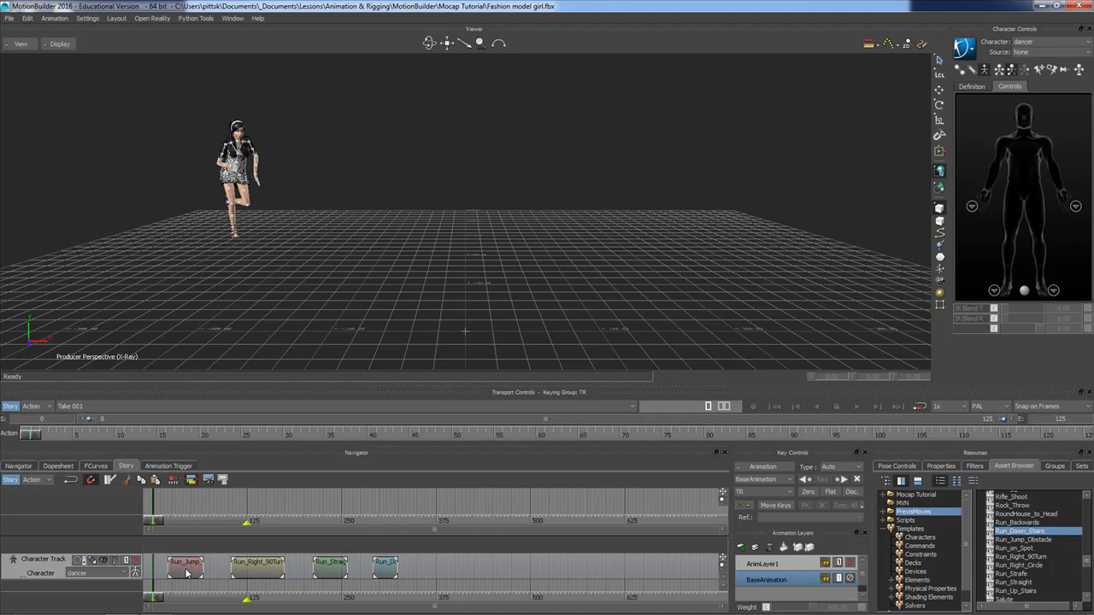
Select the Run_Jump clip on the Story track
click(185, 569)
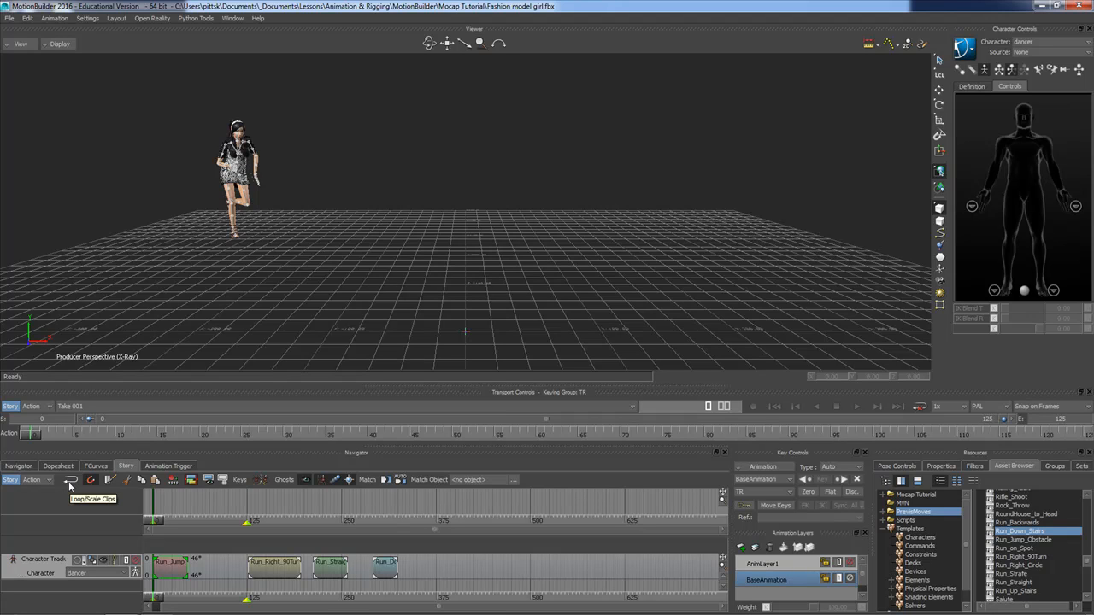
mouse_move(67, 485)
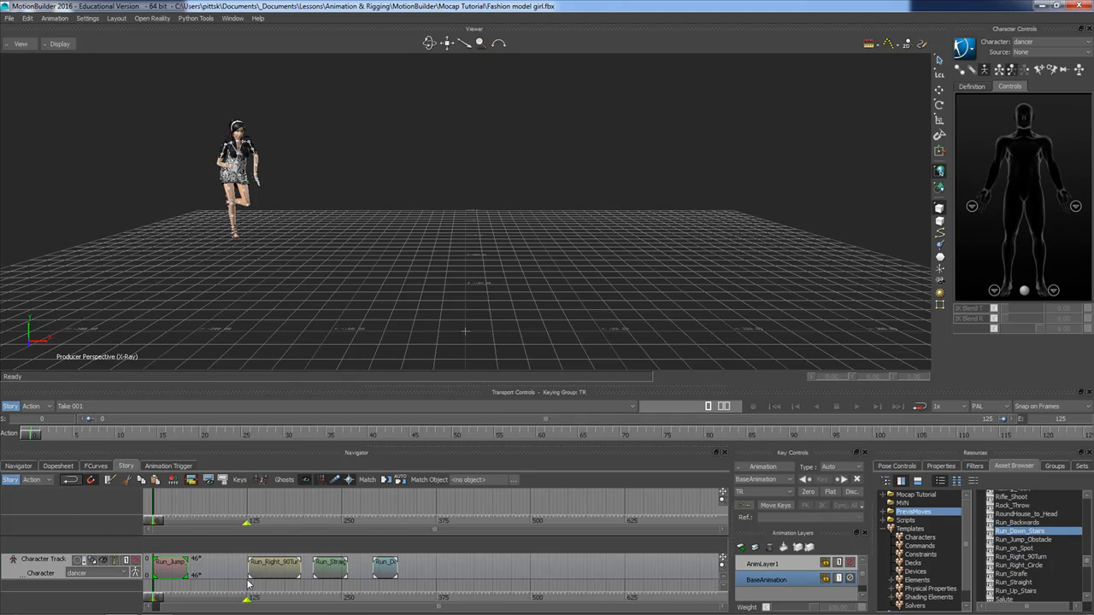
mouse_move(216, 578)
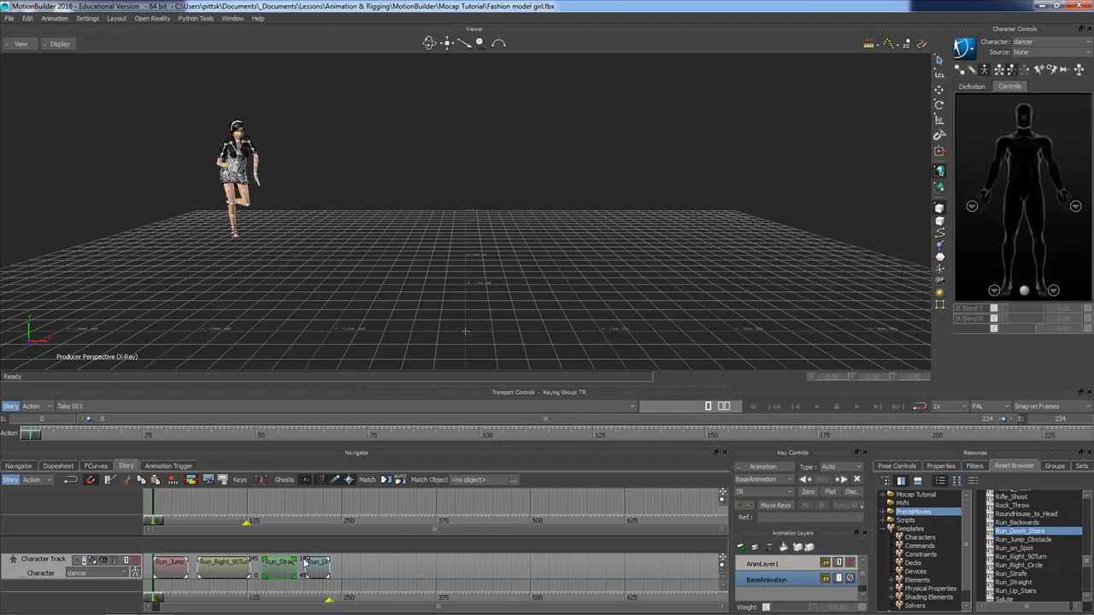
mouse_move(261, 582)
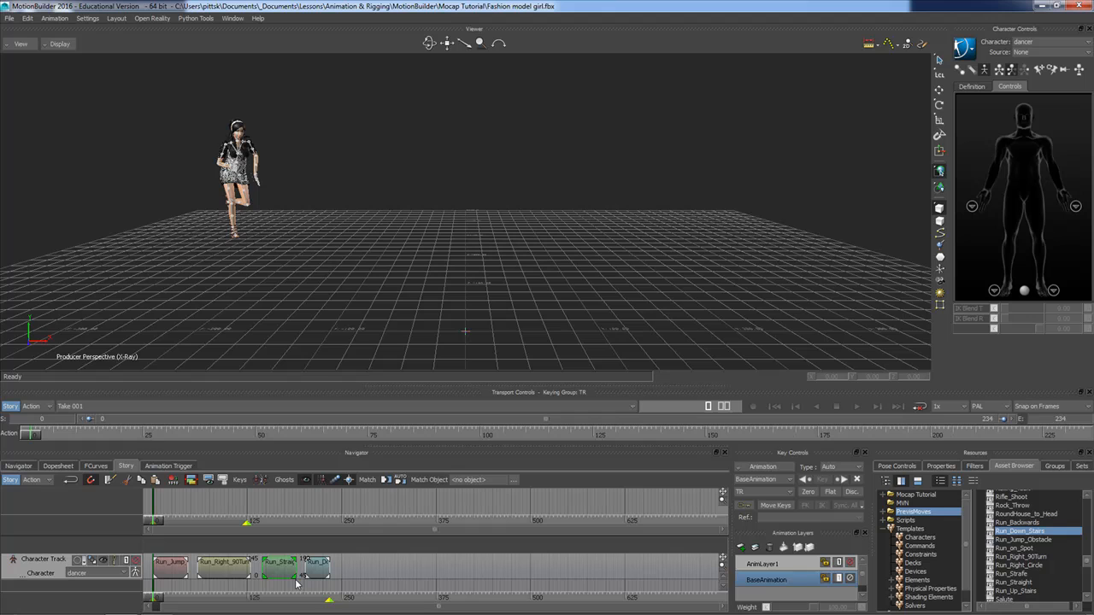
mouse_move(200, 588)
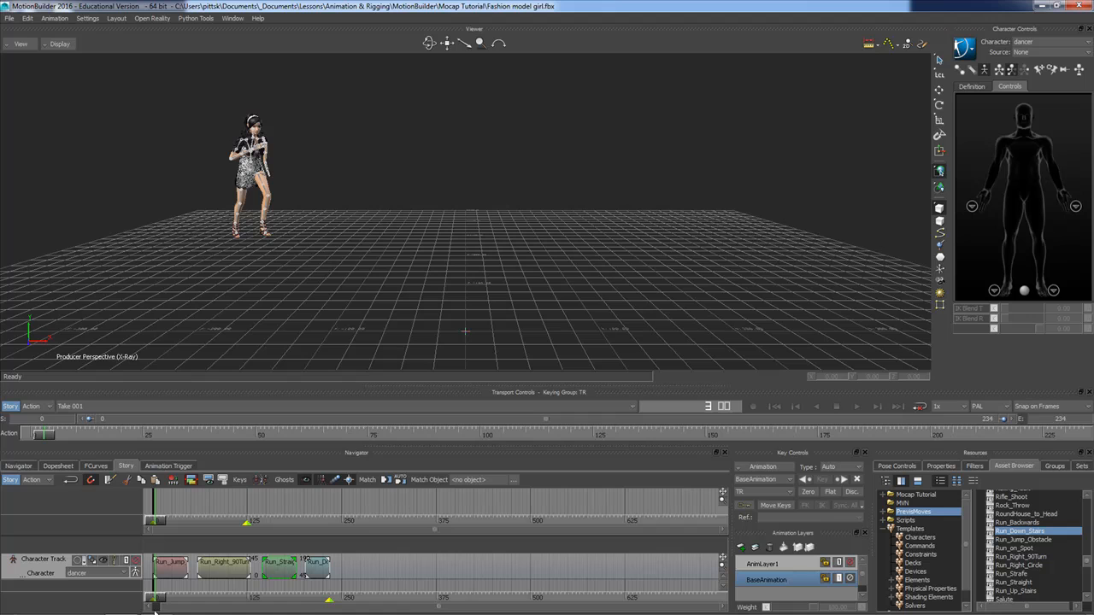
mouse_move(517, 594)
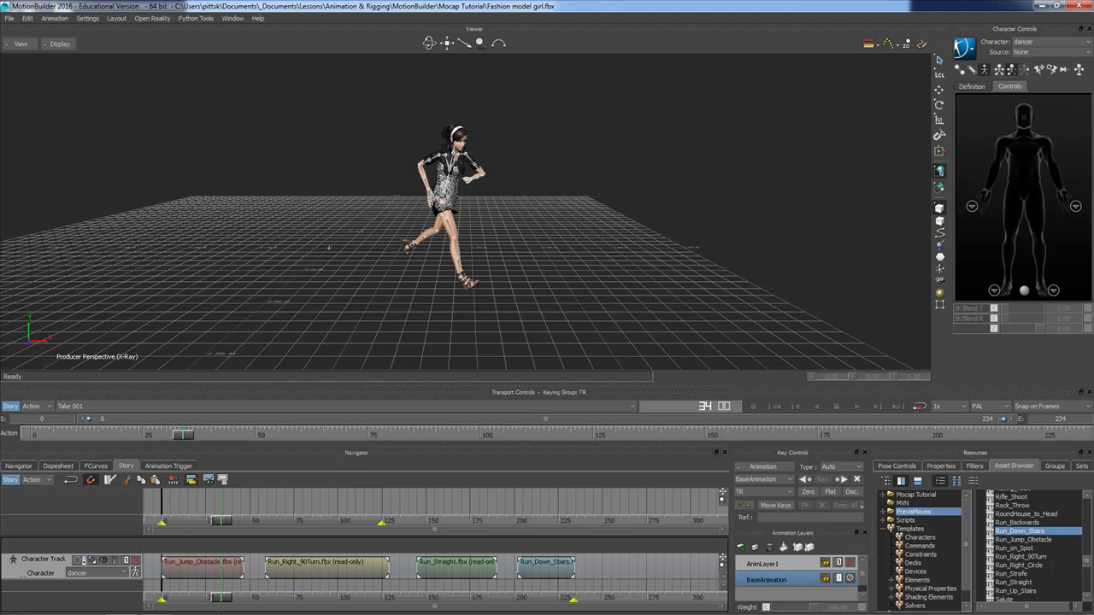
mouse_move(498, 266)
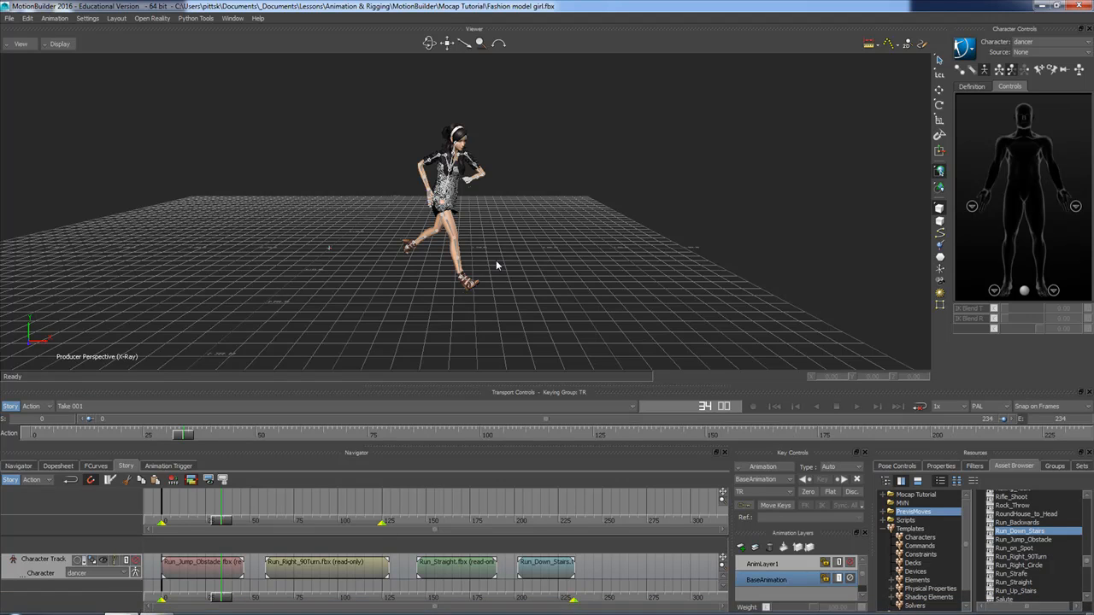
mouse_move(465, 280)
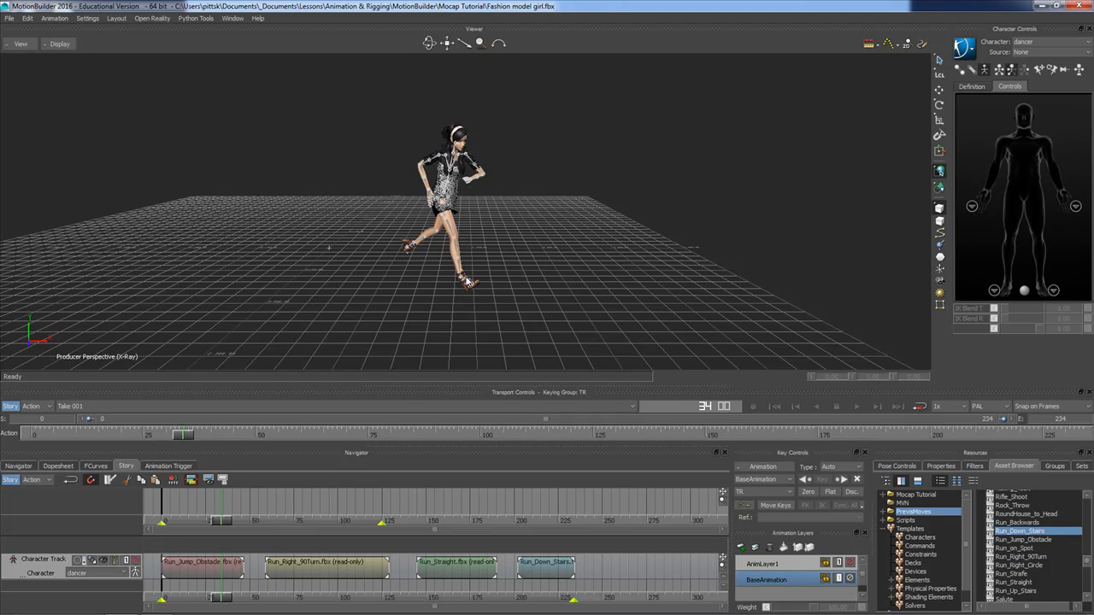
mouse_move(502, 250)
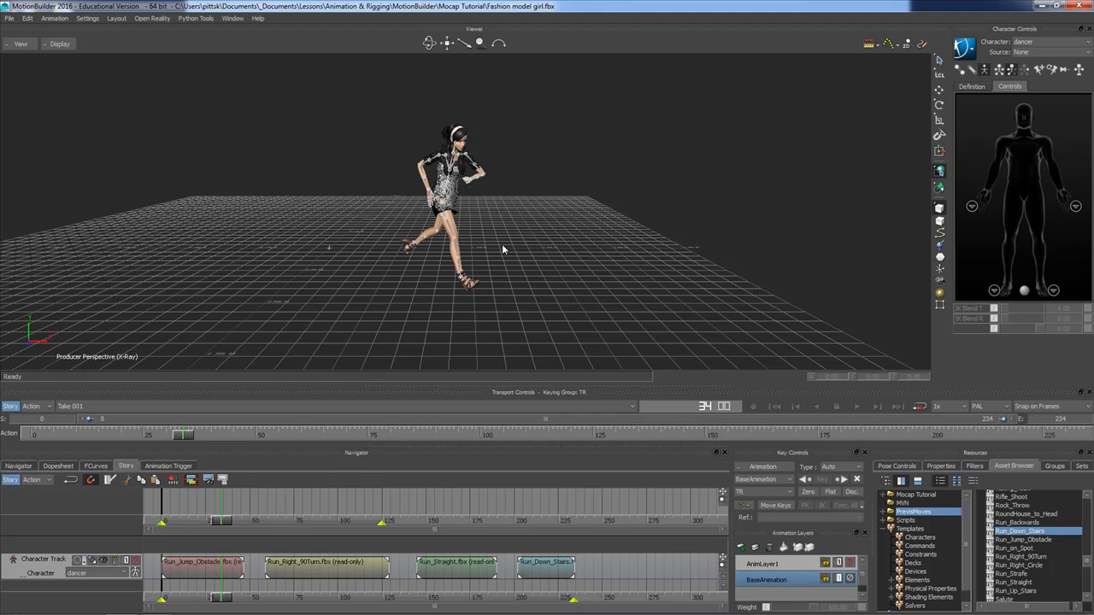
mouse_move(566, 315)
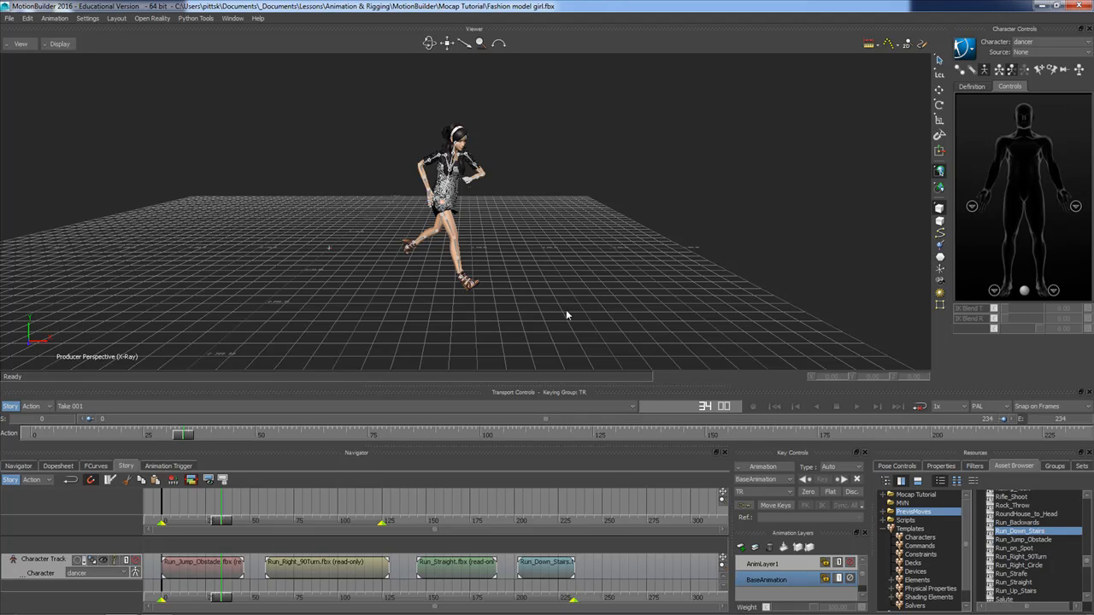
mouse_move(406, 246)
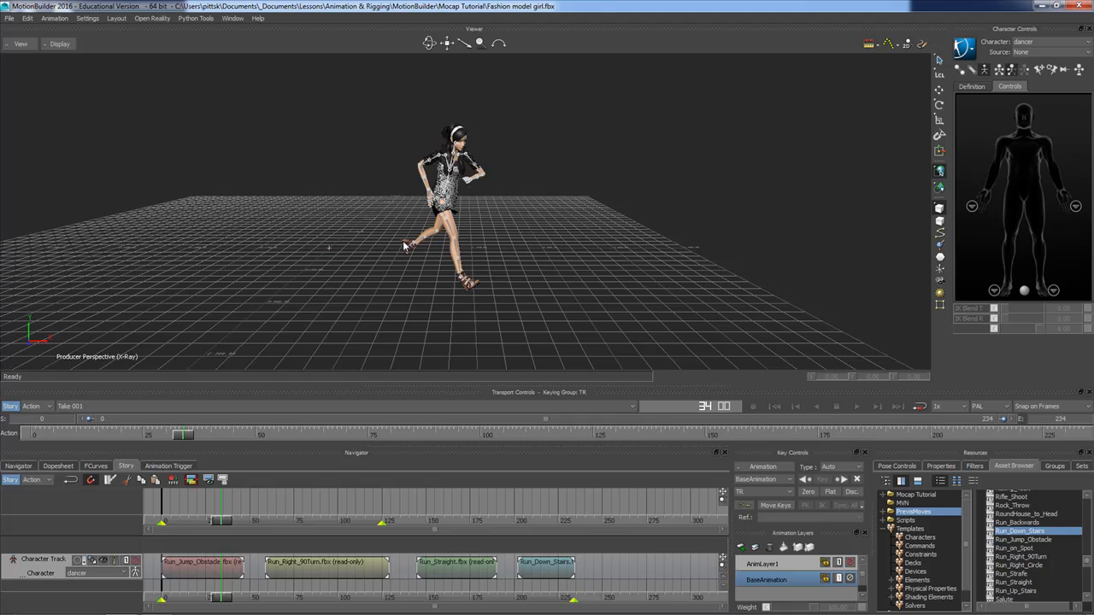
mouse_move(399, 350)
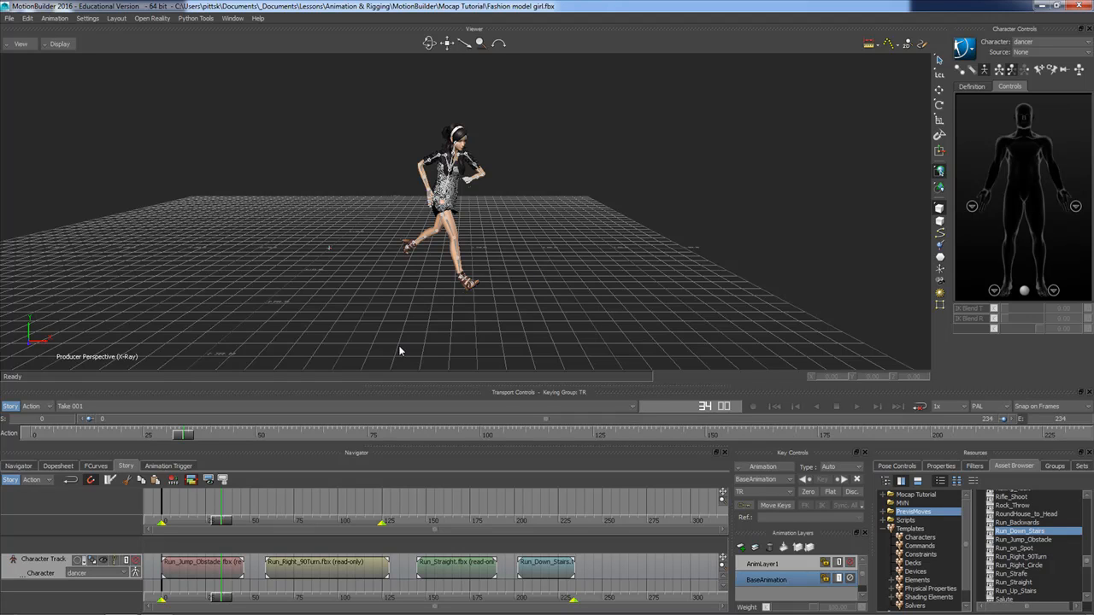
mouse_move(374, 324)
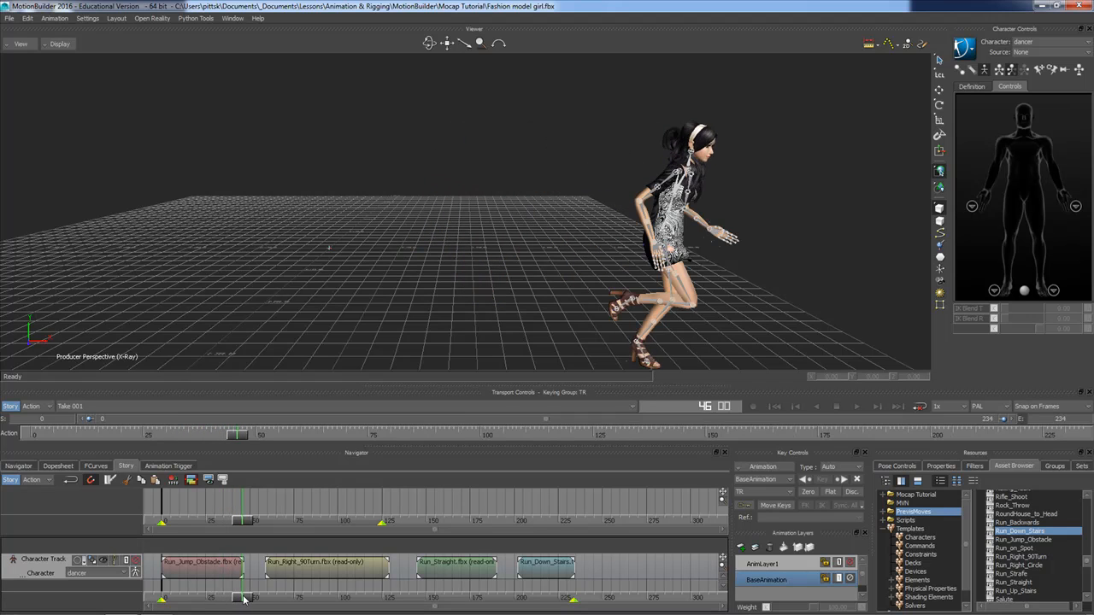
Scrub the timeline to inspect the dancer's running pose
drag(243, 599, 235, 598)
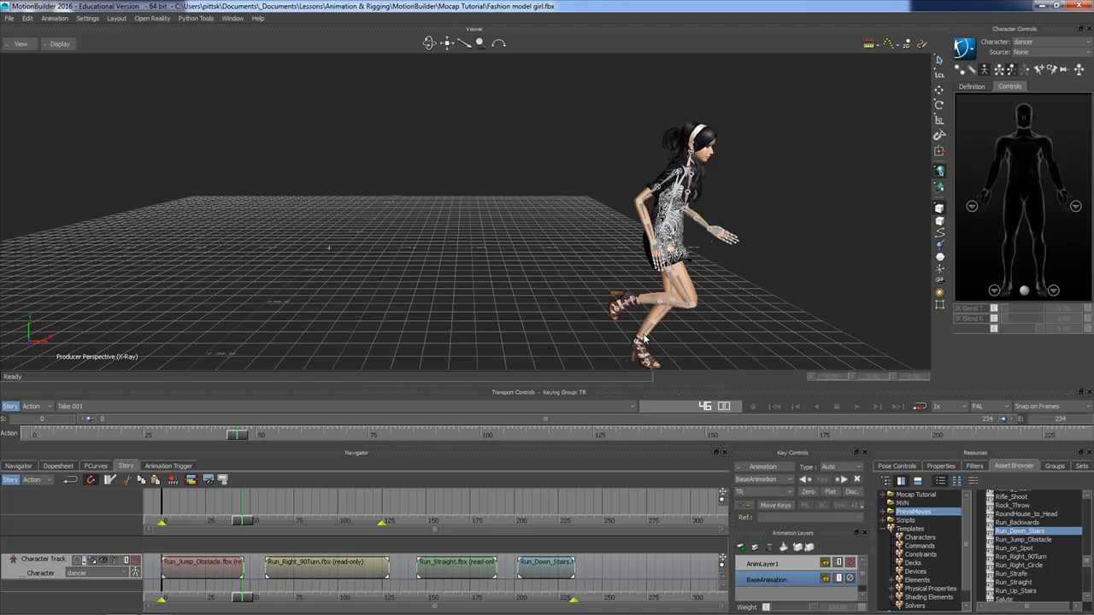
mouse_move(682, 287)
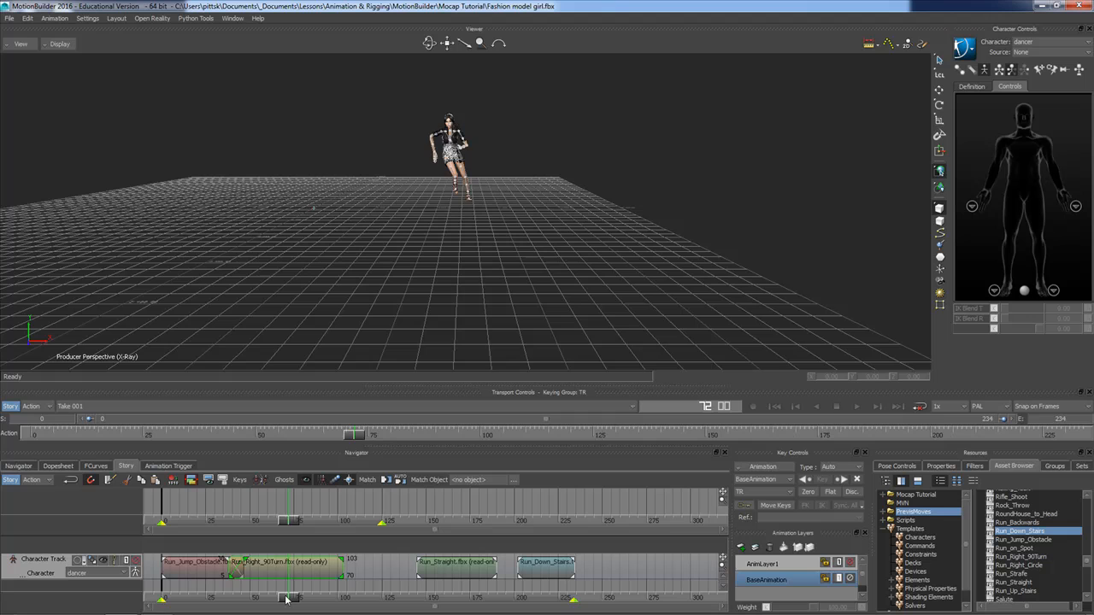
Scrub the time slider back to frame 42 inside the clip overlap
drag(286, 598, 223, 599)
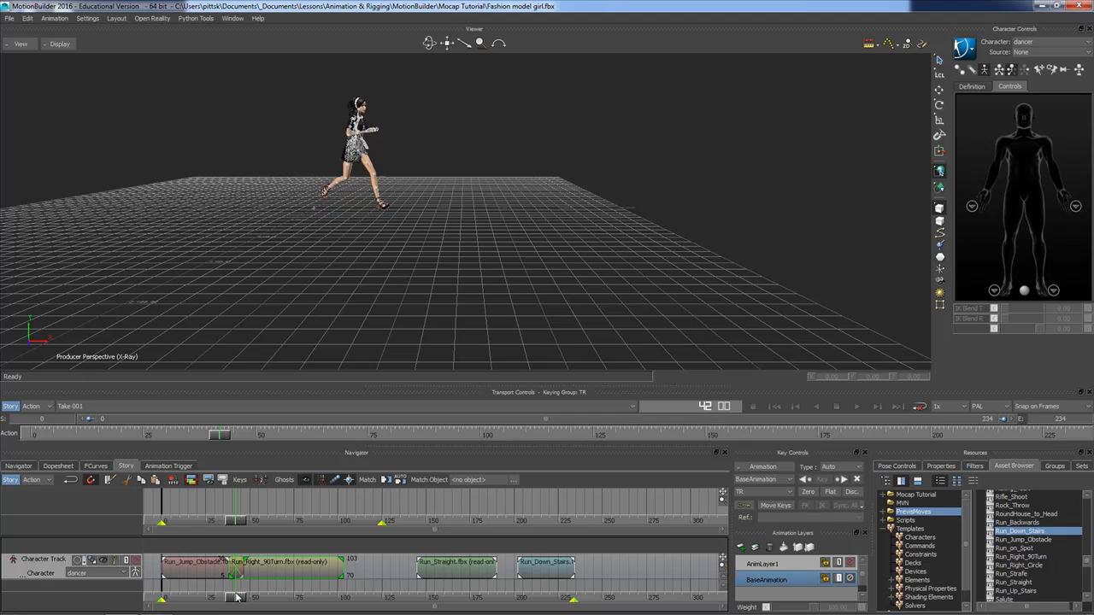
mouse_move(304, 312)
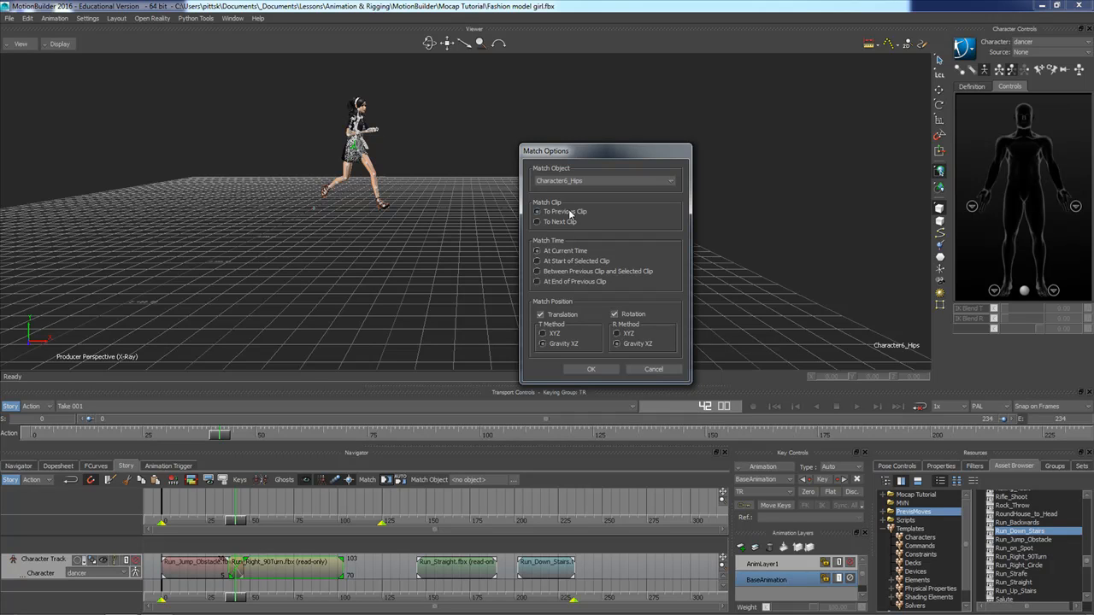
mouse_move(534, 306)
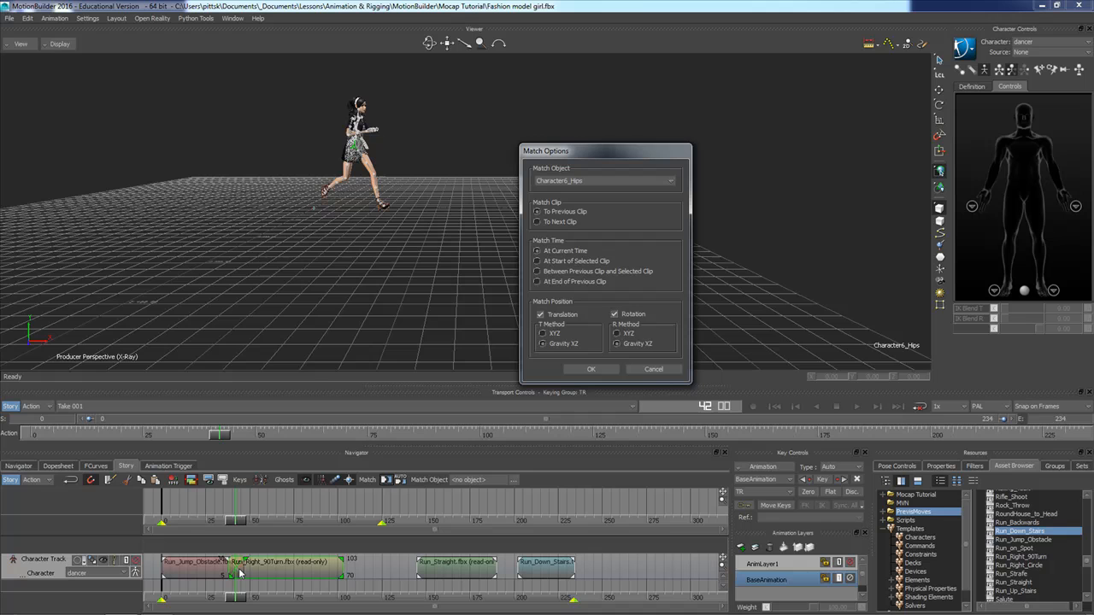
mouse_move(437, 320)
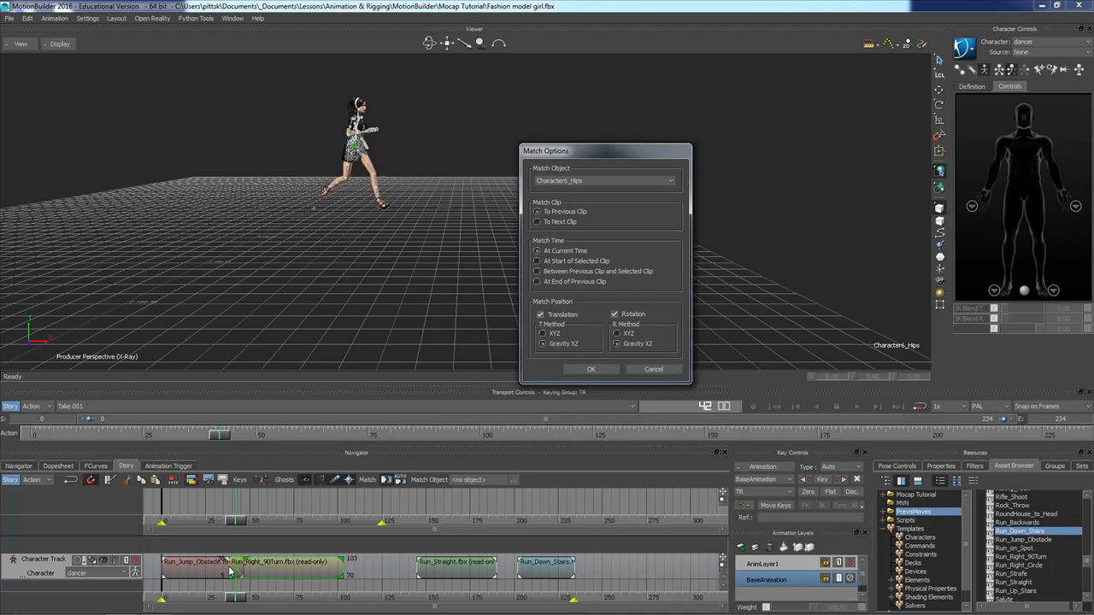
mouse_move(329, 453)
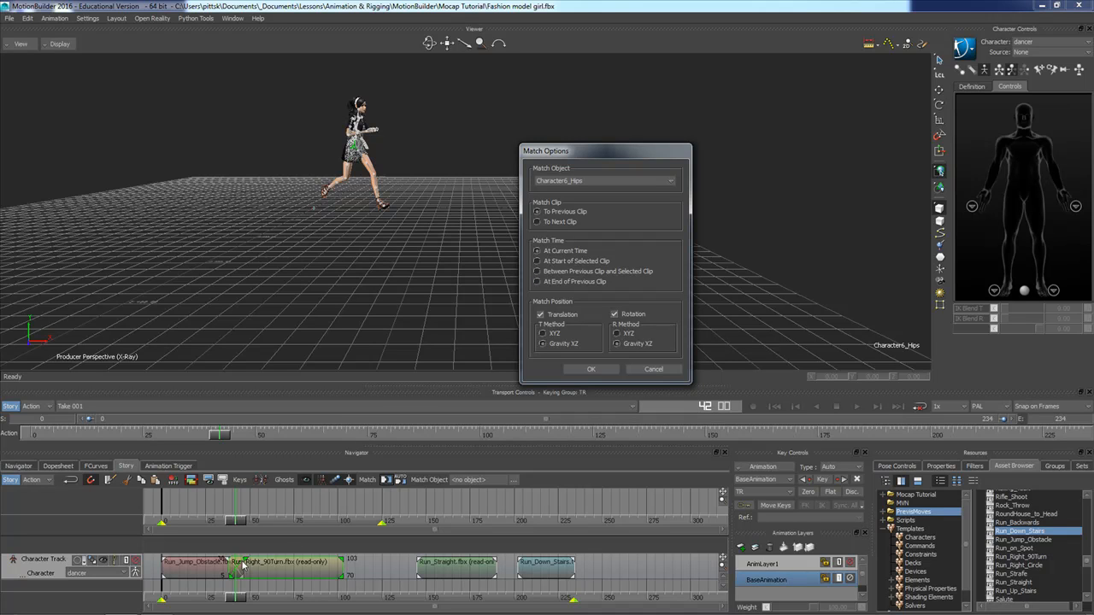
mouse_move(648, 267)
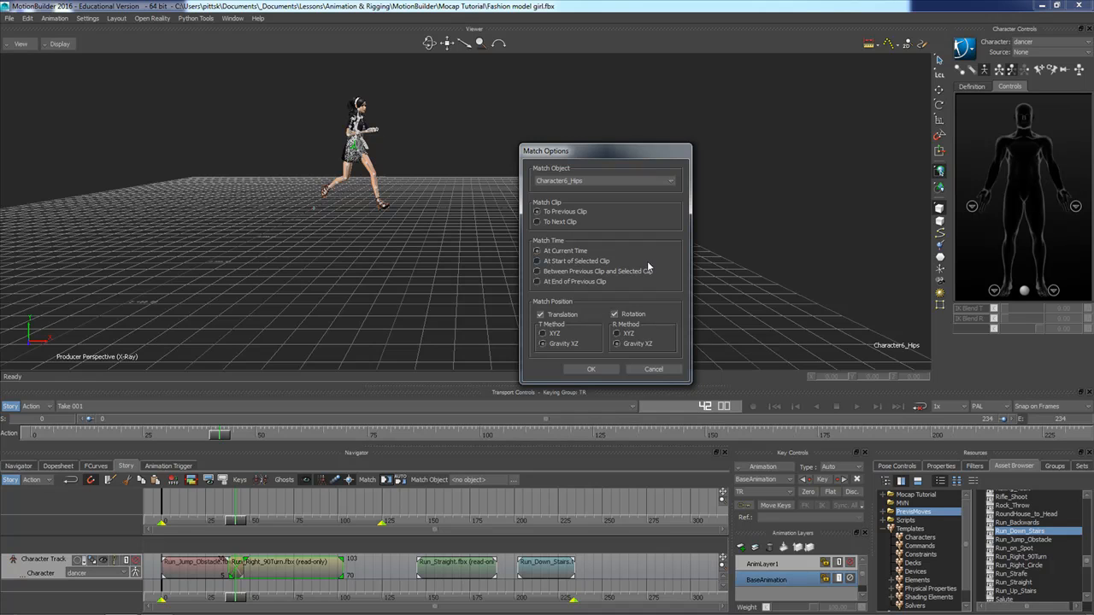
mouse_move(419, 499)
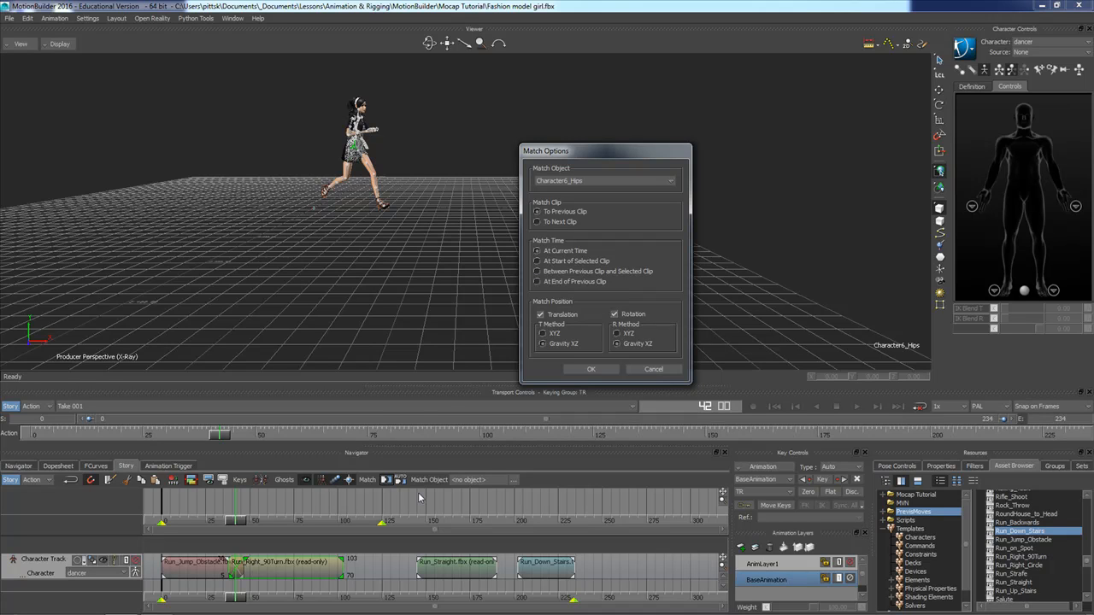
mouse_move(391, 368)
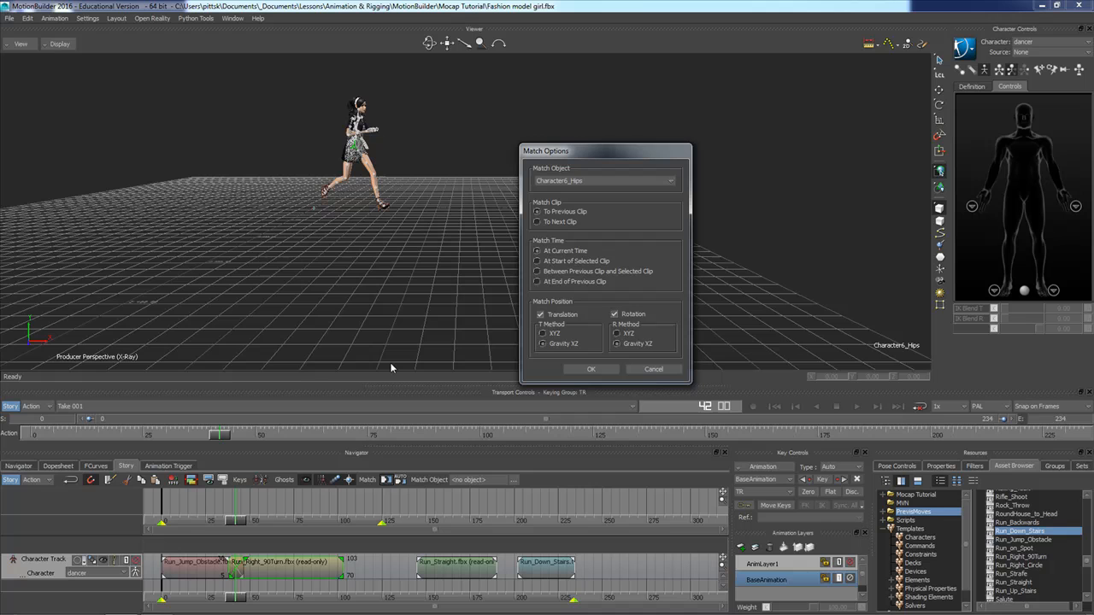
mouse_move(588, 320)
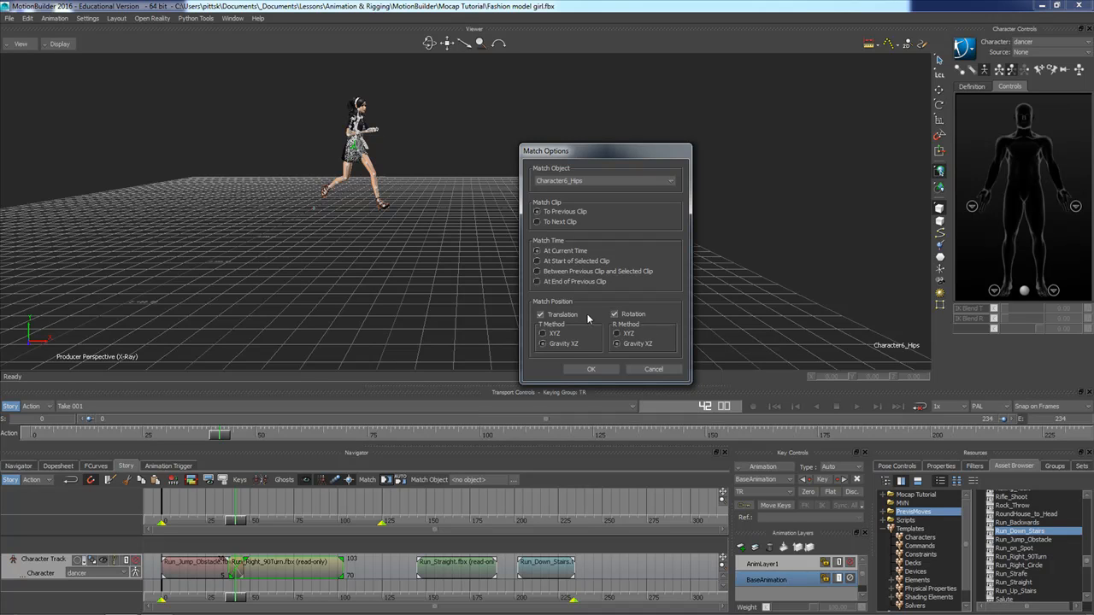
mouse_move(511, 345)
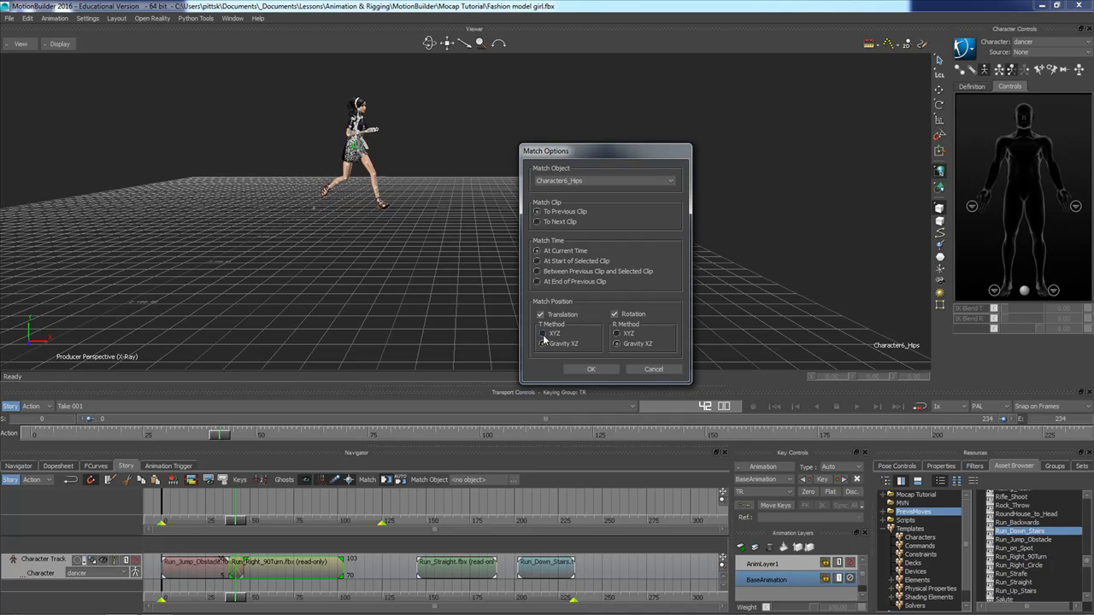
Set Match translation to XYZ and apply the hips alignment at frame 42
click(543, 343)
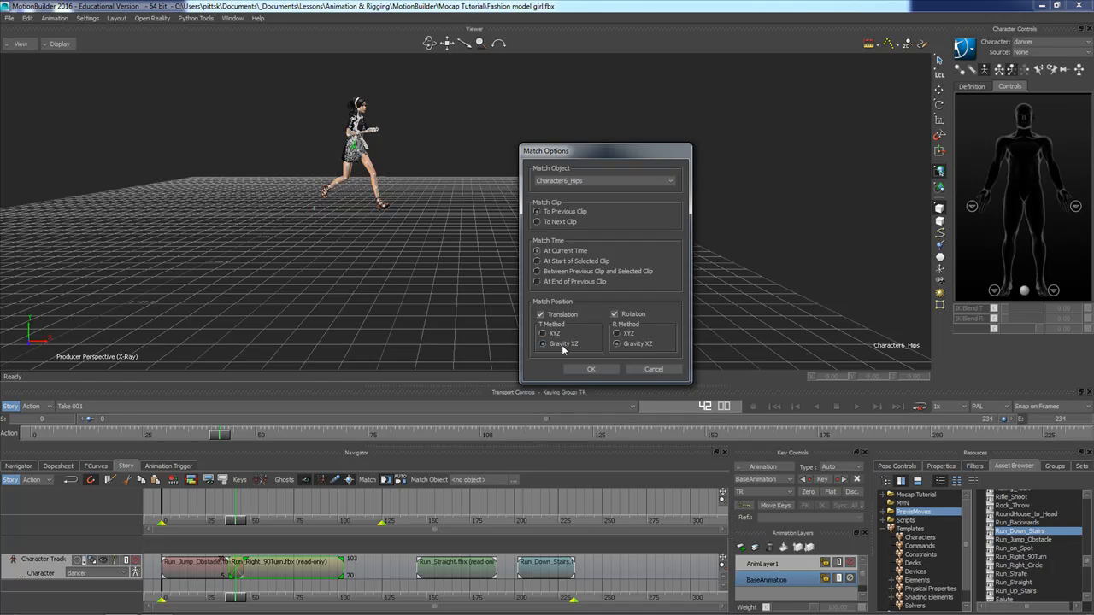
click(543, 333)
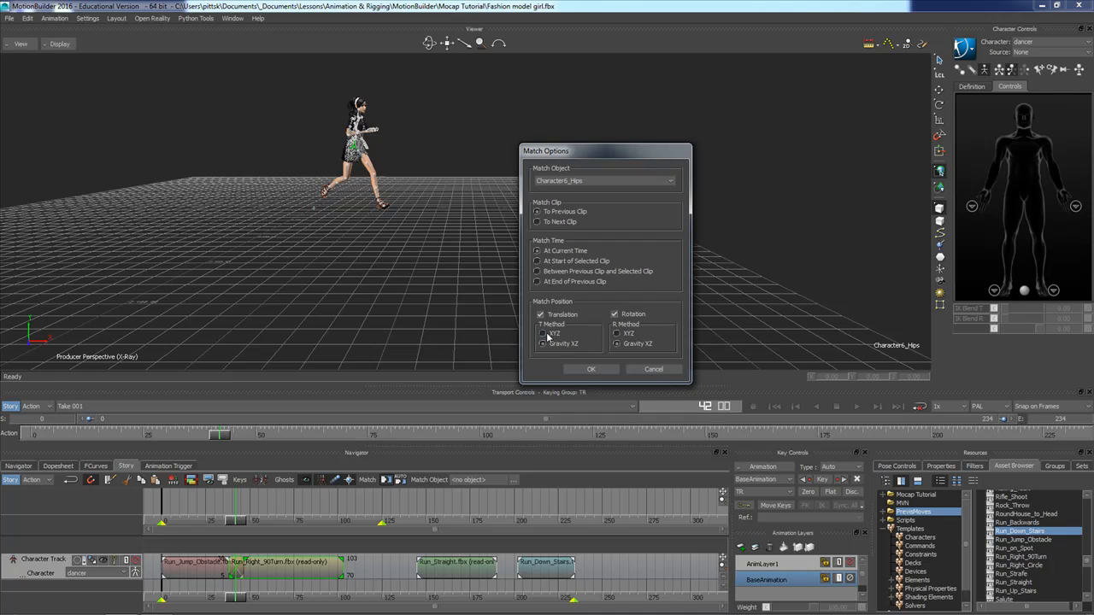
click(543, 333)
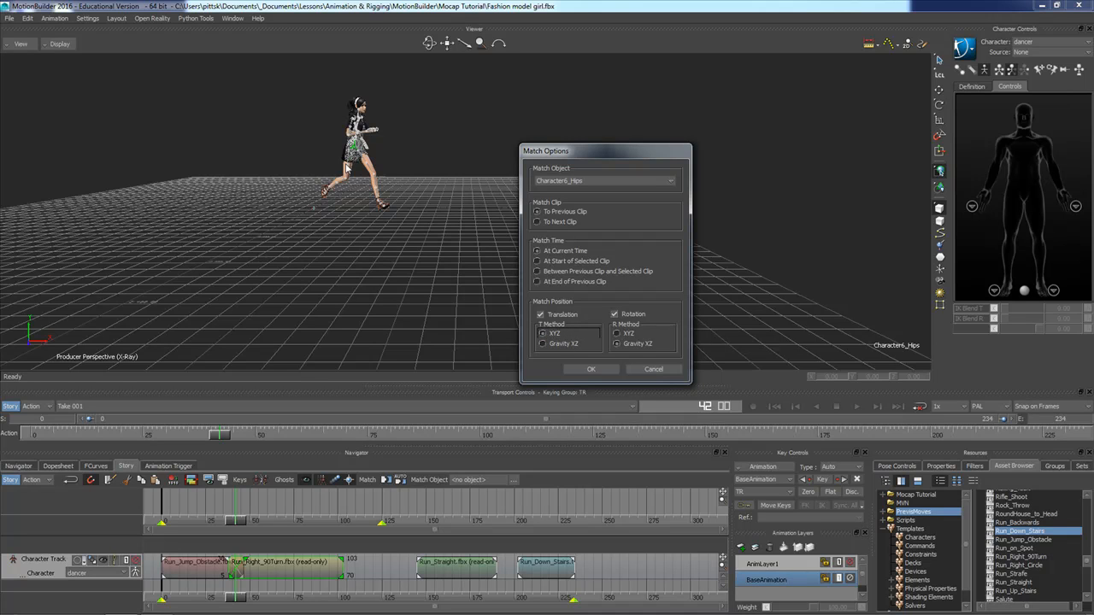
mouse_move(468, 348)
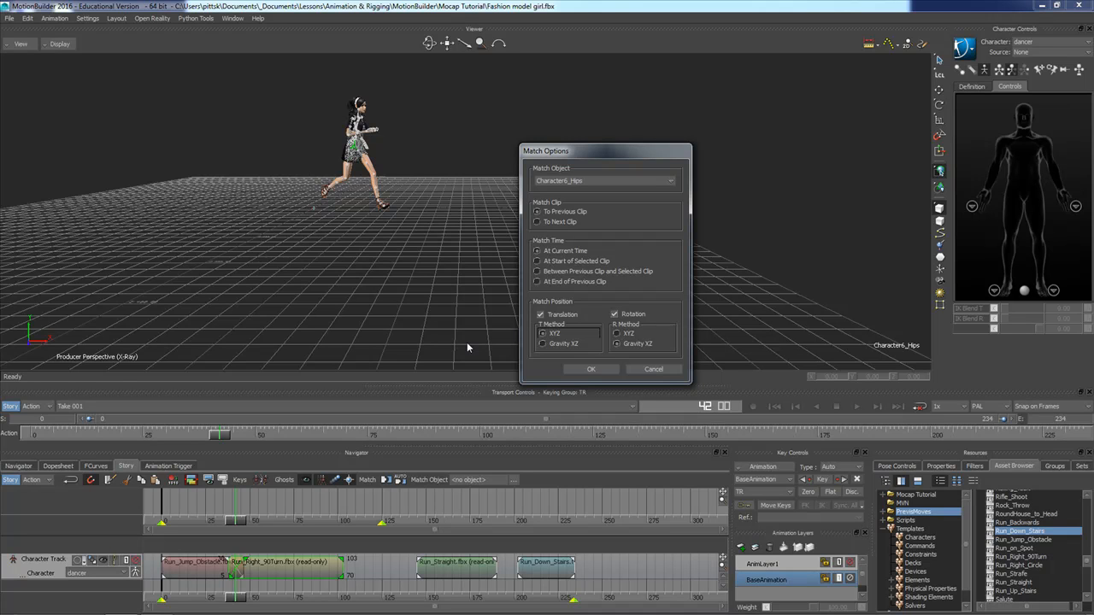
mouse_move(519, 349)
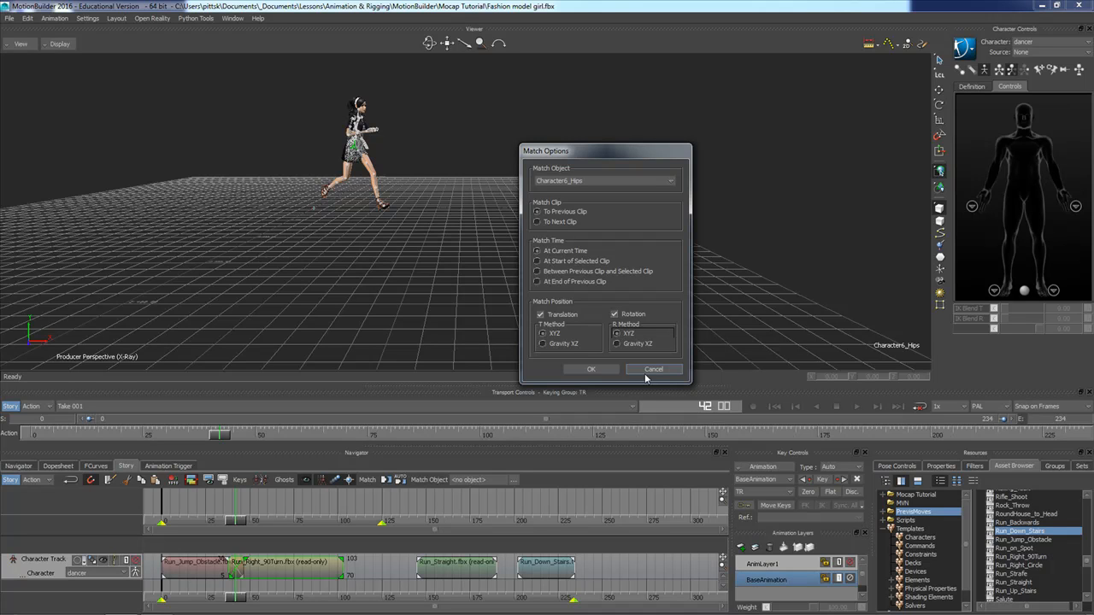
mouse_move(591, 368)
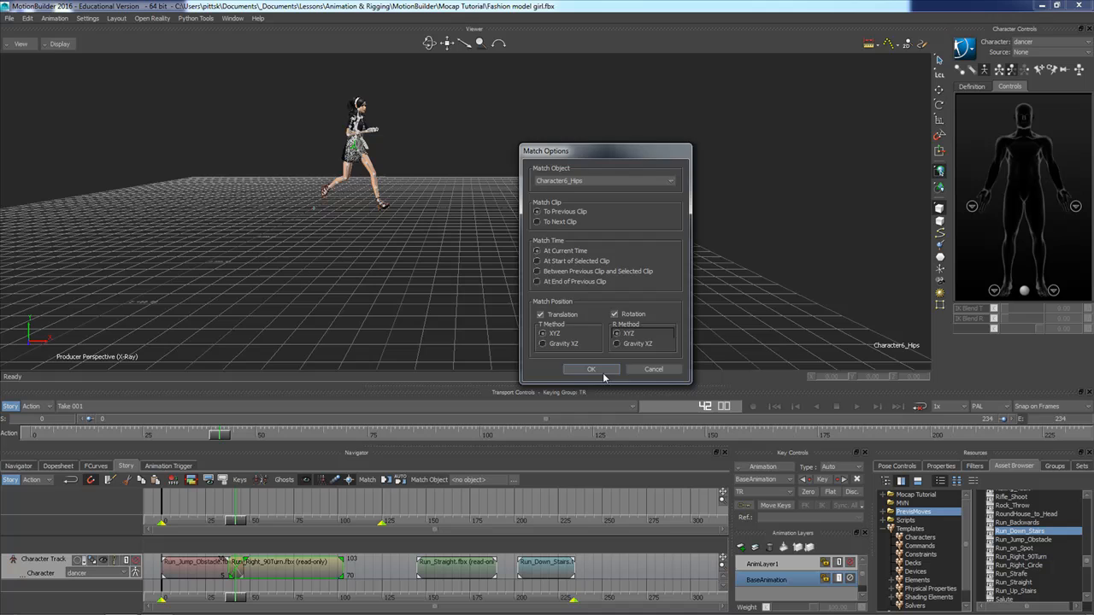
click(591, 368)
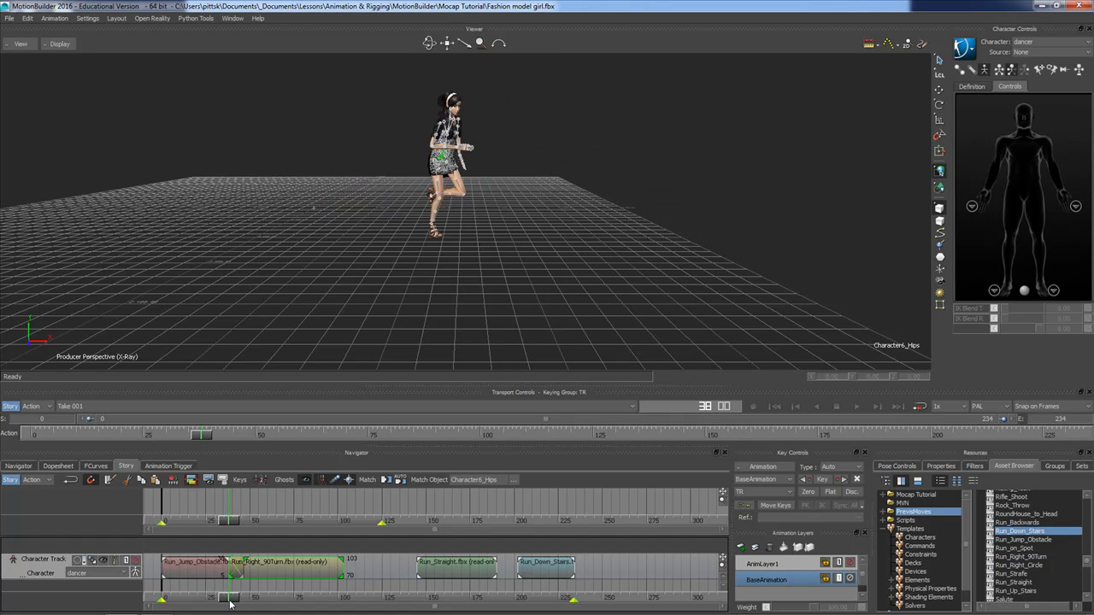
Preview the jump-to-right-turn transition and stop playback around frame 44
drag(231, 605, 248, 606)
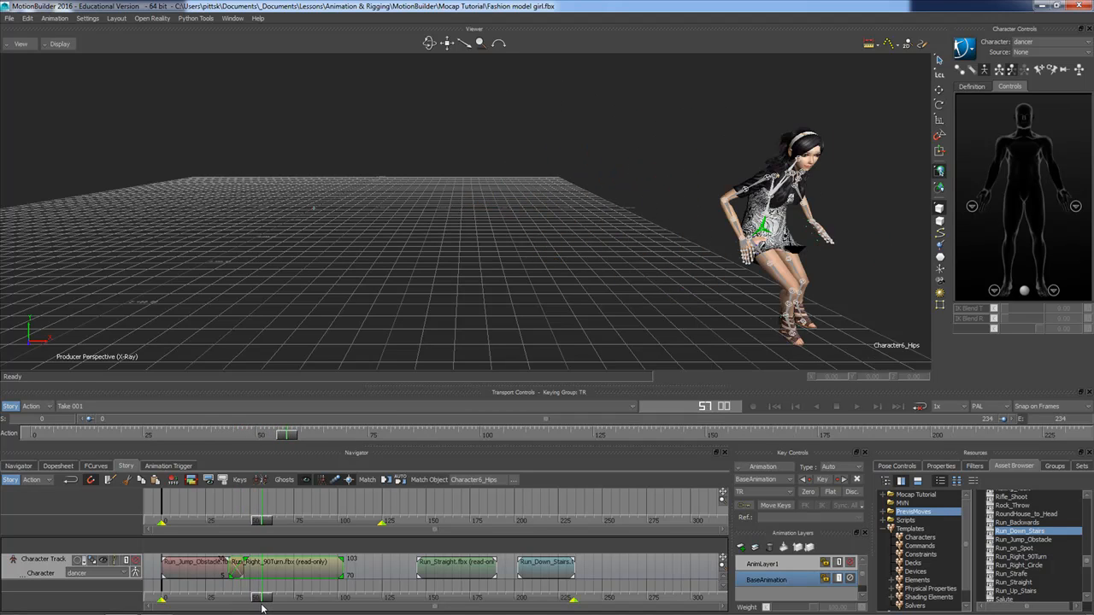
drag(262, 597, 239, 598)
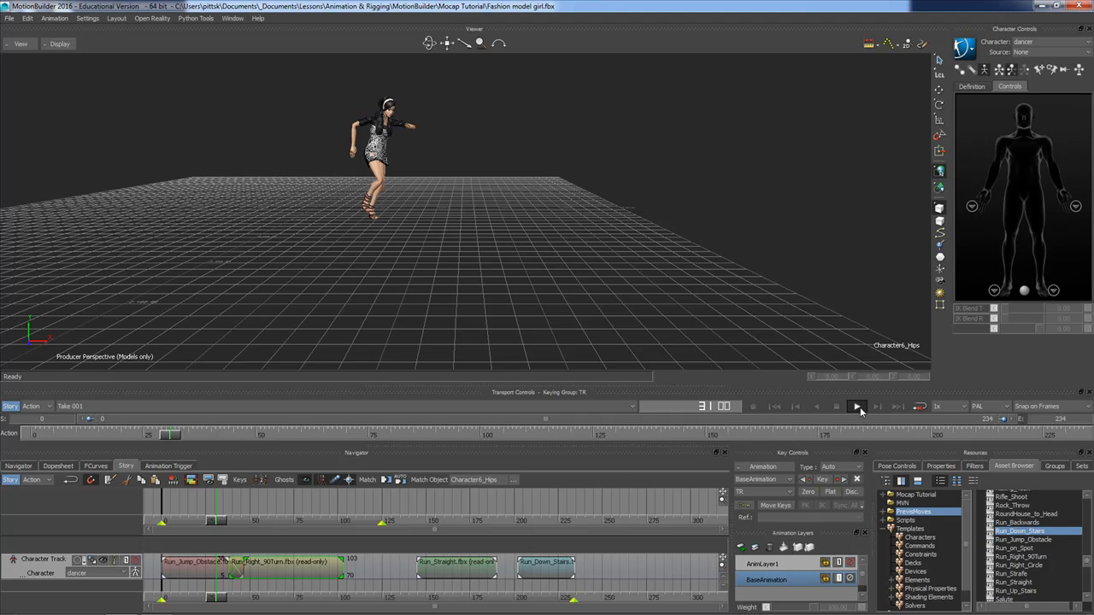
click(857, 406)
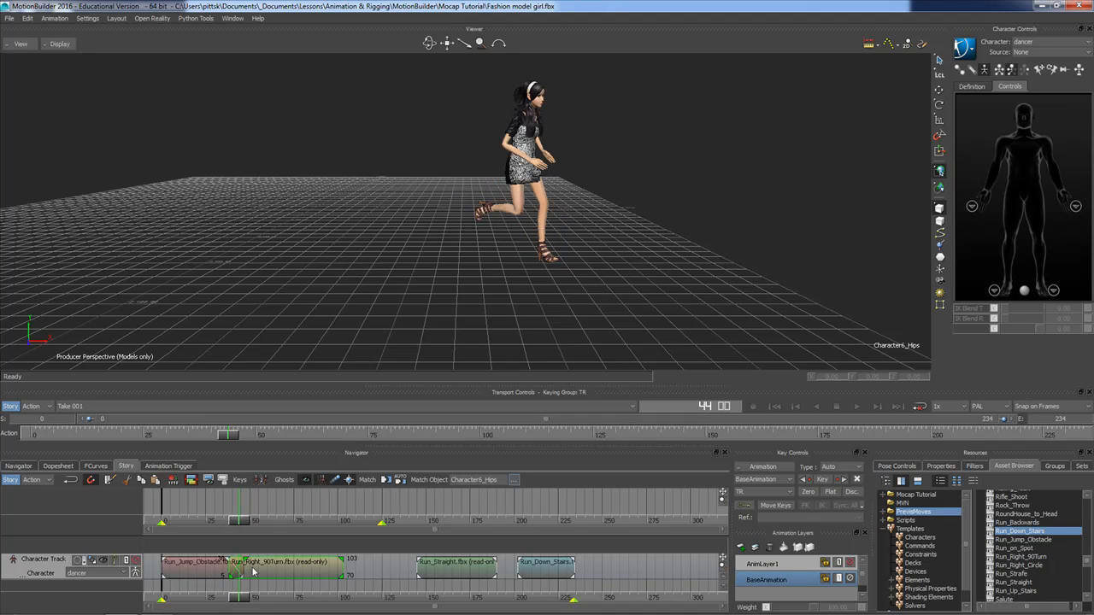
mouse_move(442, 247)
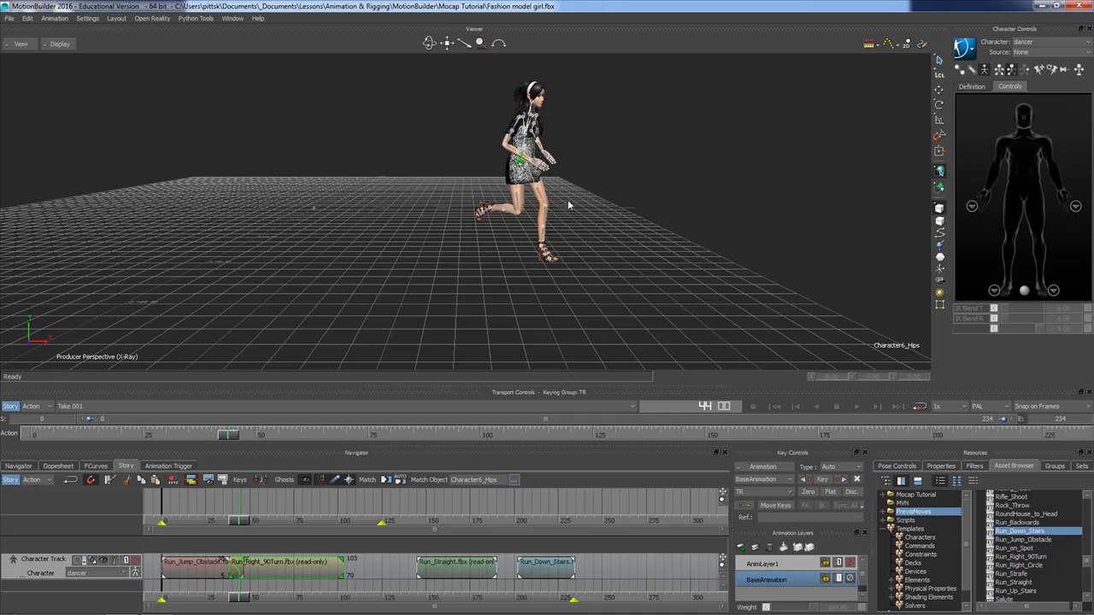
mouse_move(857, 99)
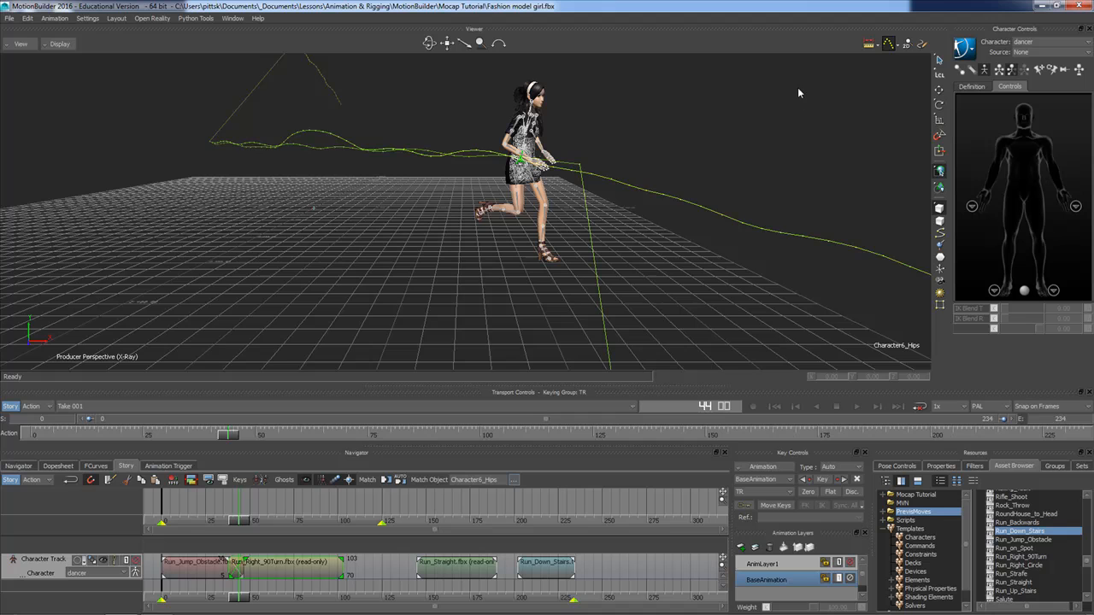
mouse_move(701, 122)
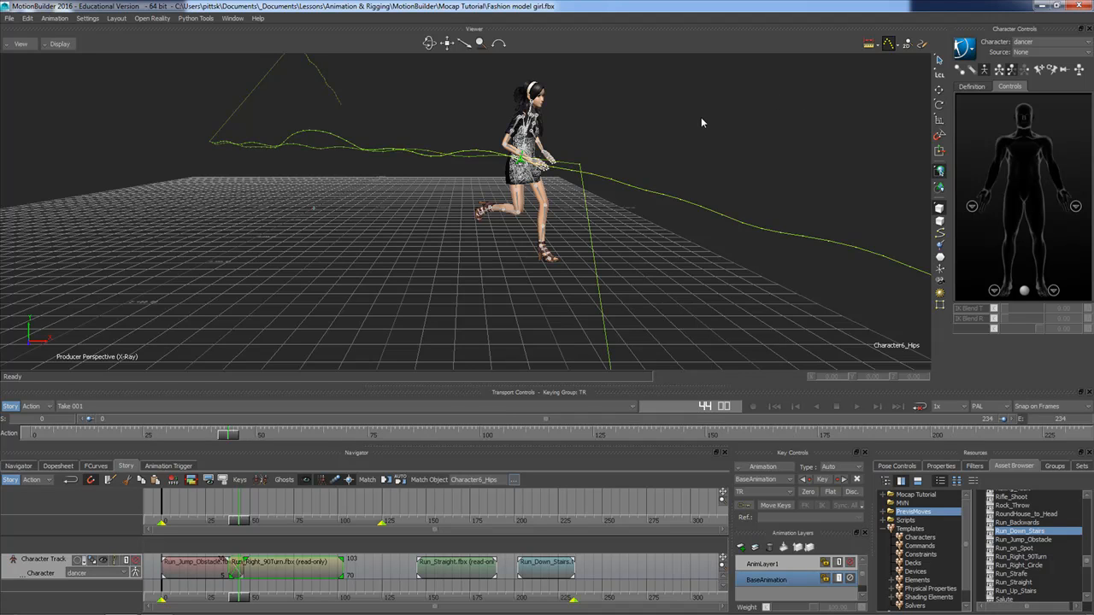
mouse_move(540, 236)
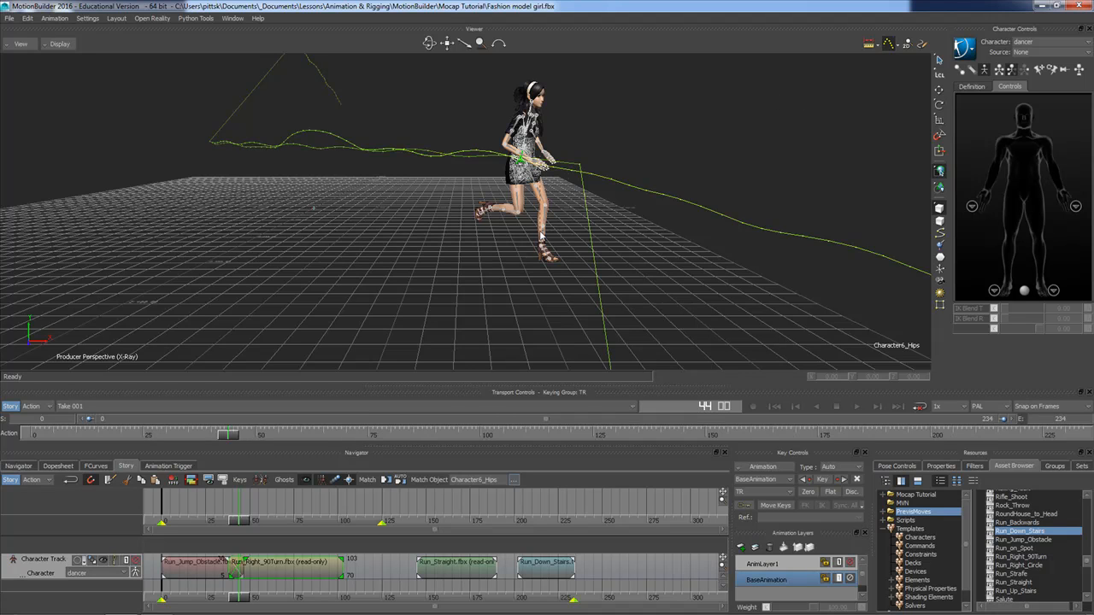
Change Viewer display options for inspecting the path, then click on the Story track
click(523, 162)
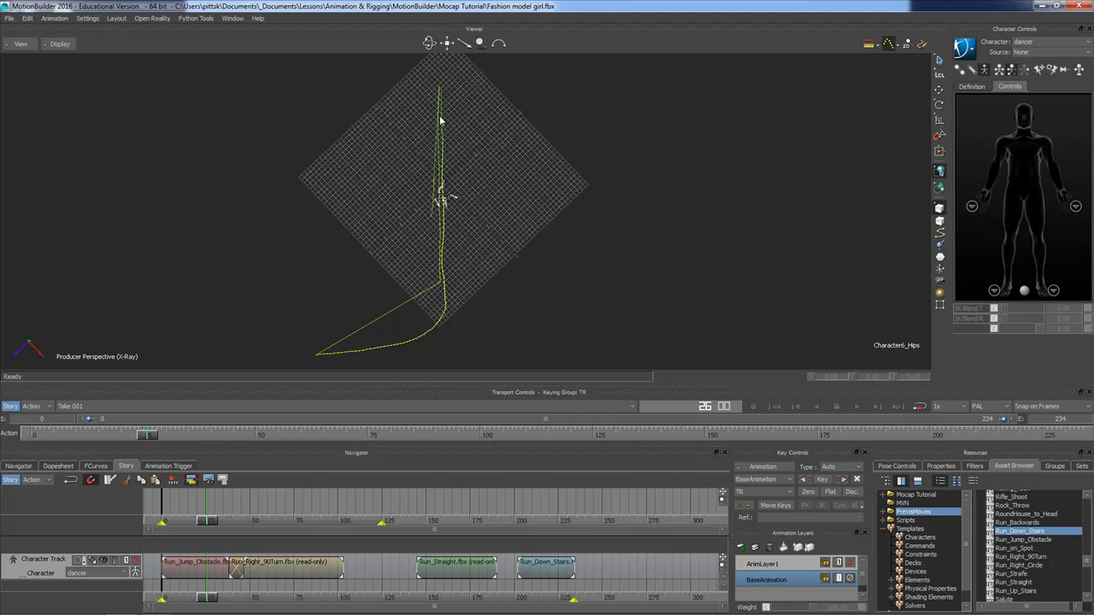
mouse_move(445, 231)
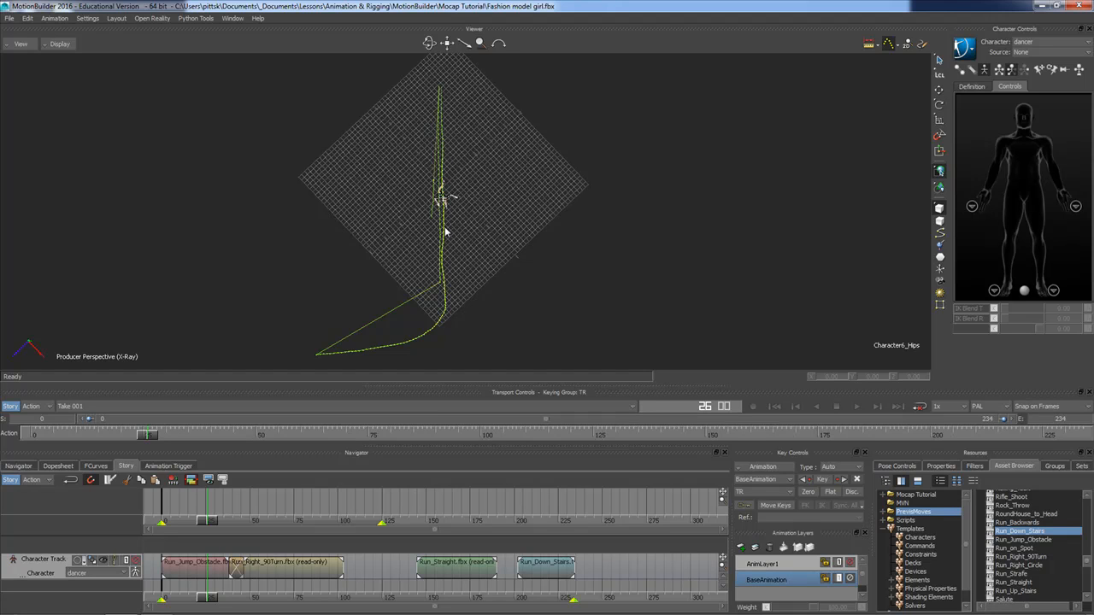
mouse_move(446, 197)
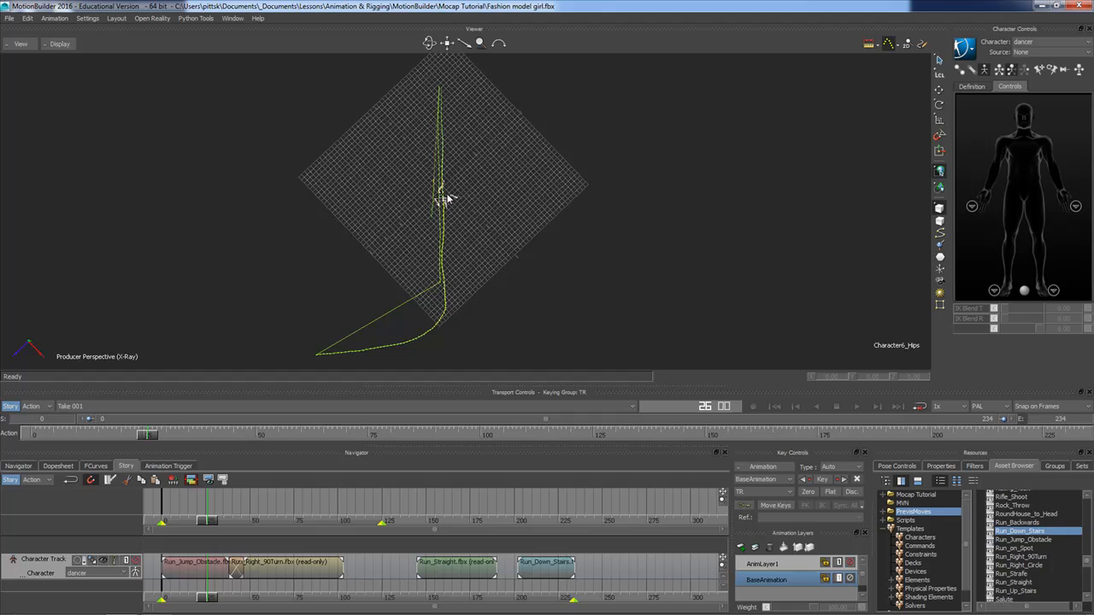
mouse_move(436, 339)
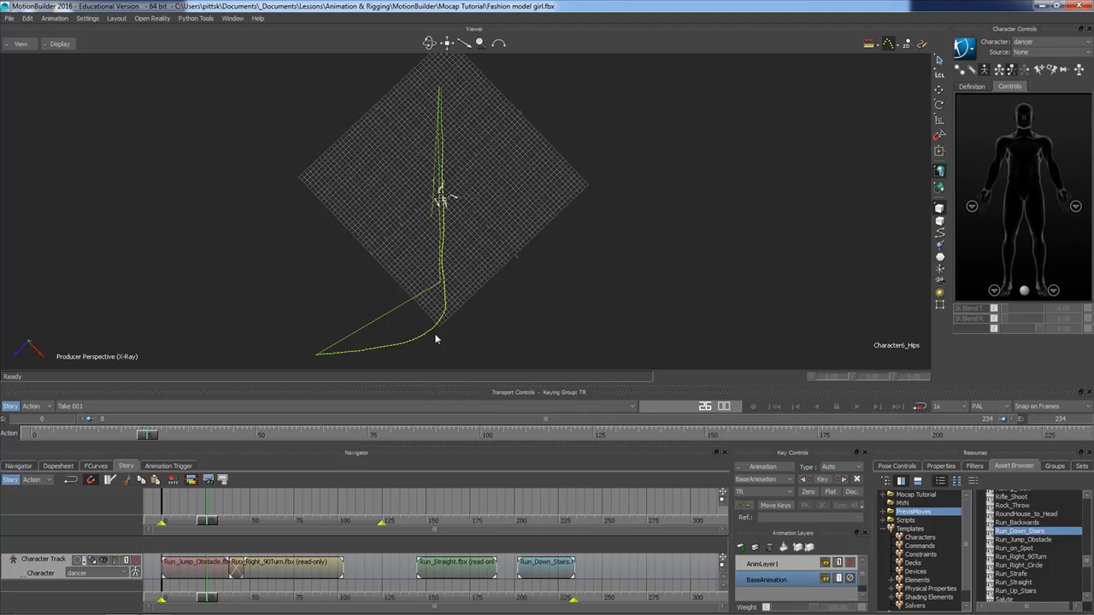
mouse_move(461, 306)
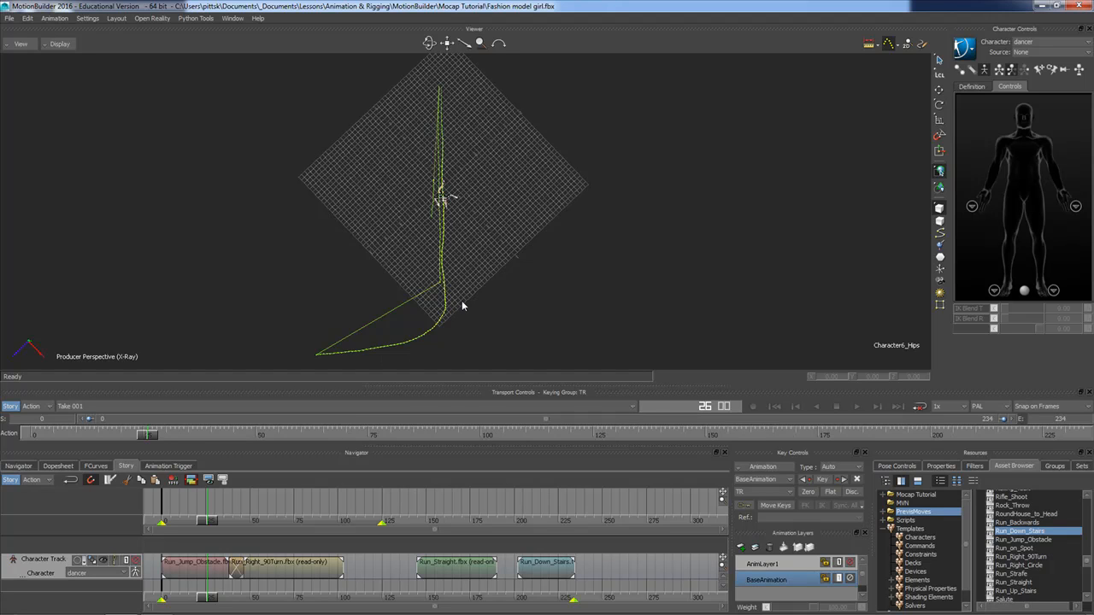
click(223, 598)
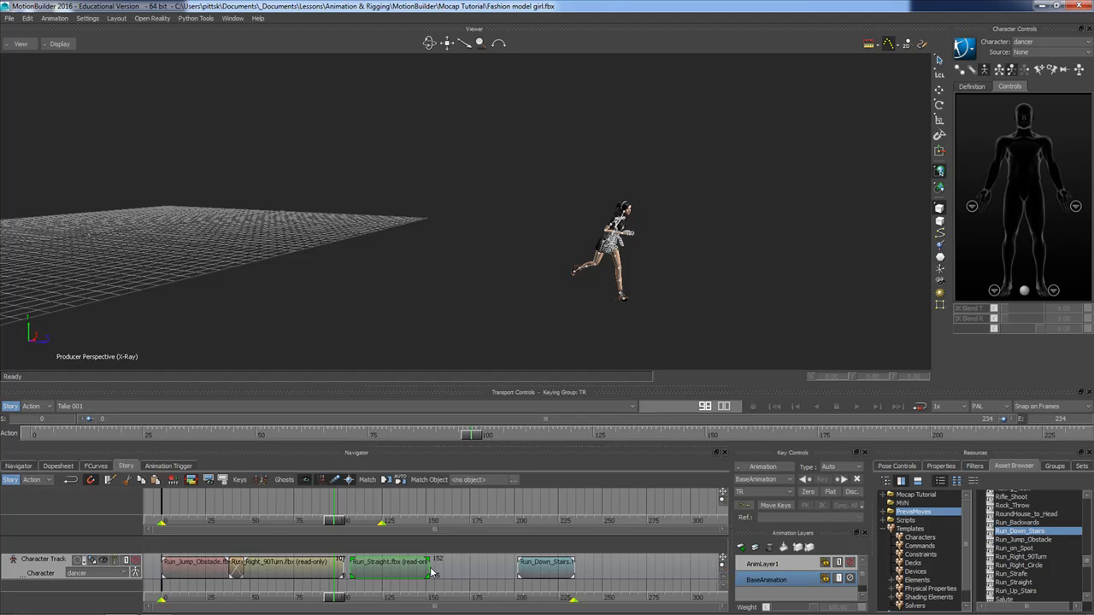
mouse_move(637, 303)
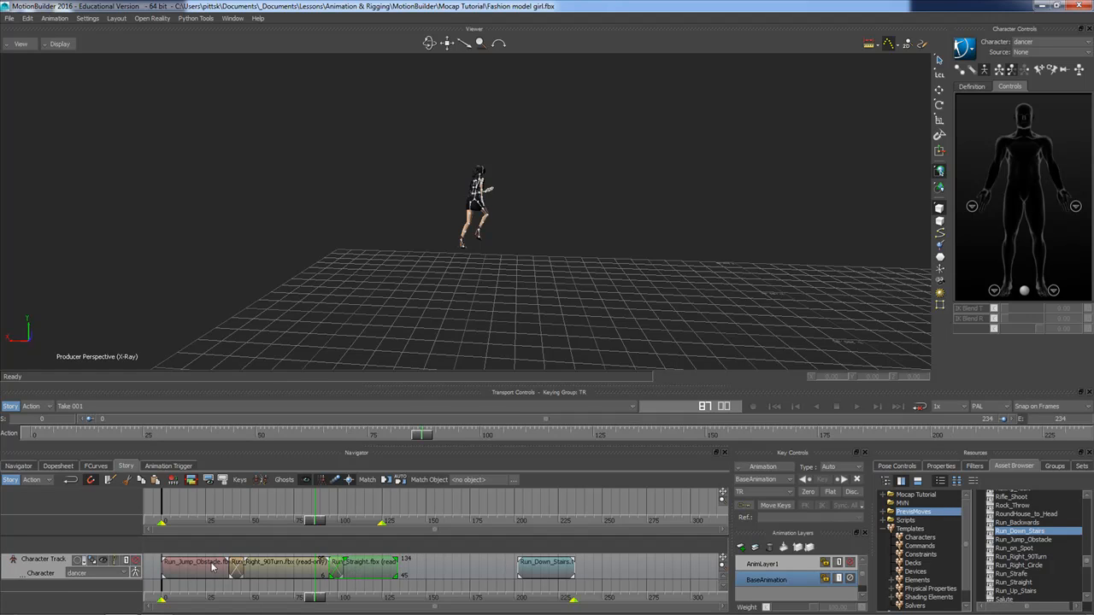
mouse_move(499, 253)
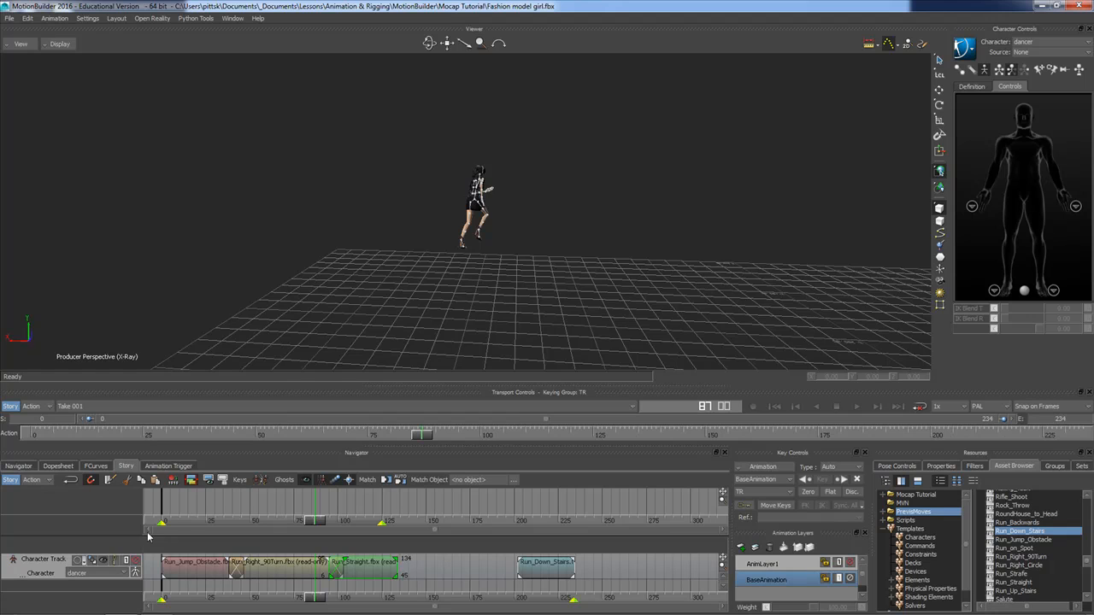
mouse_move(105, 565)
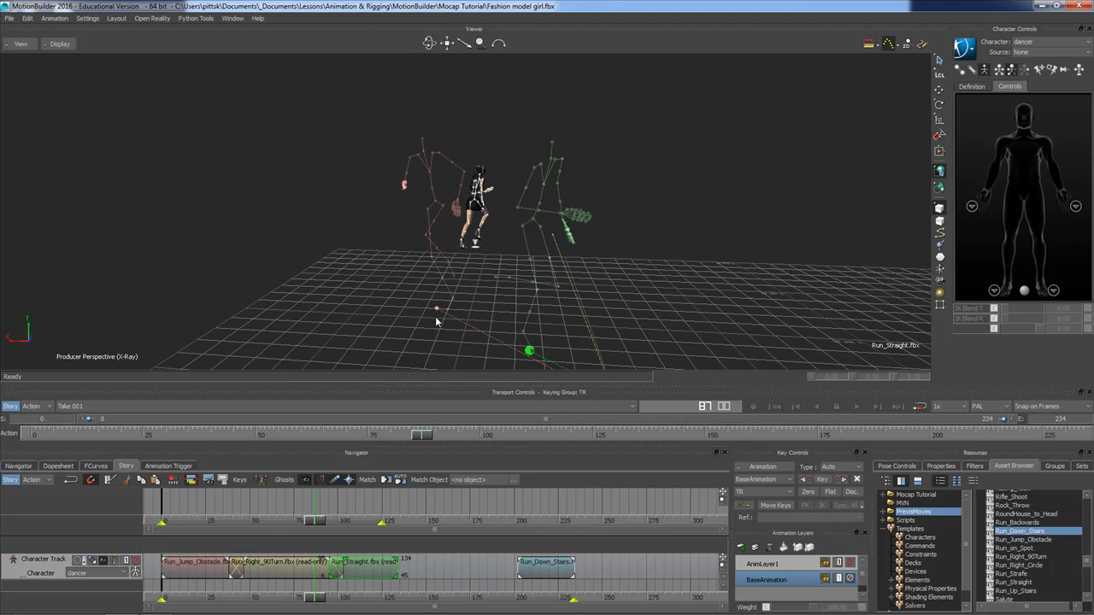
drag(436, 321, 491, 278)
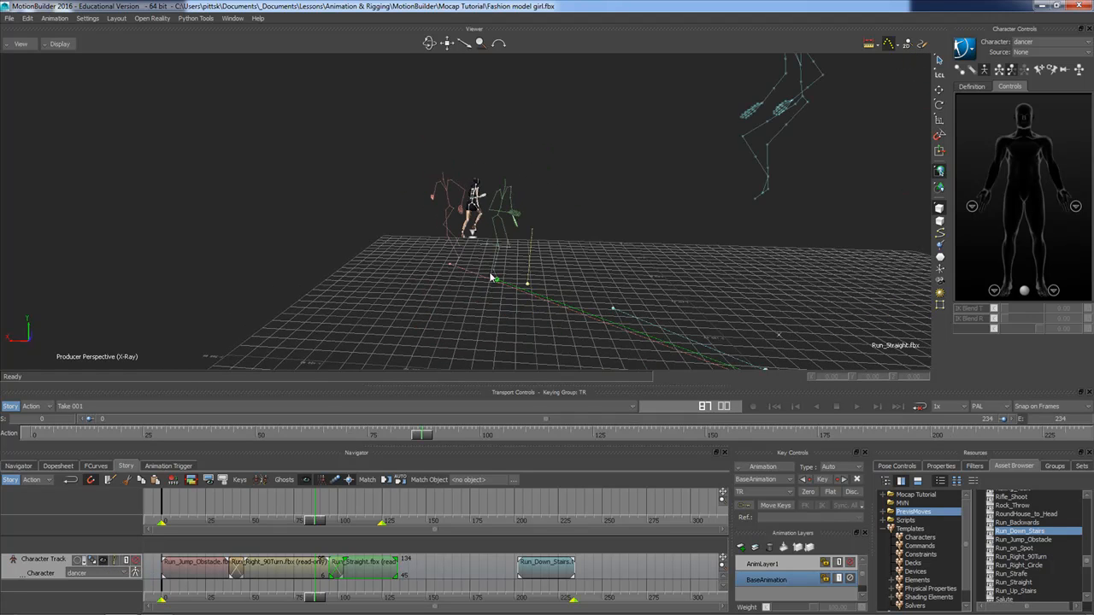
drag(491, 273, 564, 303)
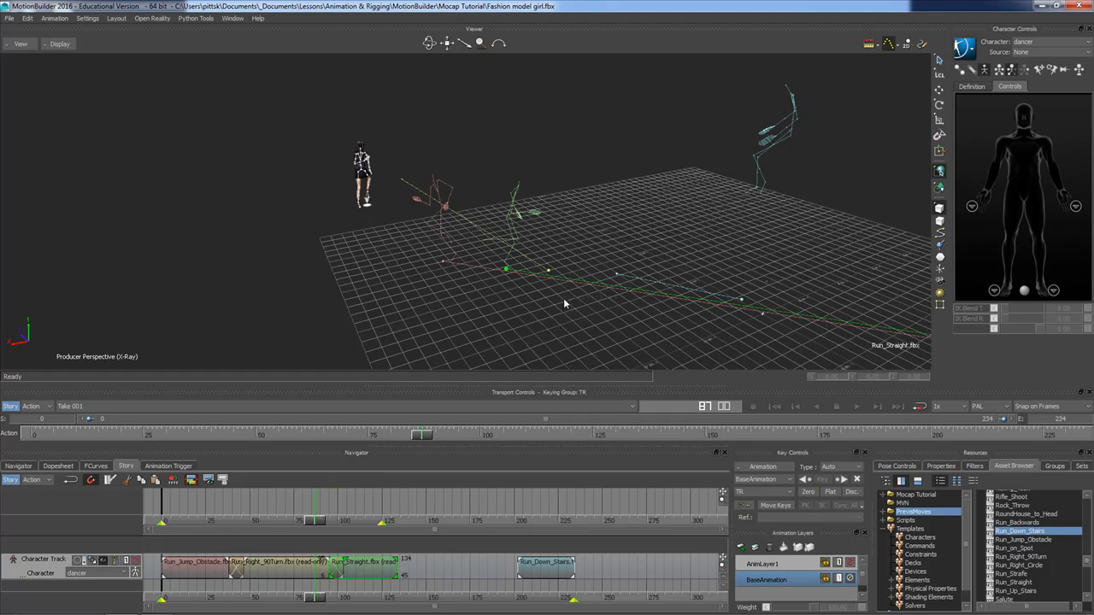
drag(564, 303, 470, 291)
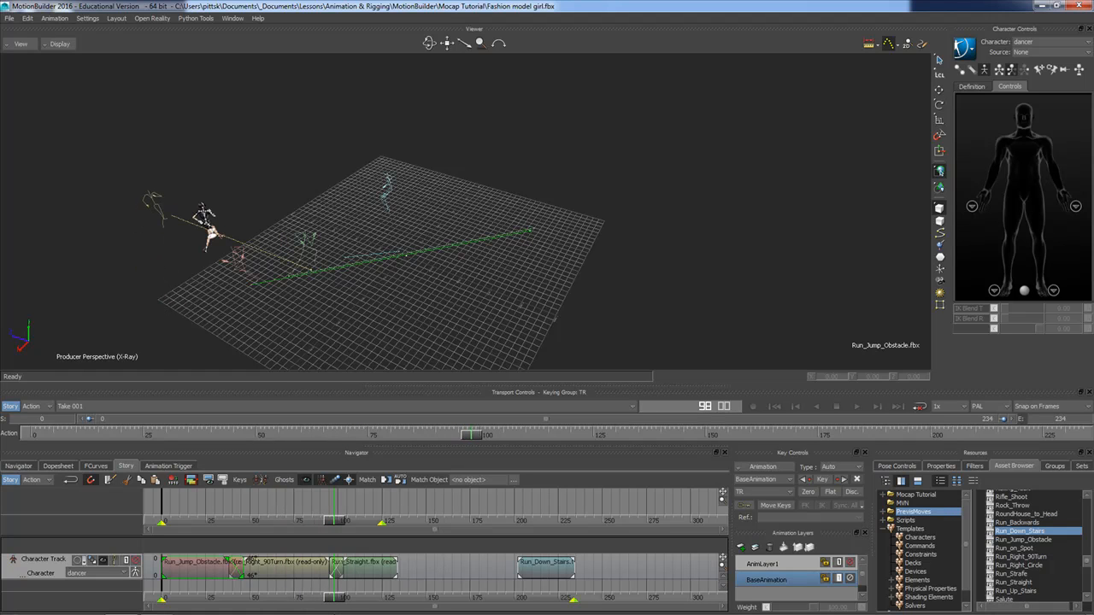
mouse_move(212, 368)
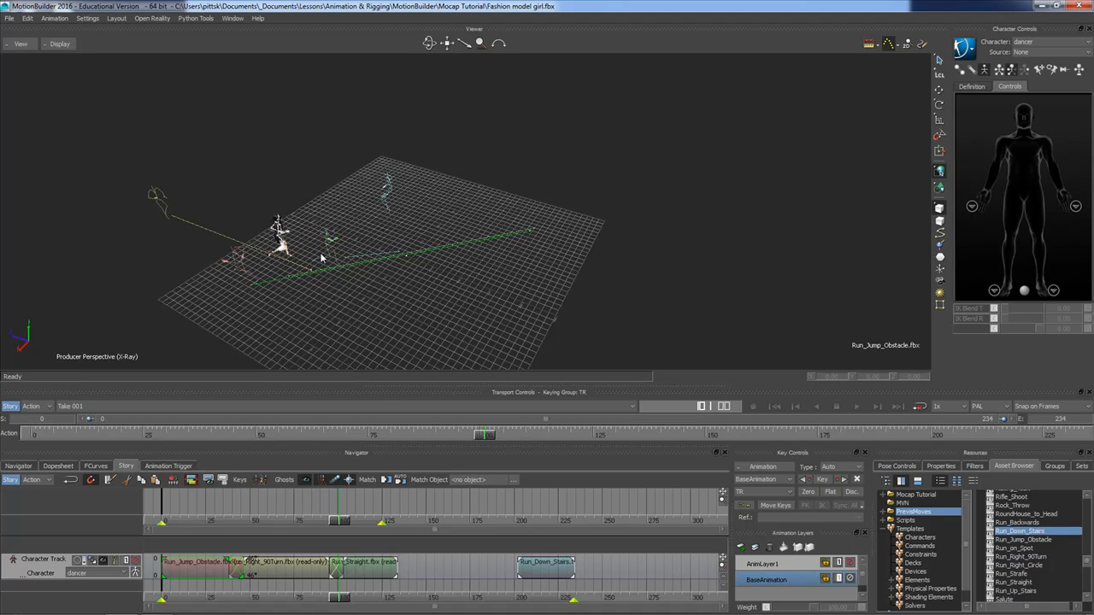
mouse_move(314, 242)
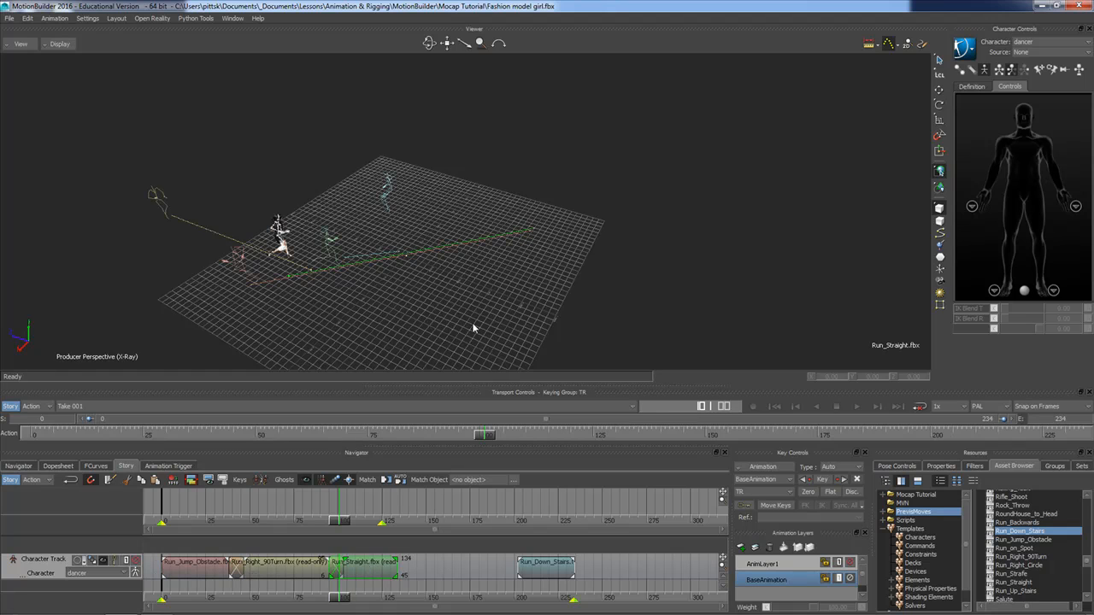
Move and rotate the Run_Straight ghost to line up with the Run_Right_90Turn ghost's end
click(282, 248)
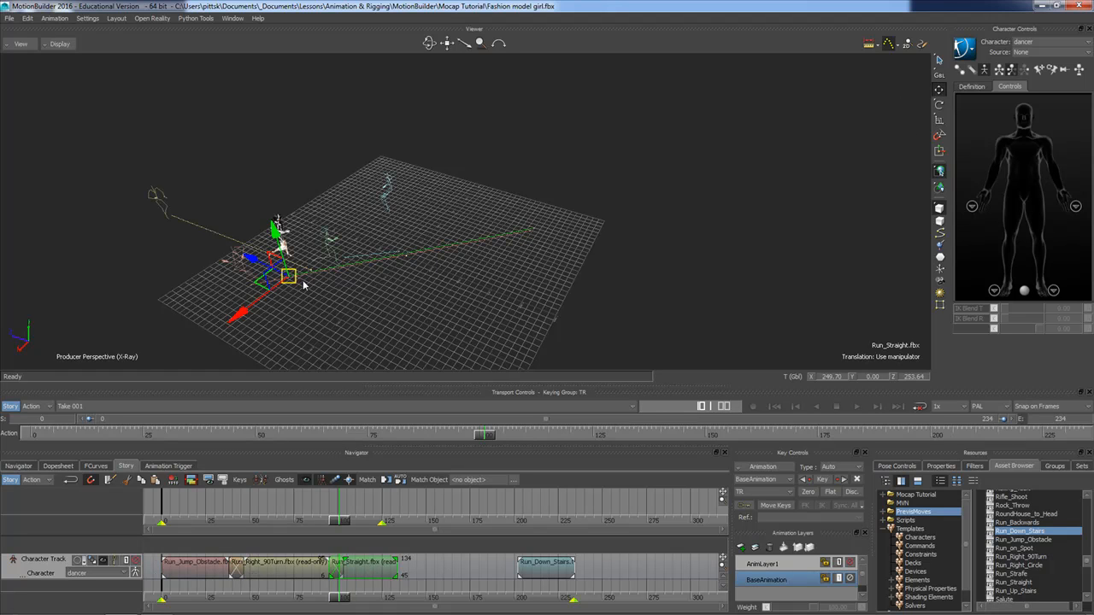
drag(287, 273, 132, 240)
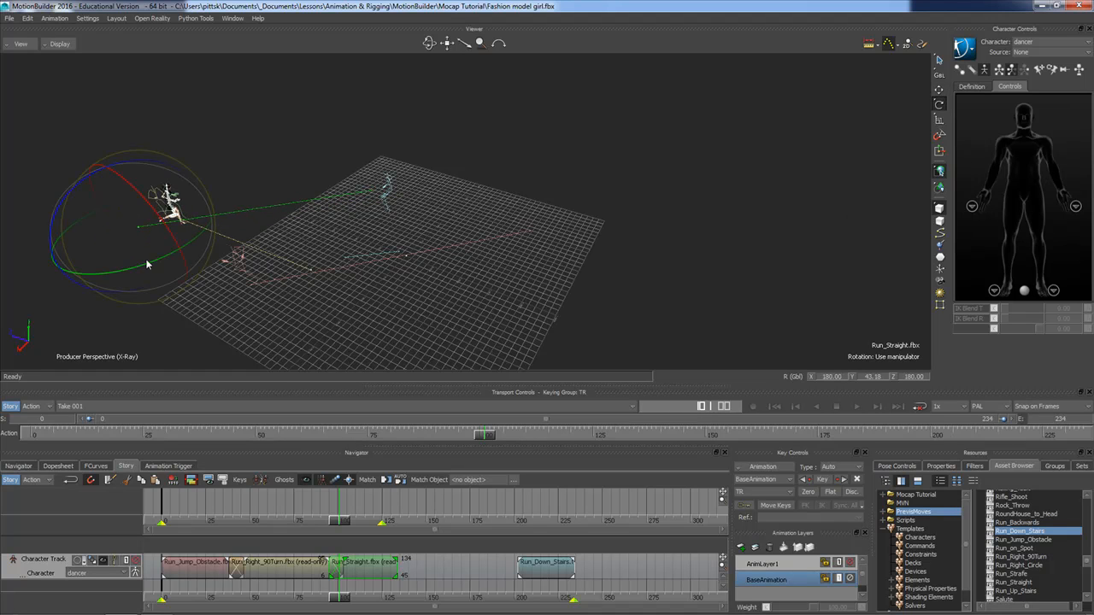
drag(146, 265, 171, 269)
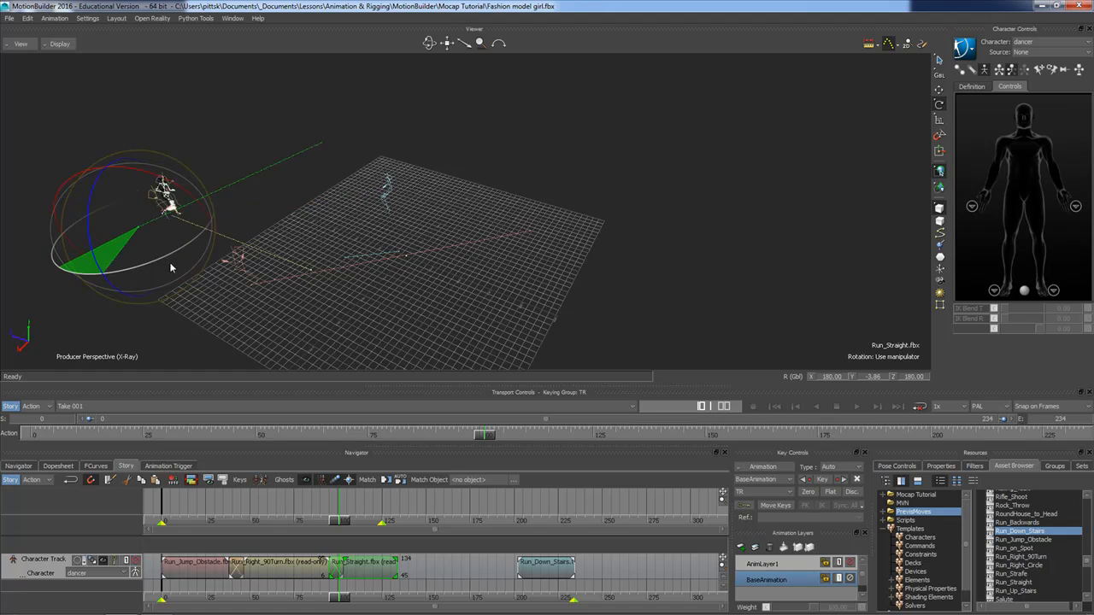
drag(171, 267, 209, 246)
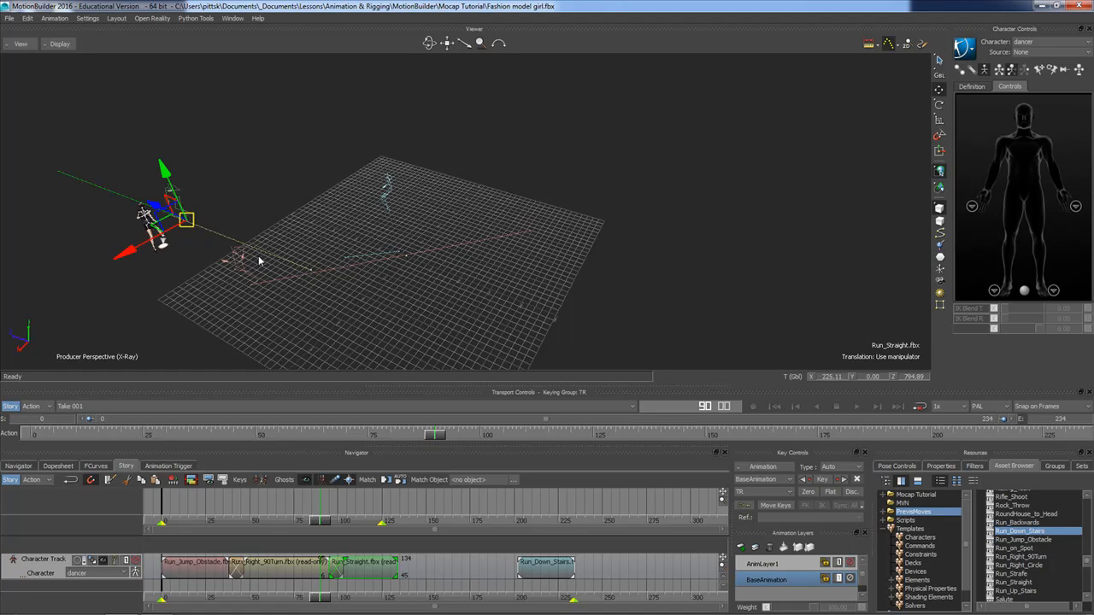
mouse_move(226, 289)
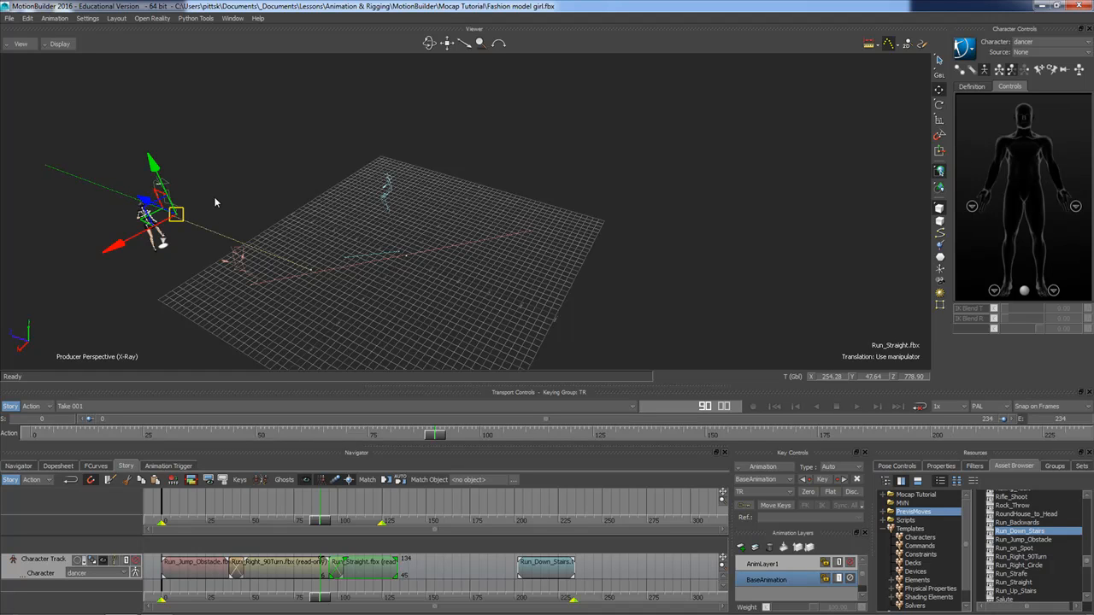
mouse_move(836, 213)
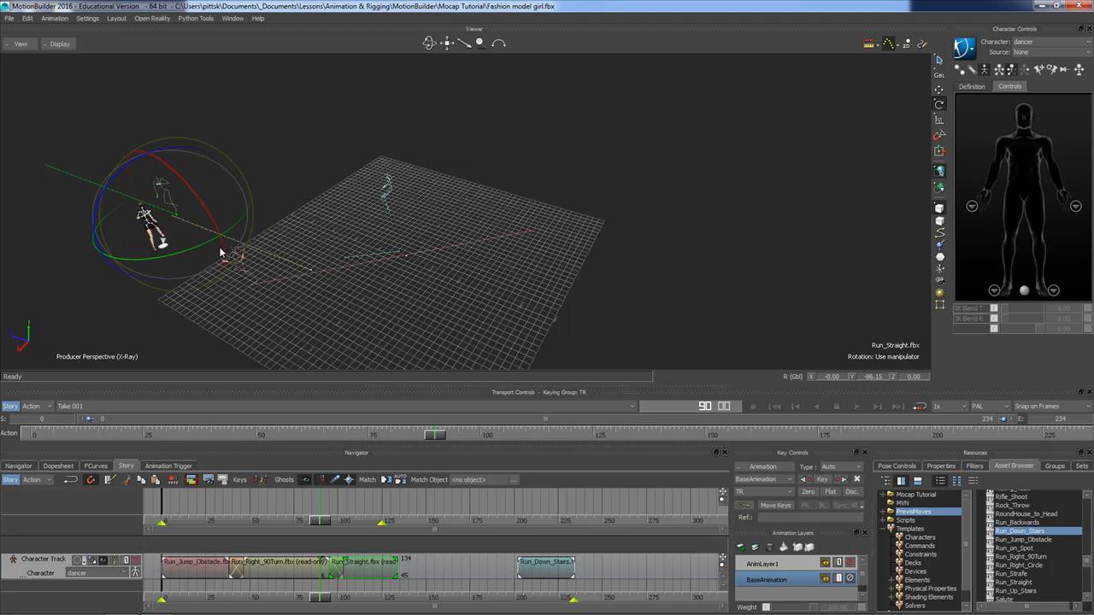
drag(222, 256, 166, 260)
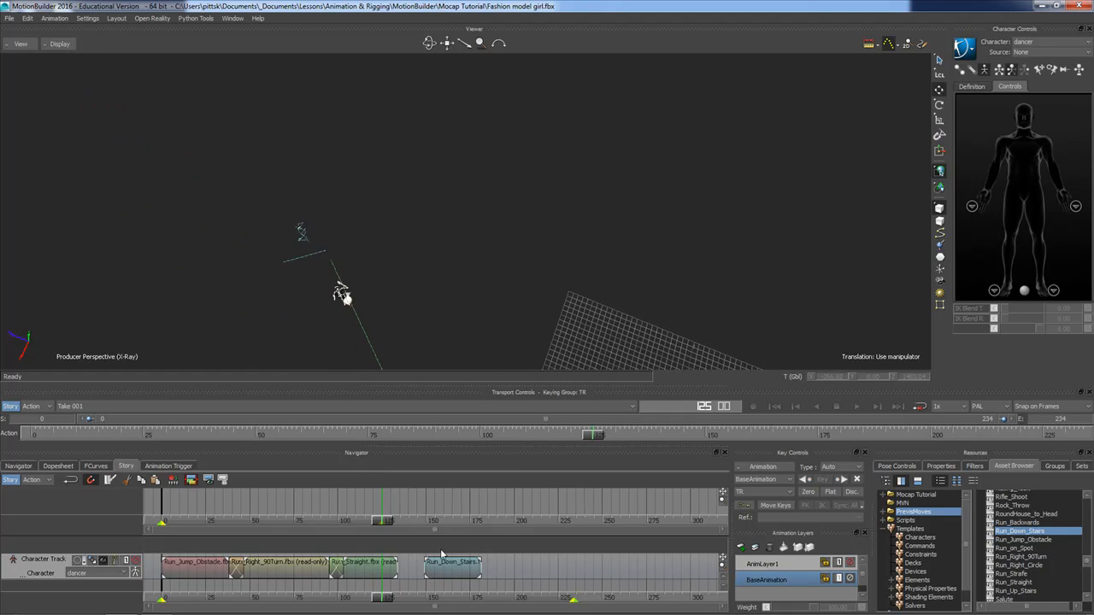
Turn the Run_Down_Stairs run to a new heading that follows the dancer's path
click(938, 104)
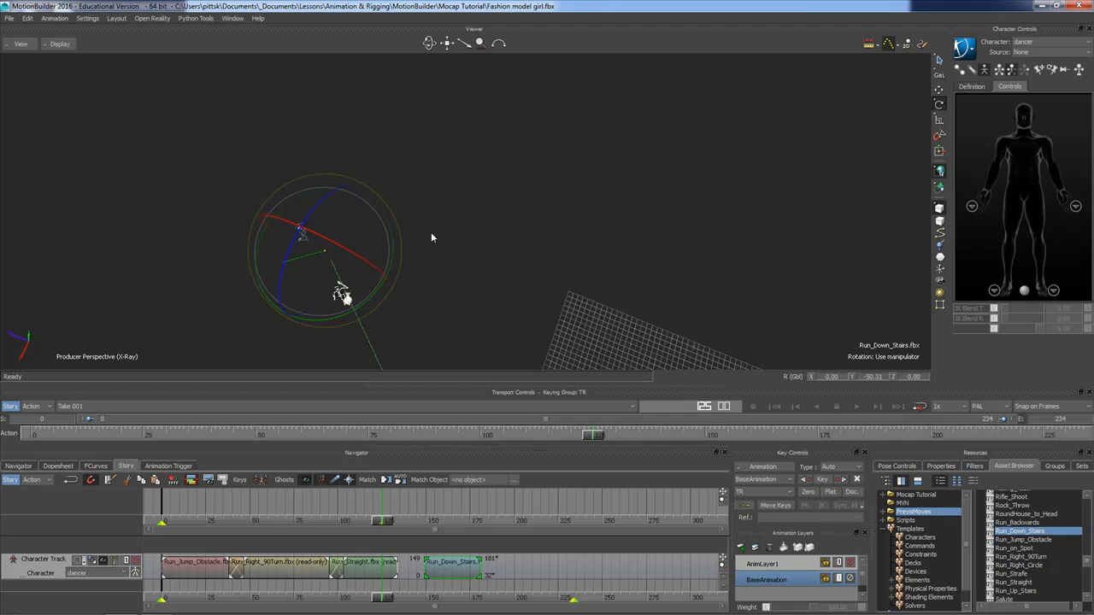
drag(432, 237, 256, 308)
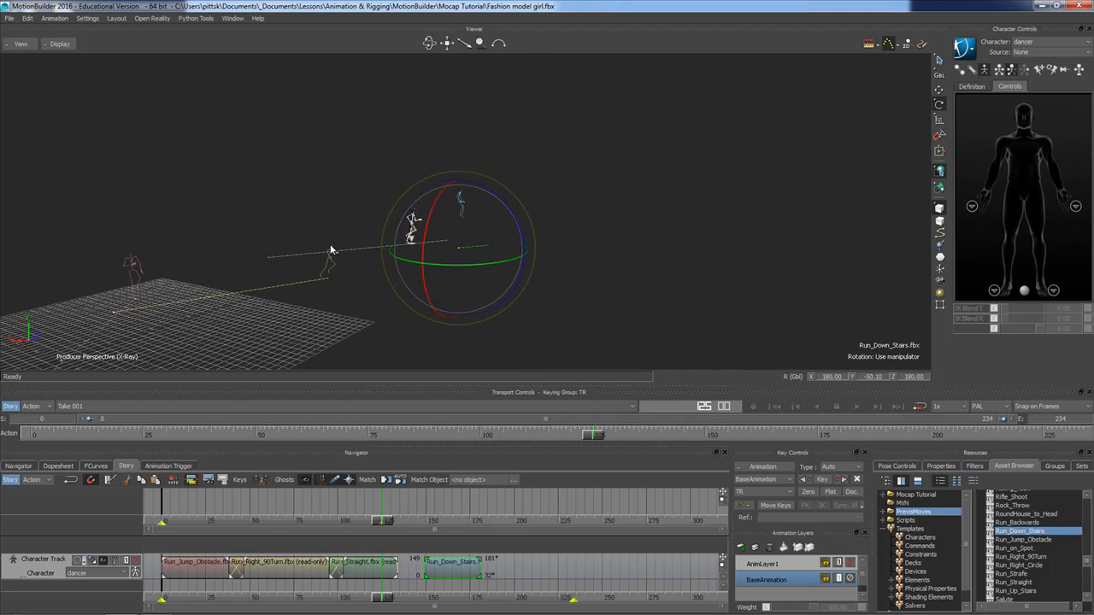
mouse_move(846, 131)
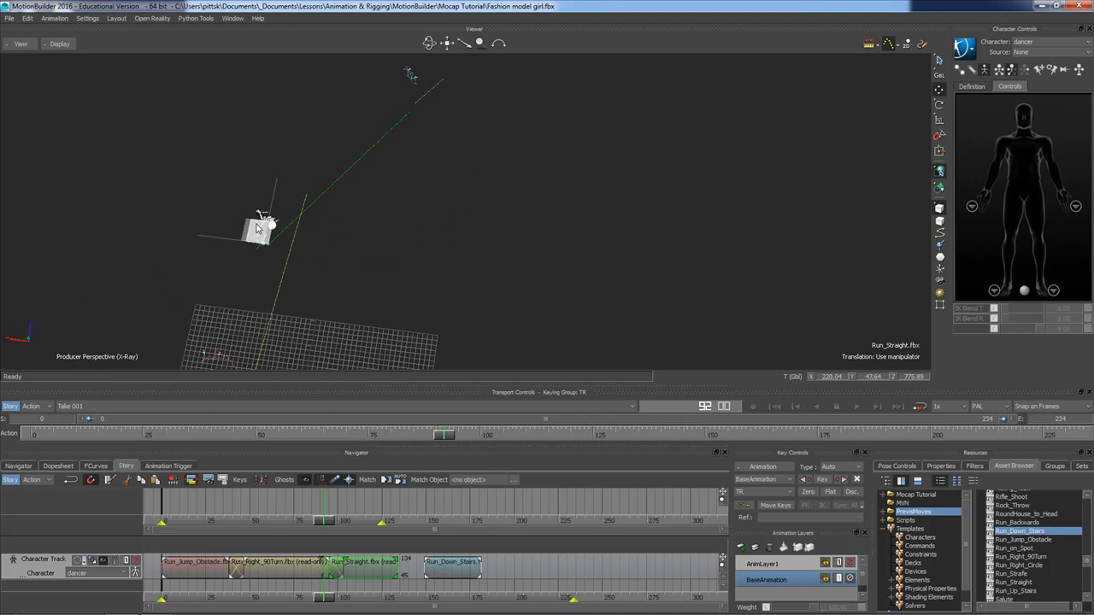
Slide Run_Straight further along the floor path, orbiting the view to check alignment
drag(261, 231, 273, 218)
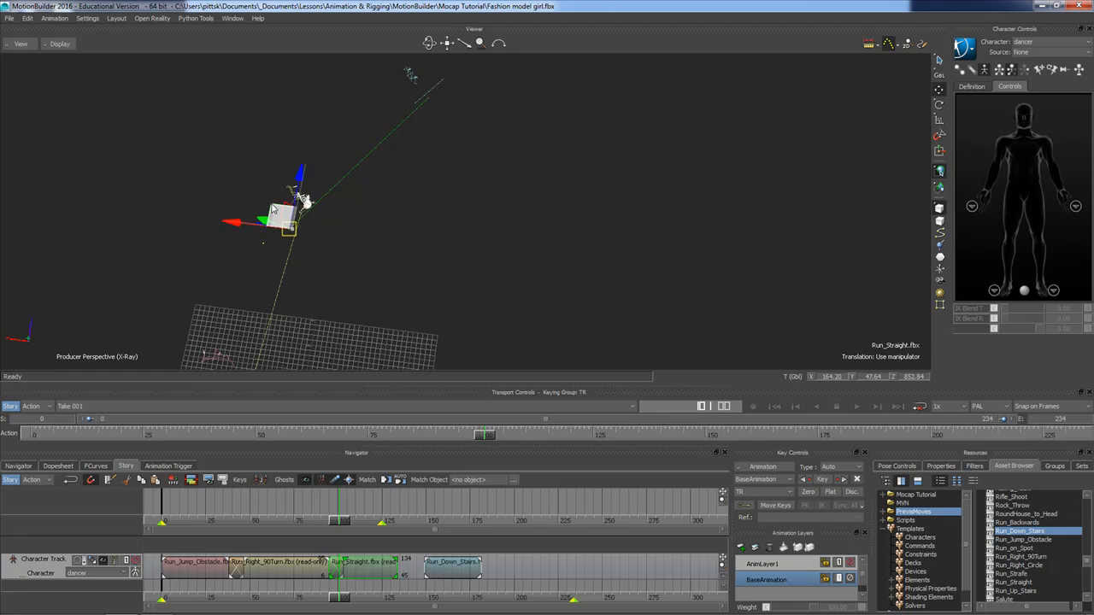
drag(299, 200, 291, 205)
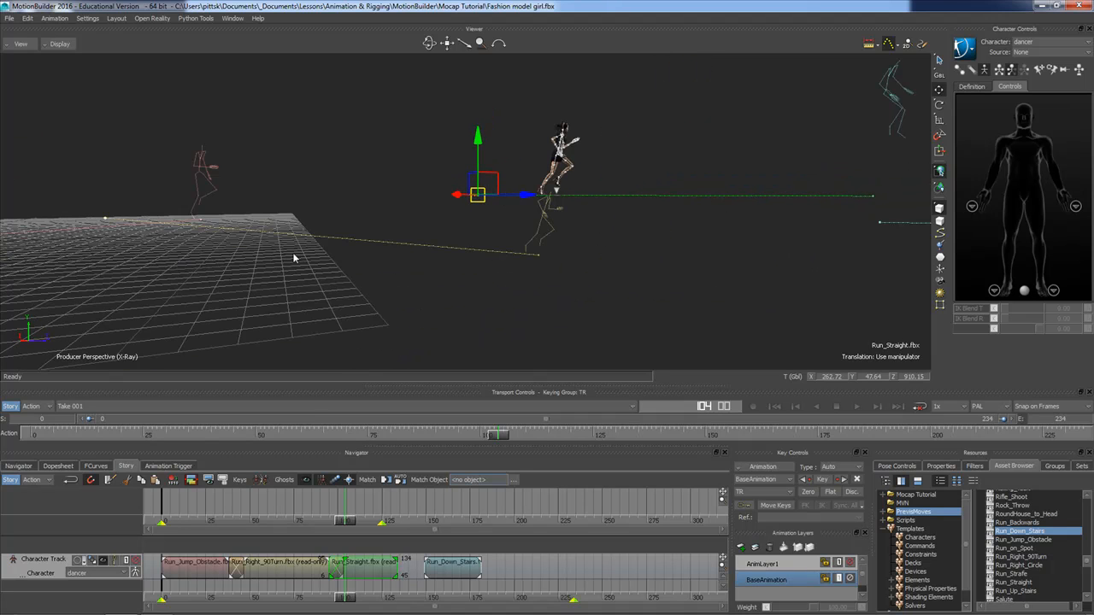
drag(293, 258, 432, 263)
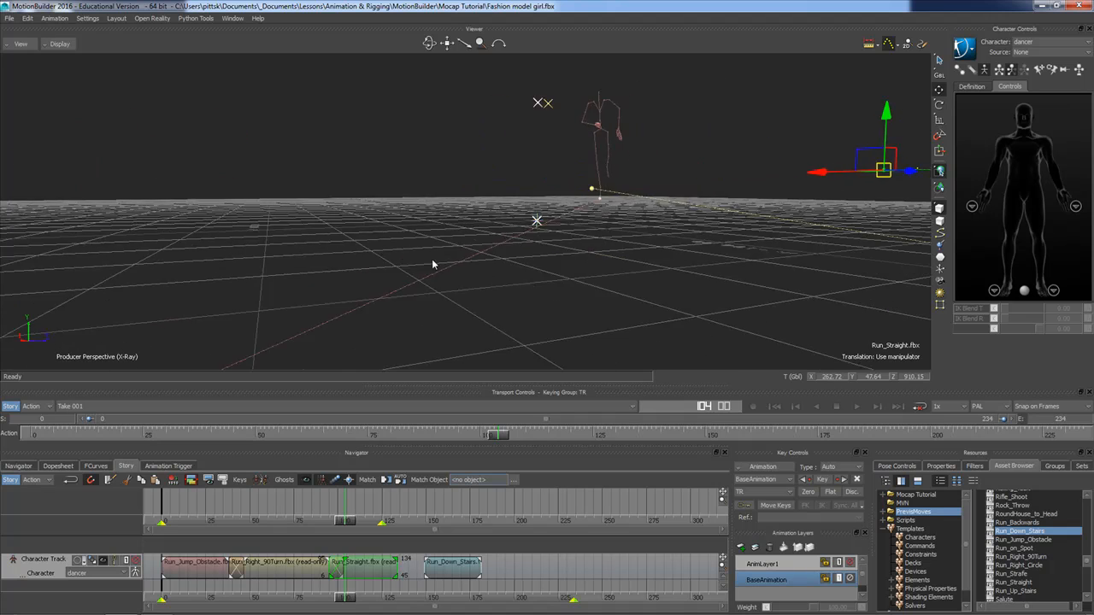
drag(431, 265, 534, 252)
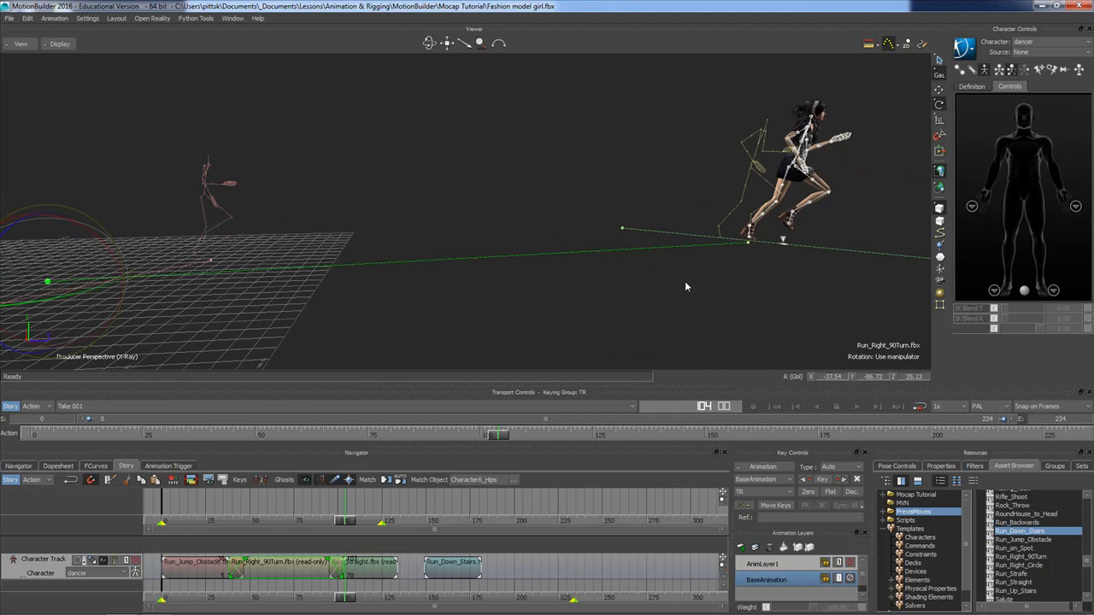
Set the Run_Right_90Turn clip's Match Object to Character6_Hips
click(341, 599)
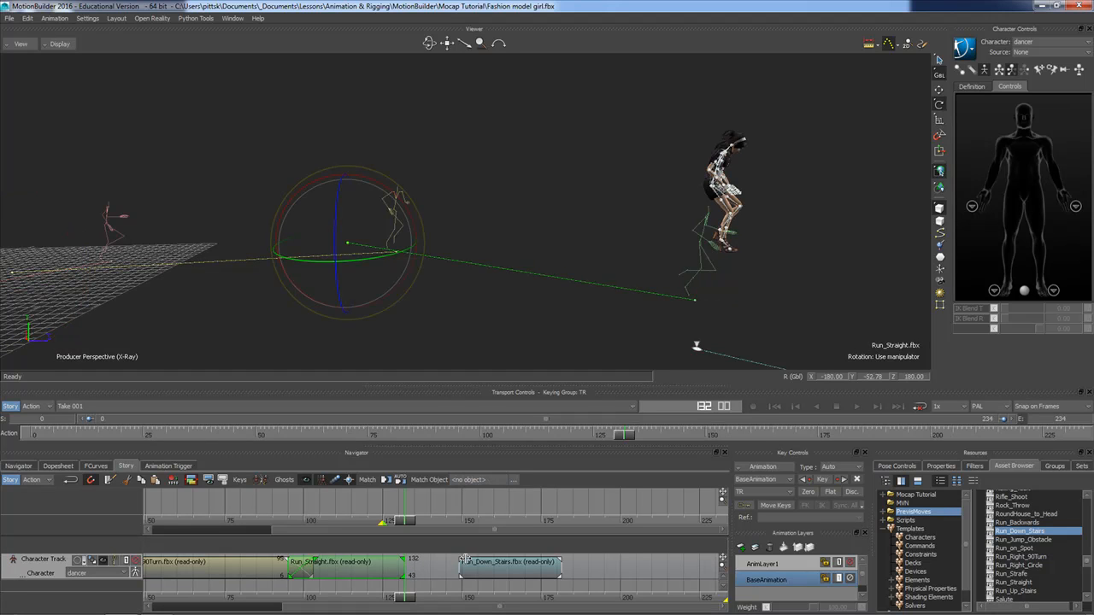
Overlap Run_Down_Stairs onto the end of Run_Straight so the dancer blends into the stairs
click(406, 598)
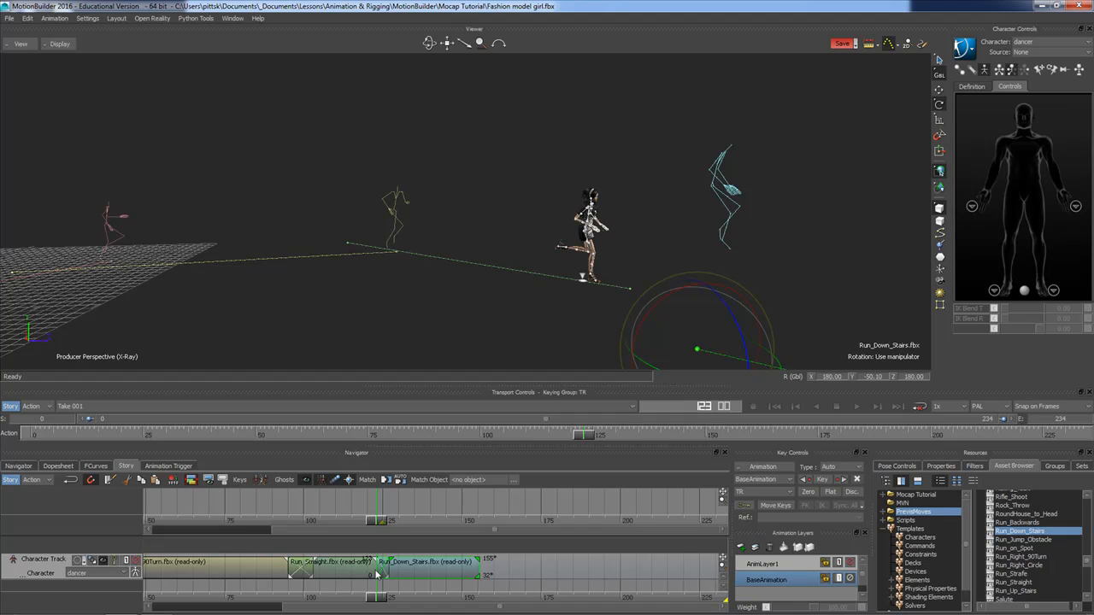
mouse_move(410, 584)
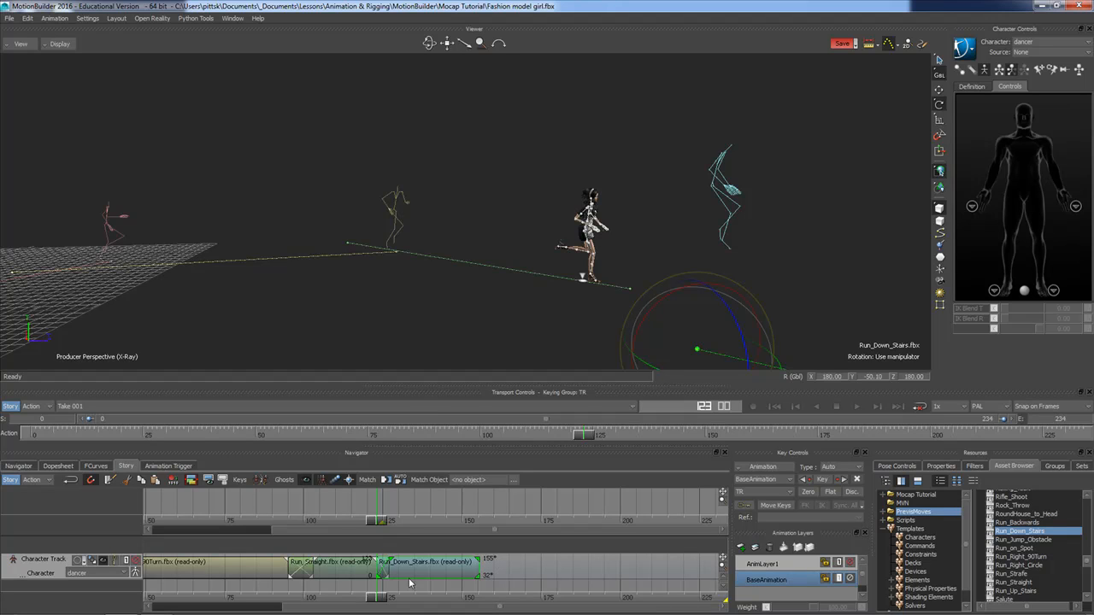
mouse_move(389, 586)
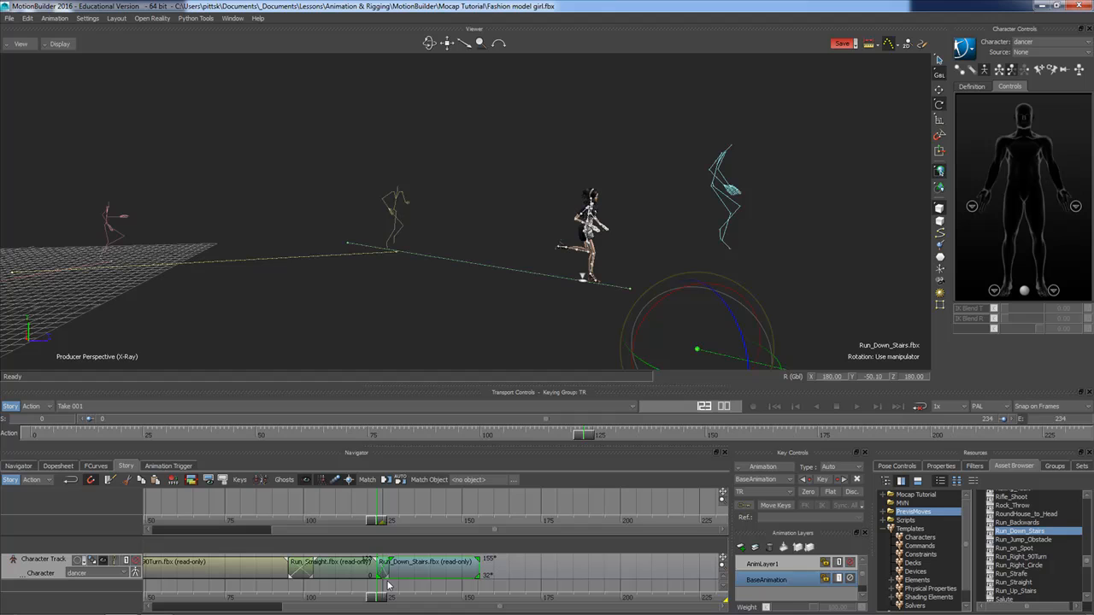
mouse_move(588, 287)
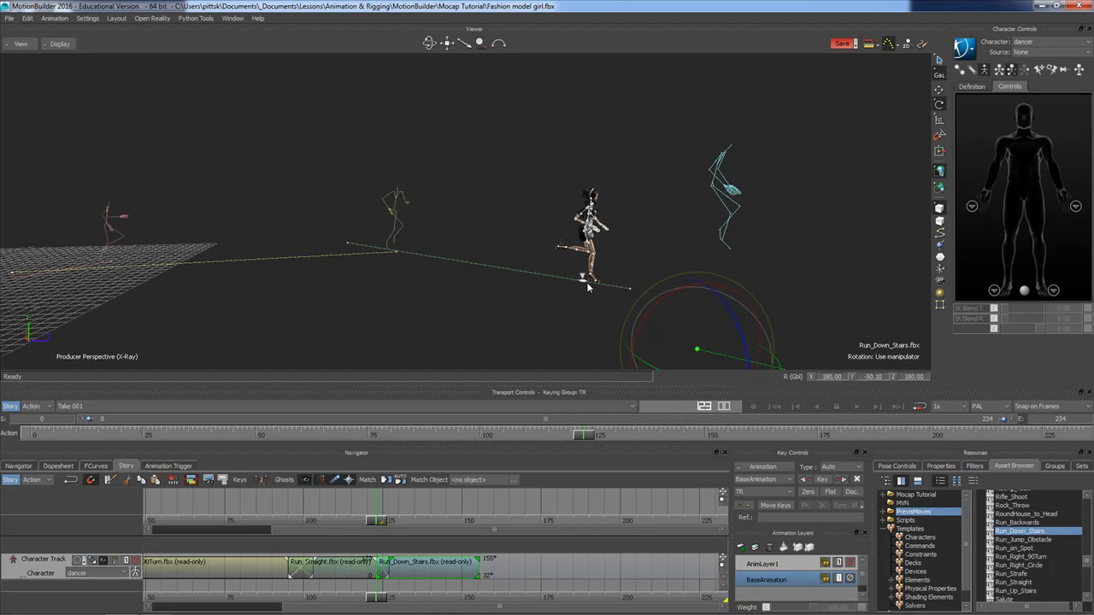
mouse_move(579, 324)
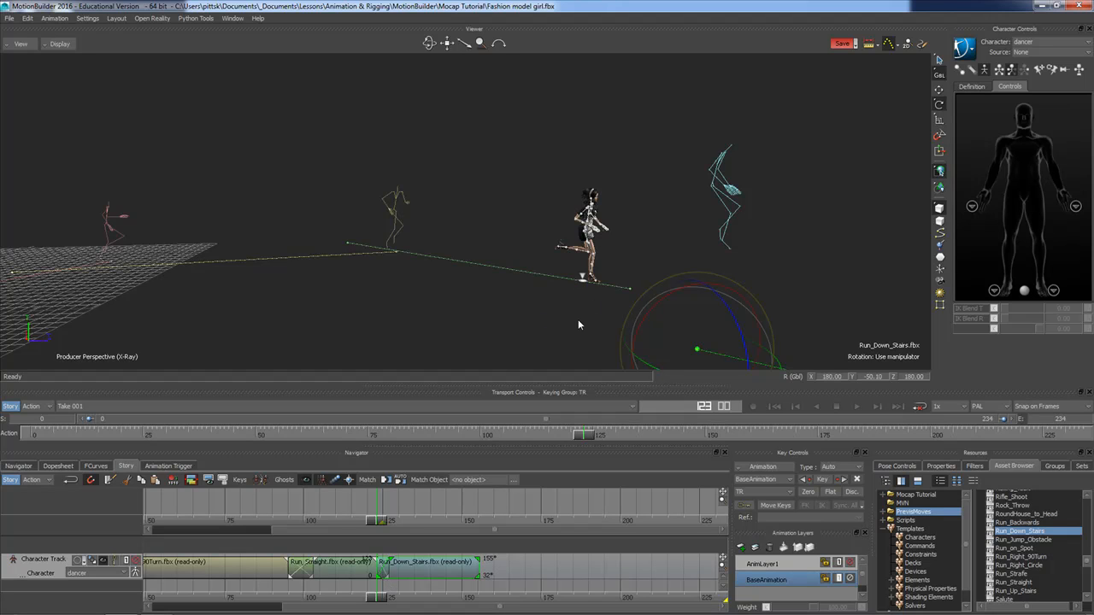
mouse_move(592, 325)
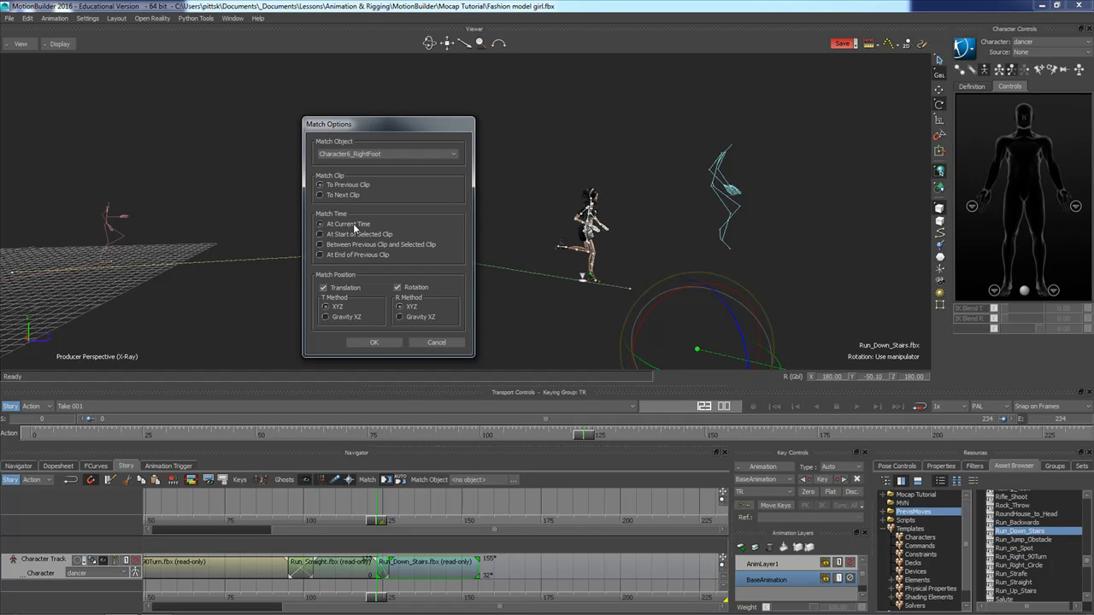
mouse_move(378, 525)
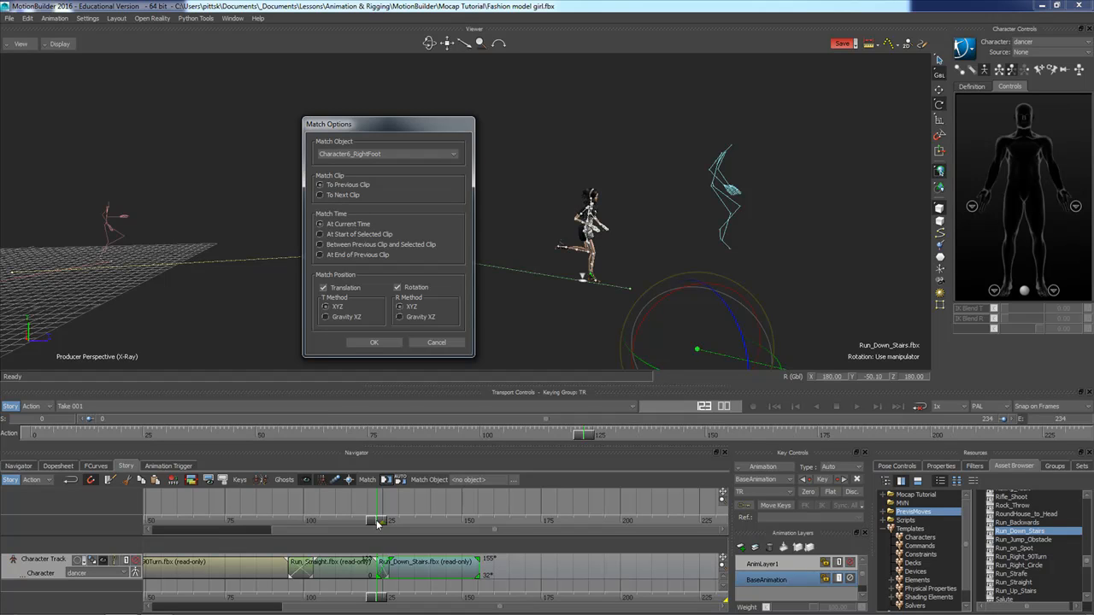
Match Run_Down_Stairs to the previous clip at its start on Character6_RightFoot, position only
click(321, 234)
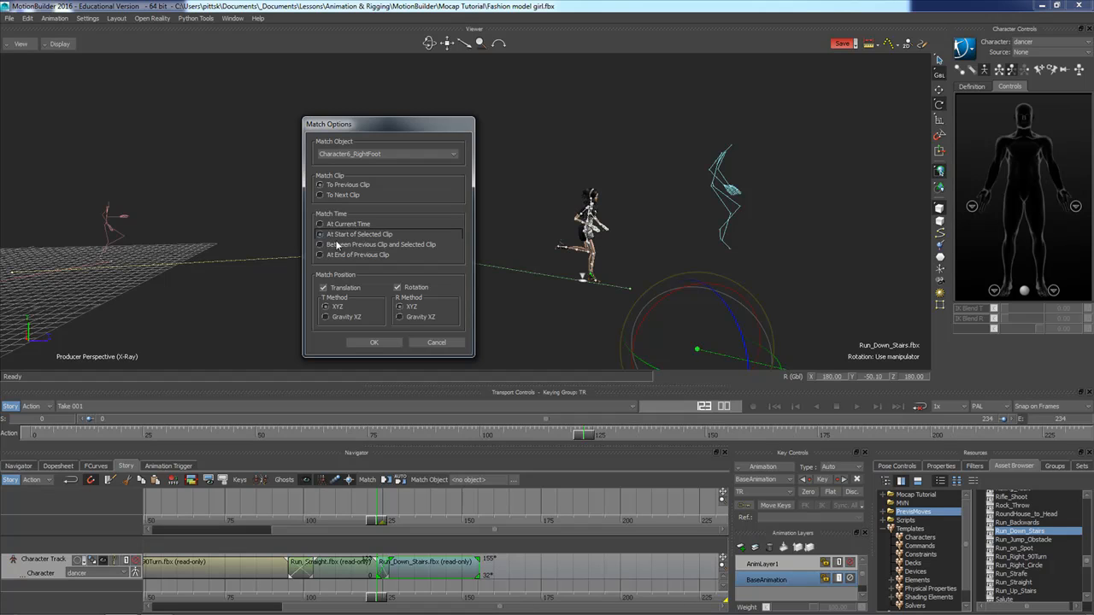
mouse_move(356, 286)
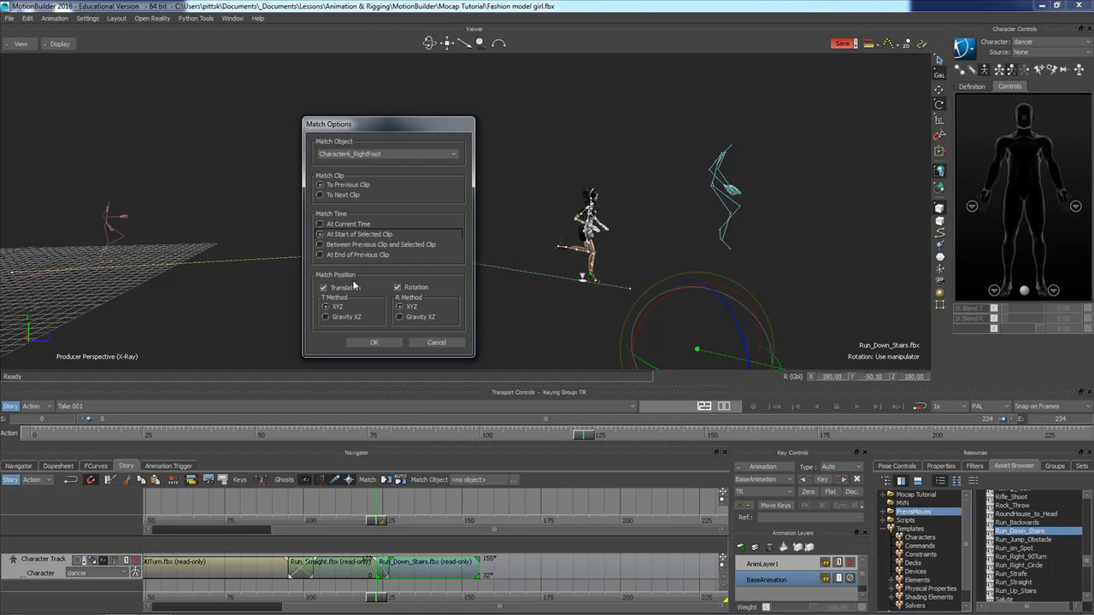
mouse_move(370, 303)
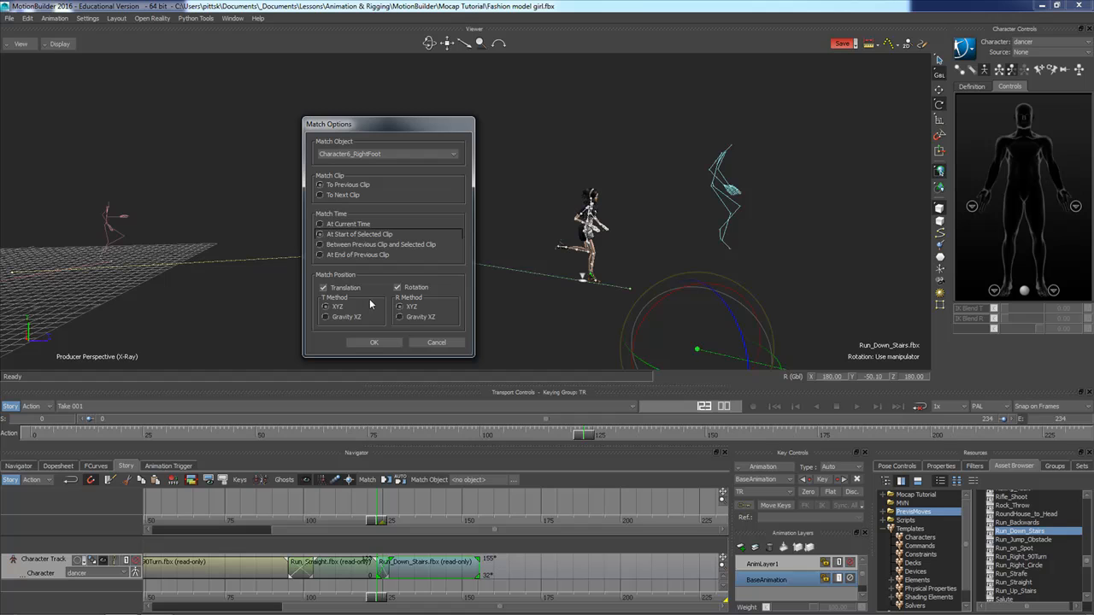
mouse_move(568, 296)
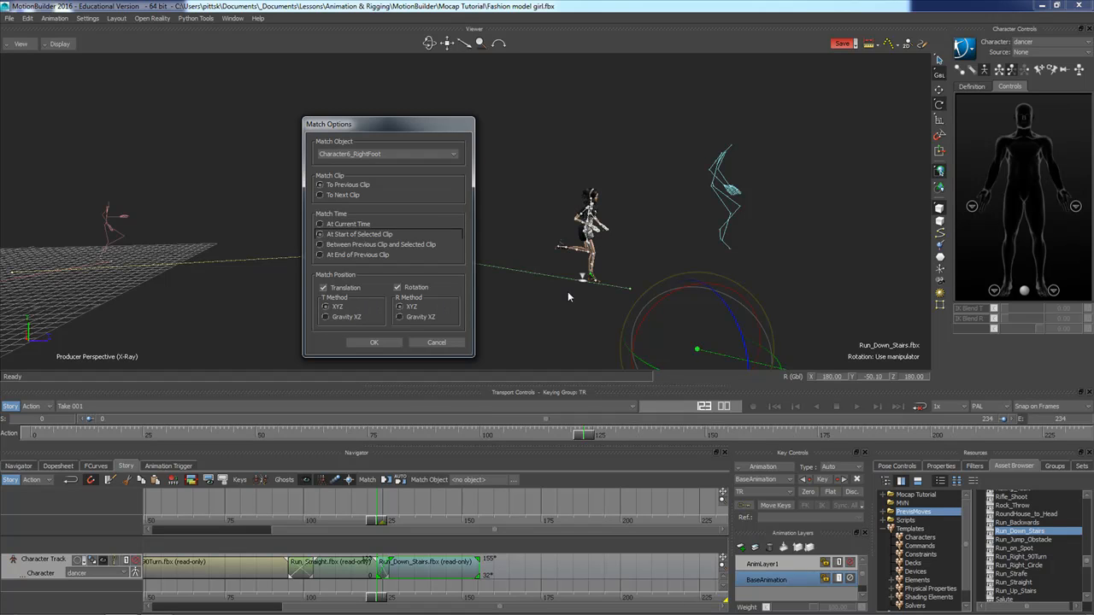
mouse_move(572, 329)
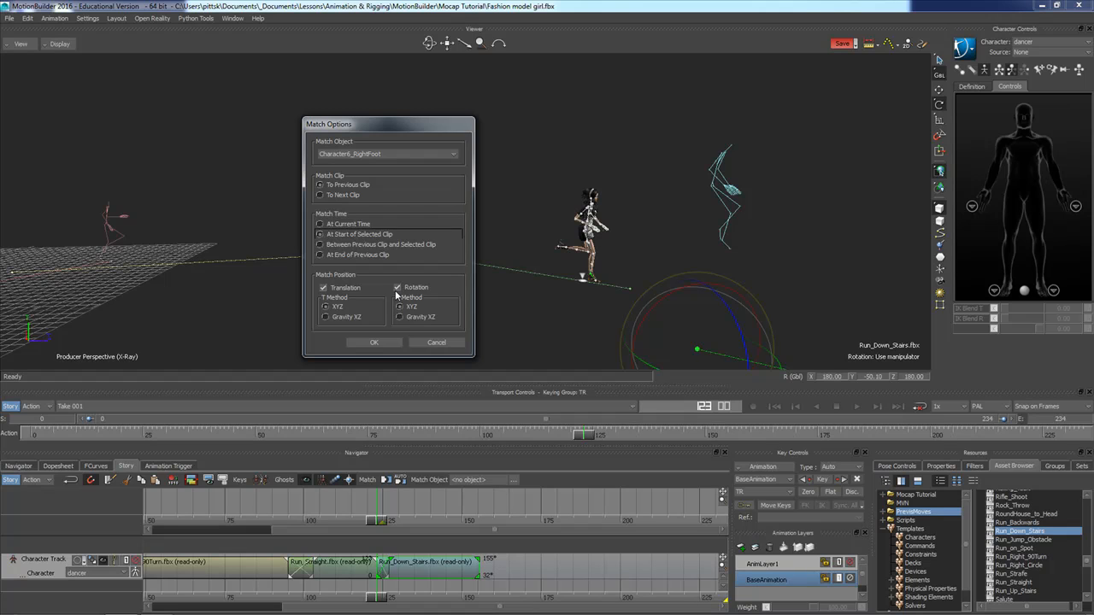
click(398, 287)
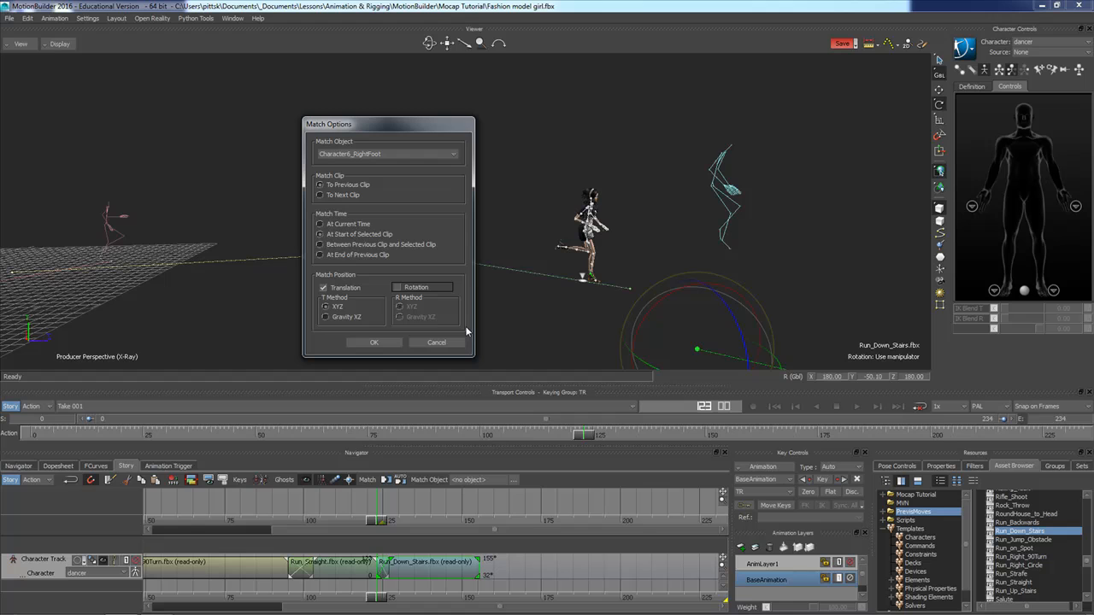
click(373, 341)
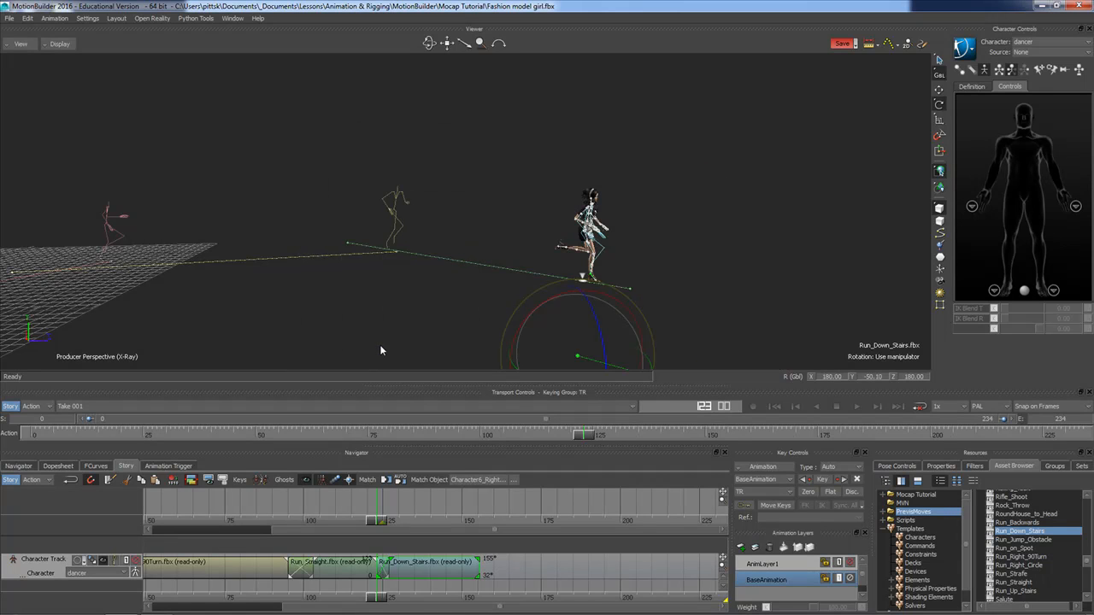
mouse_move(451, 241)
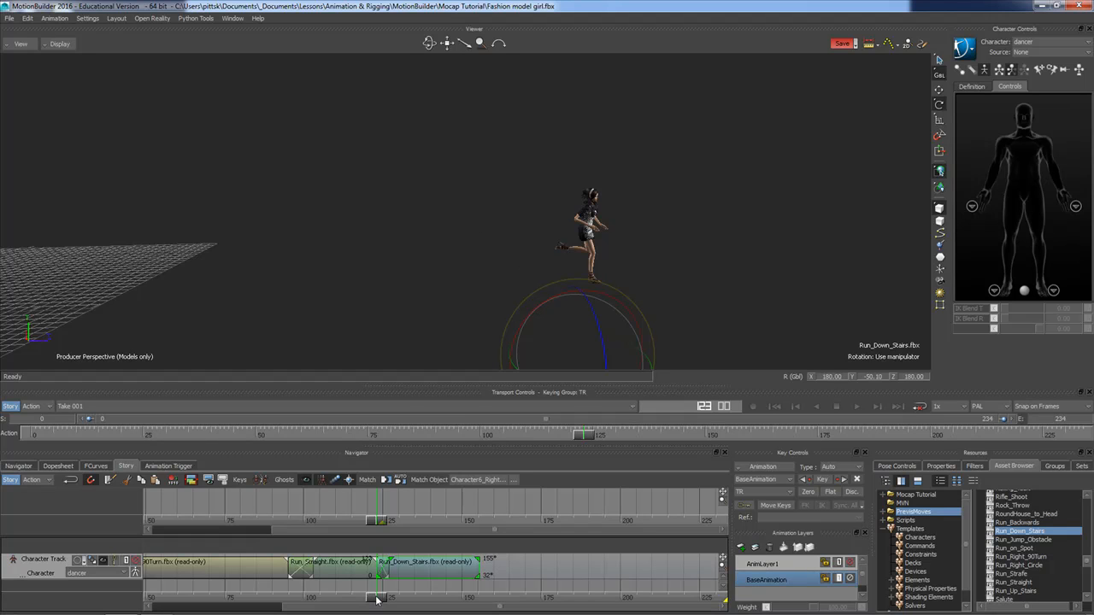
Jump near the transition frame and play the combined run through to frame 234
click(703, 406)
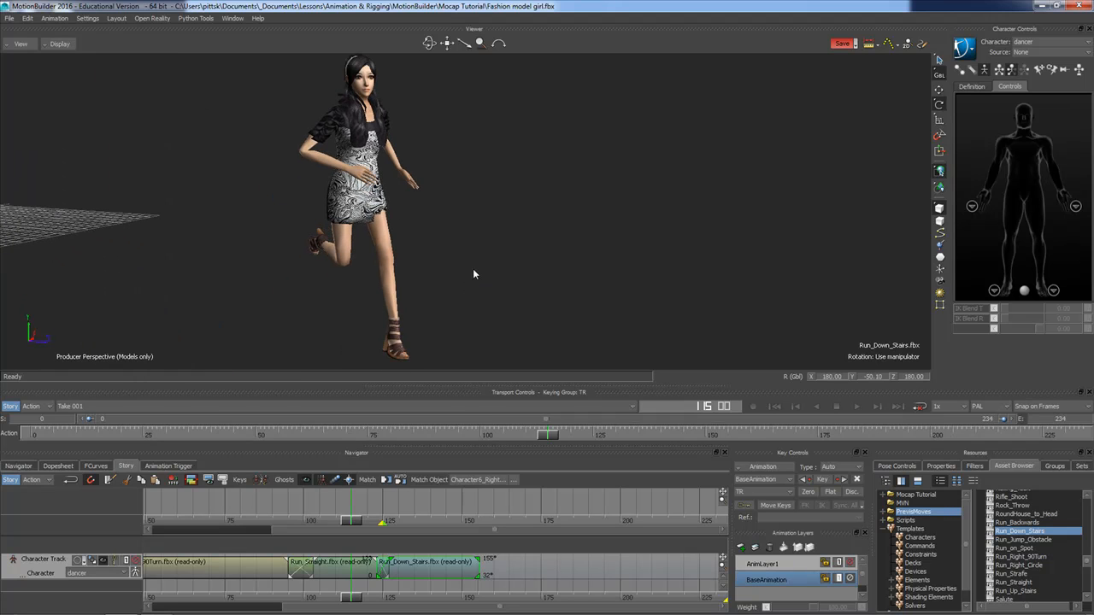
mouse_move(365, 599)
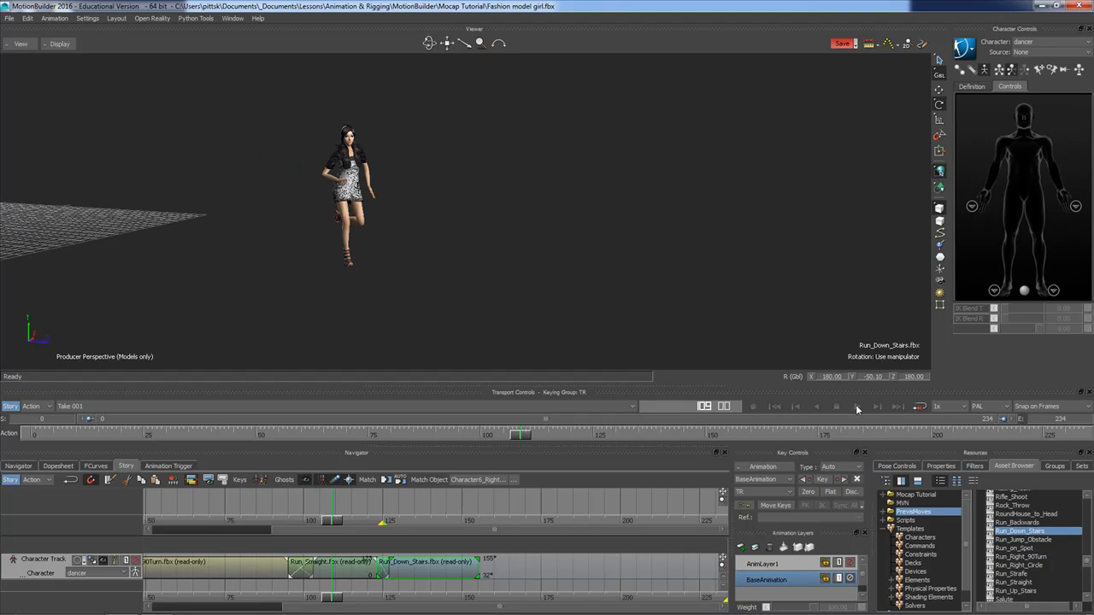
click(857, 406)
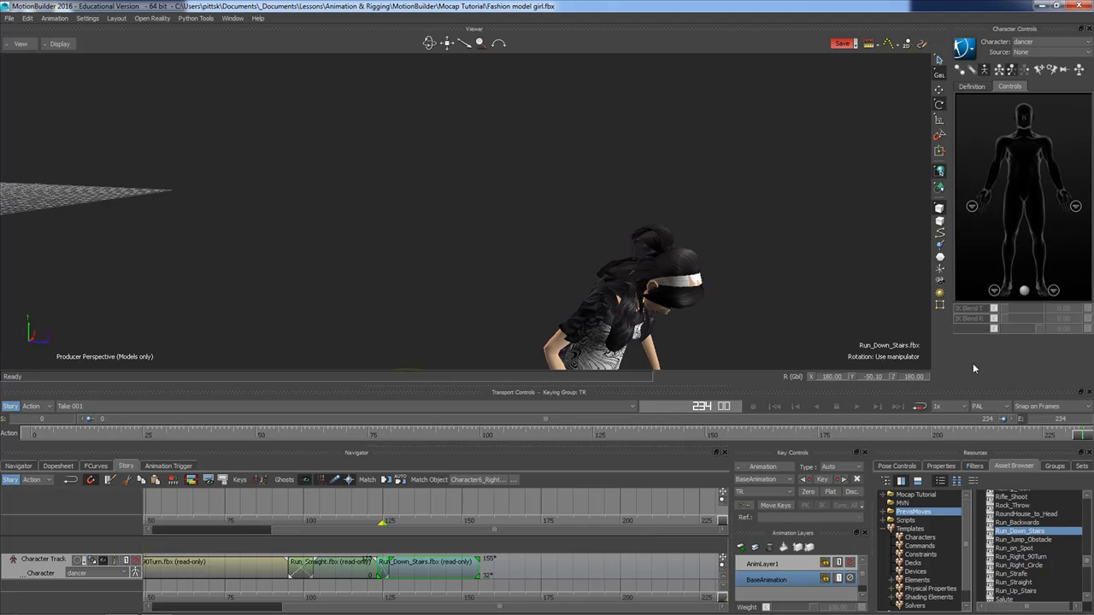
mouse_move(547, 554)
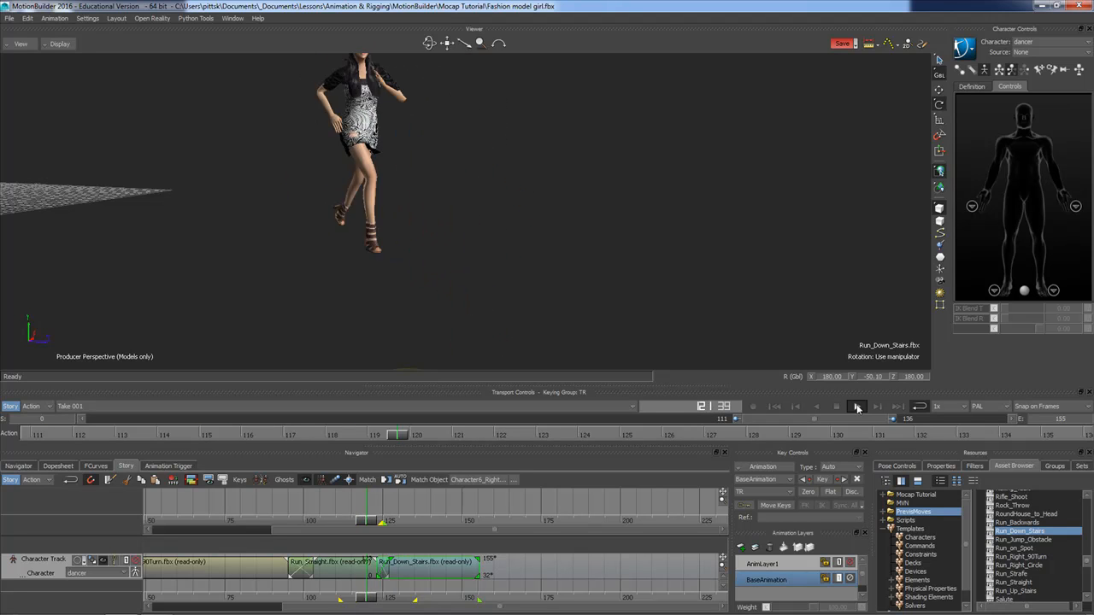
Play the looped frame range covering the dancer's transition into the stairs run
click(858, 406)
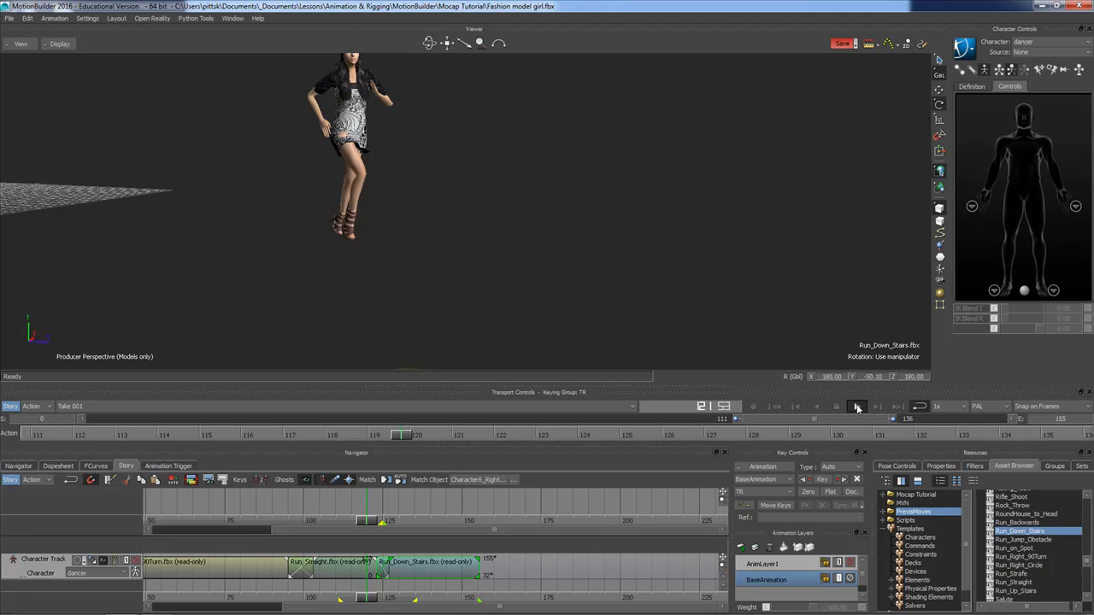